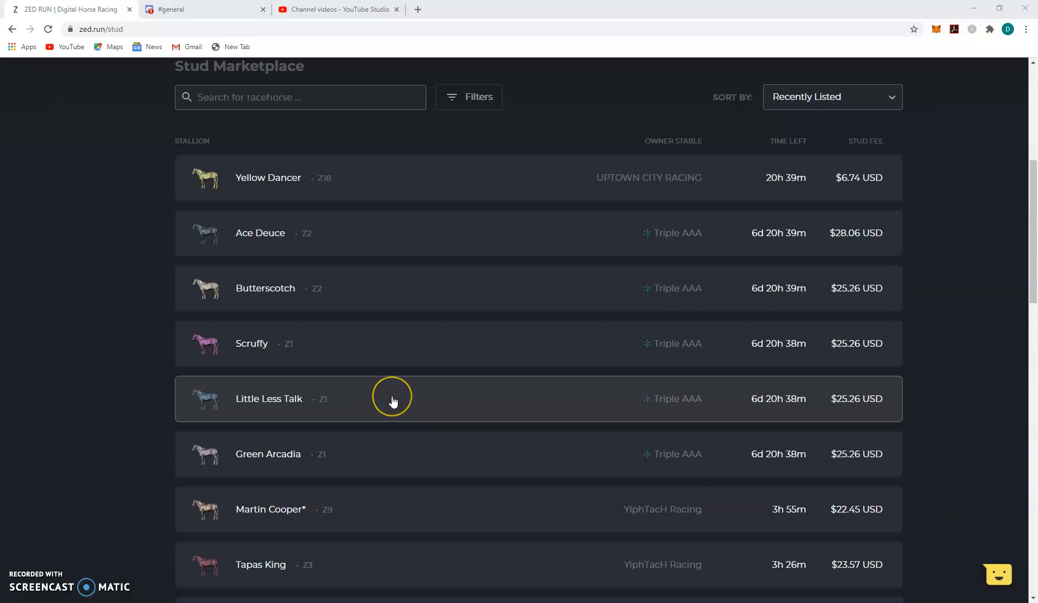
pyautogui.moveTo(403, 366)
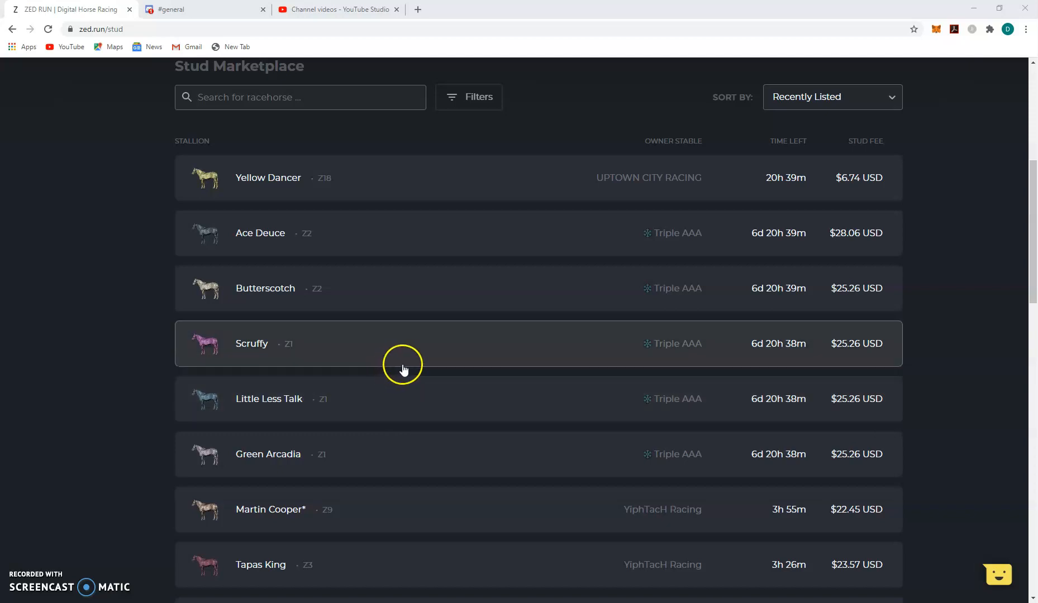
pyautogui.moveTo(408, 343)
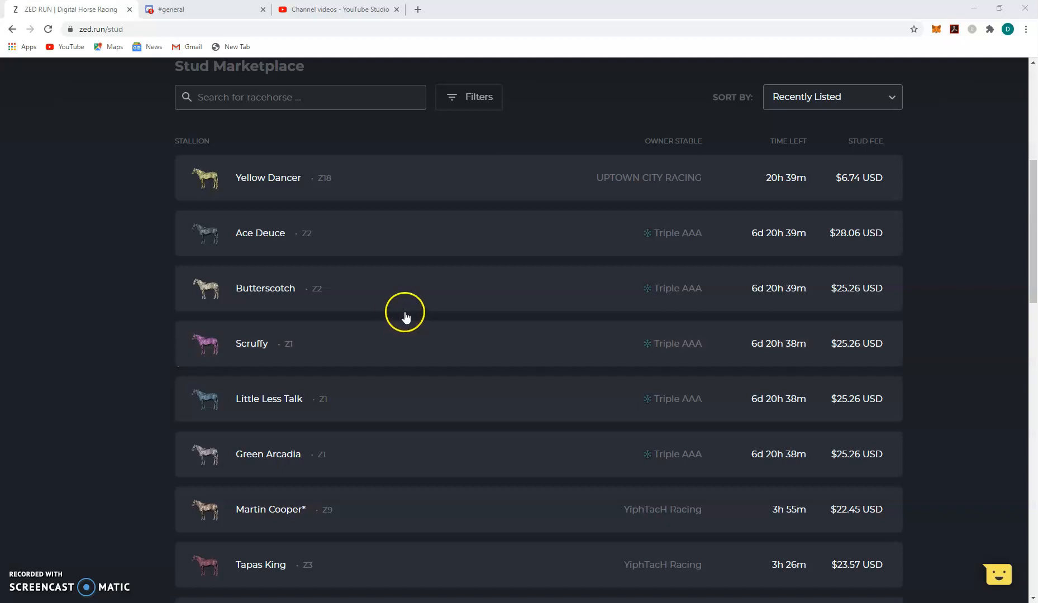
pyautogui.moveTo(425, 344)
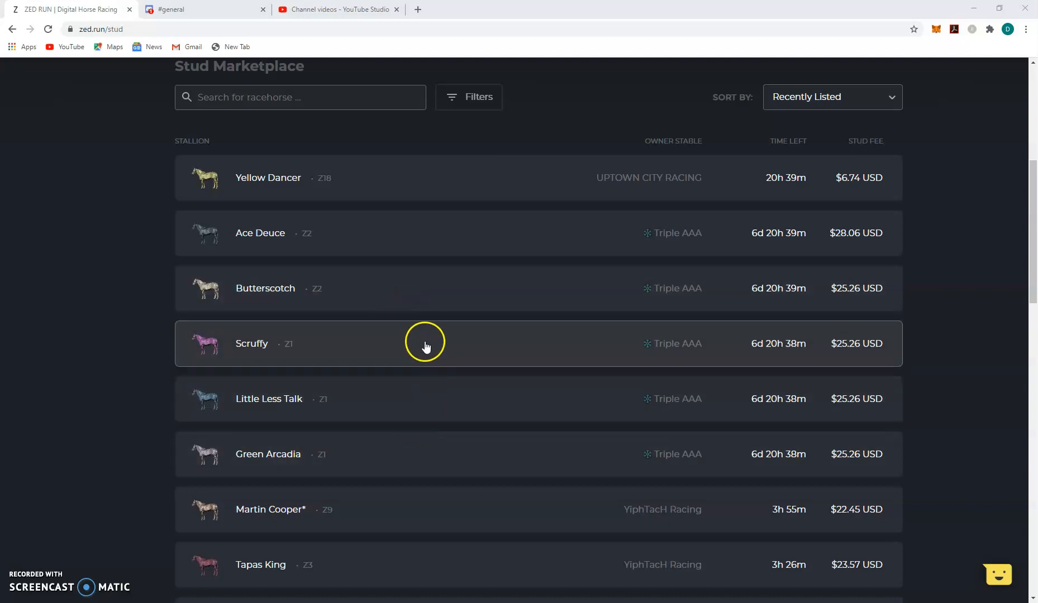
# Step: Browse the stud service listings, briefly visiting the marketplace, and expand Scruffy's stud details
pyautogui.scroll(-3)
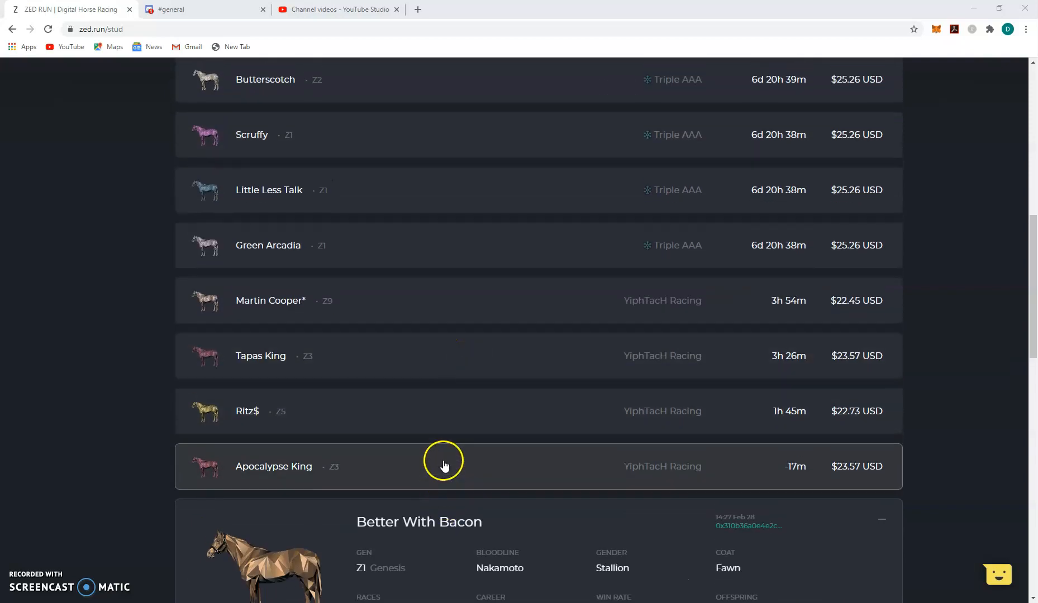
pyautogui.scroll(3)
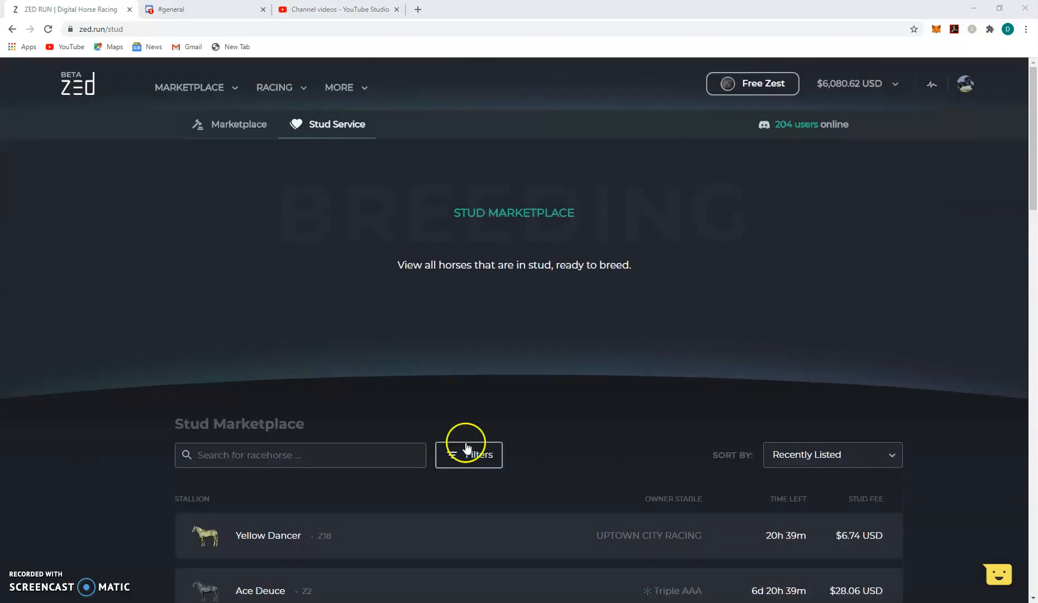
pyautogui.moveTo(505, 356)
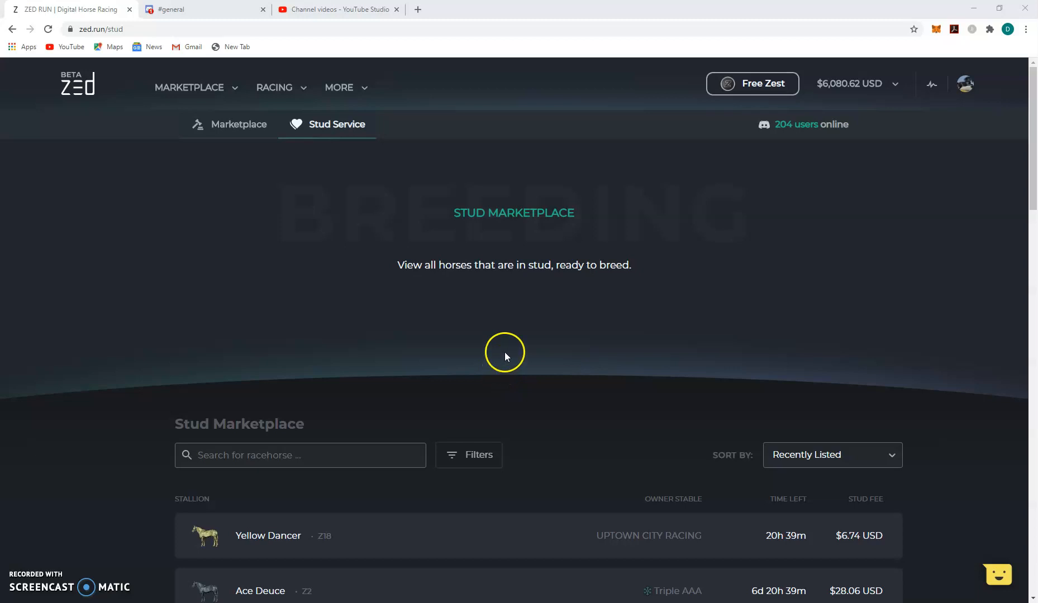
pyautogui.click(229, 125)
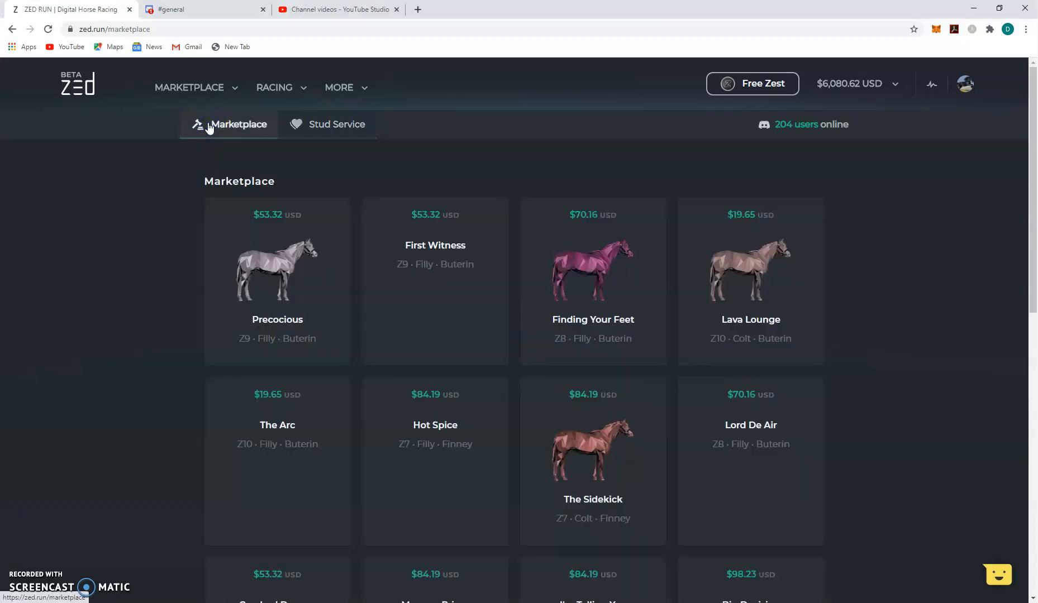
pyautogui.click(337, 124)
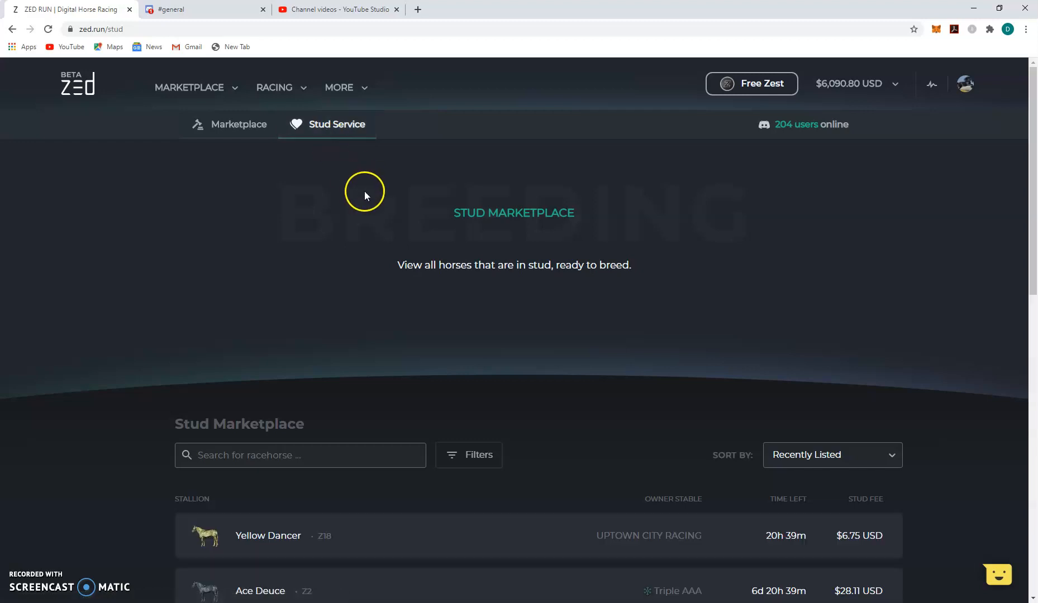
pyautogui.scroll(-3)
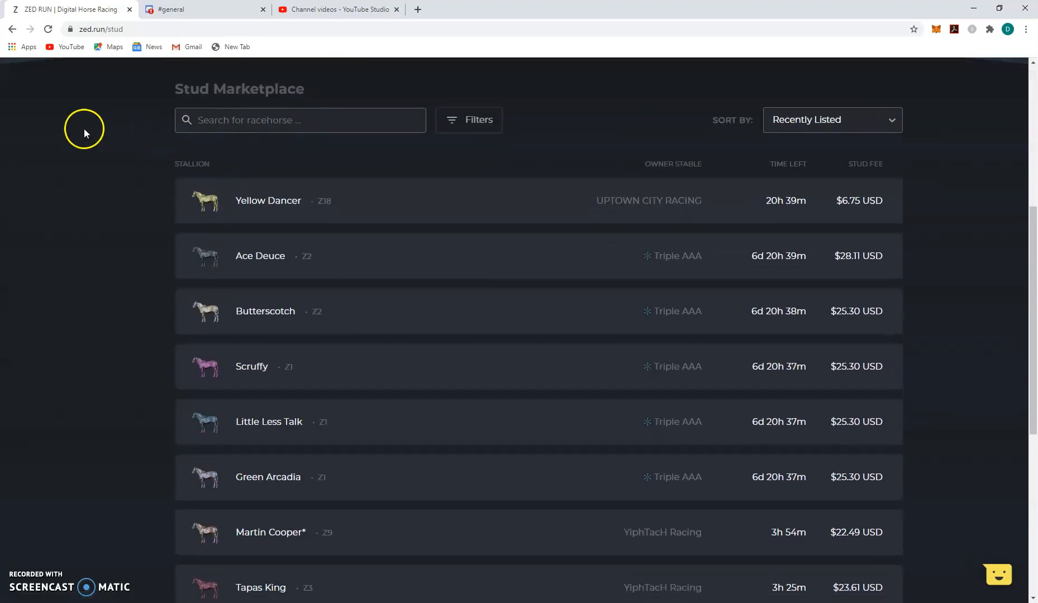
pyautogui.scroll(-3)
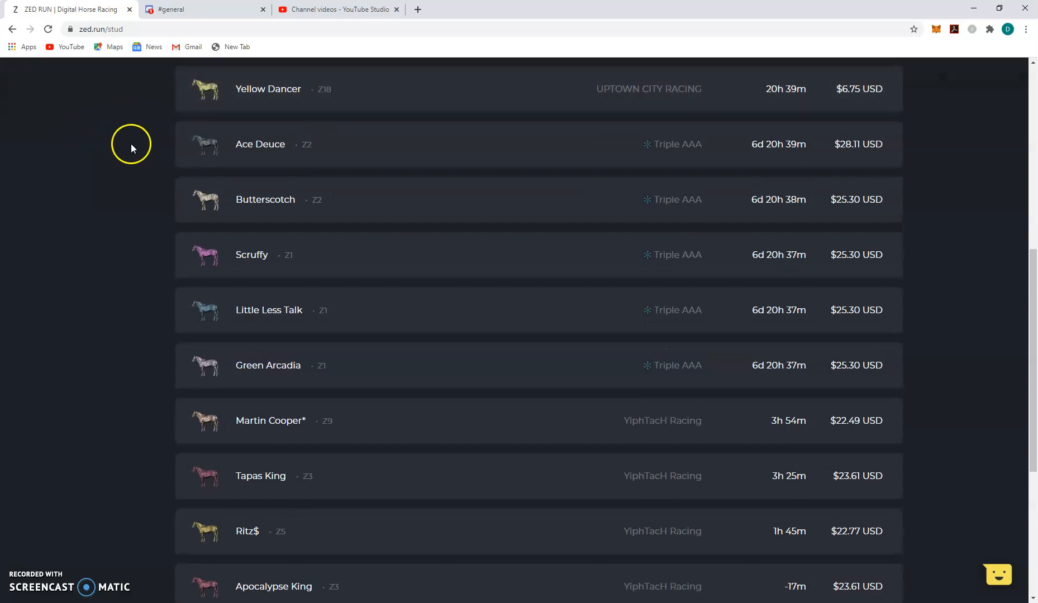
pyautogui.moveTo(217, 127)
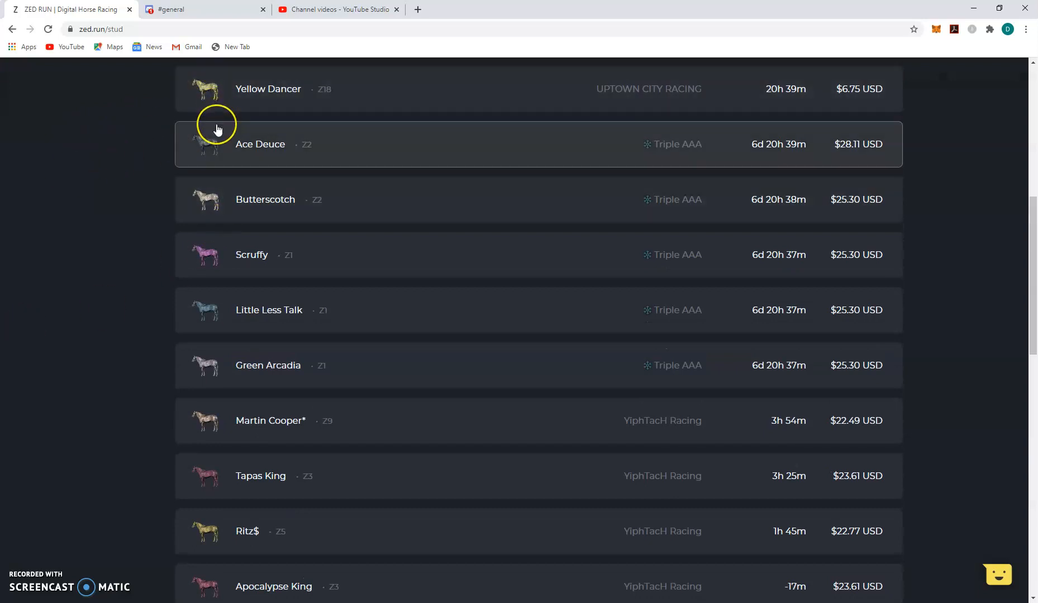
pyautogui.moveTo(232, 105)
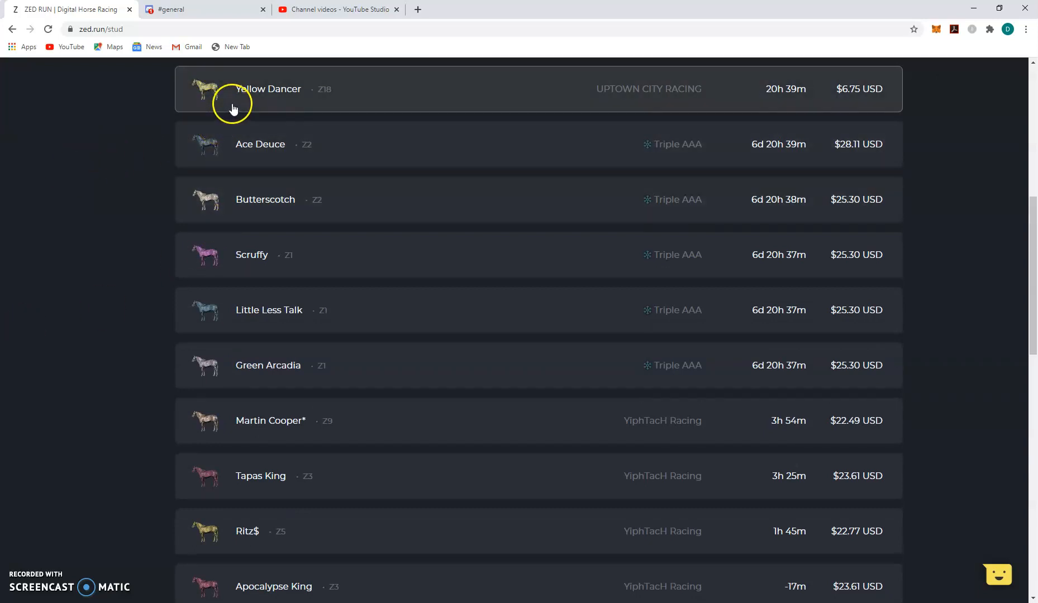
pyautogui.moveTo(245, 339)
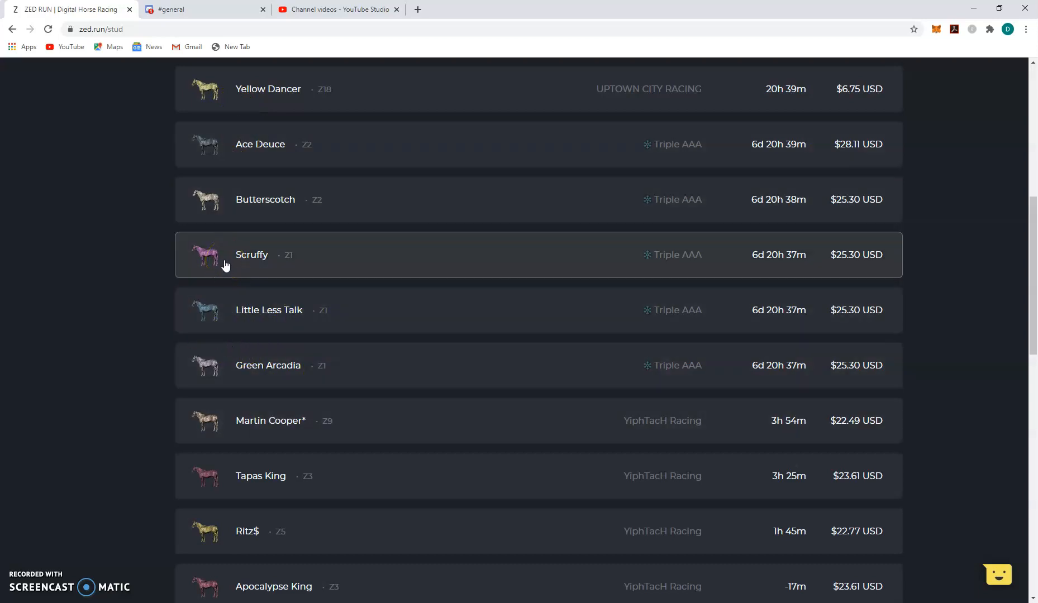
pyautogui.click(251, 263)
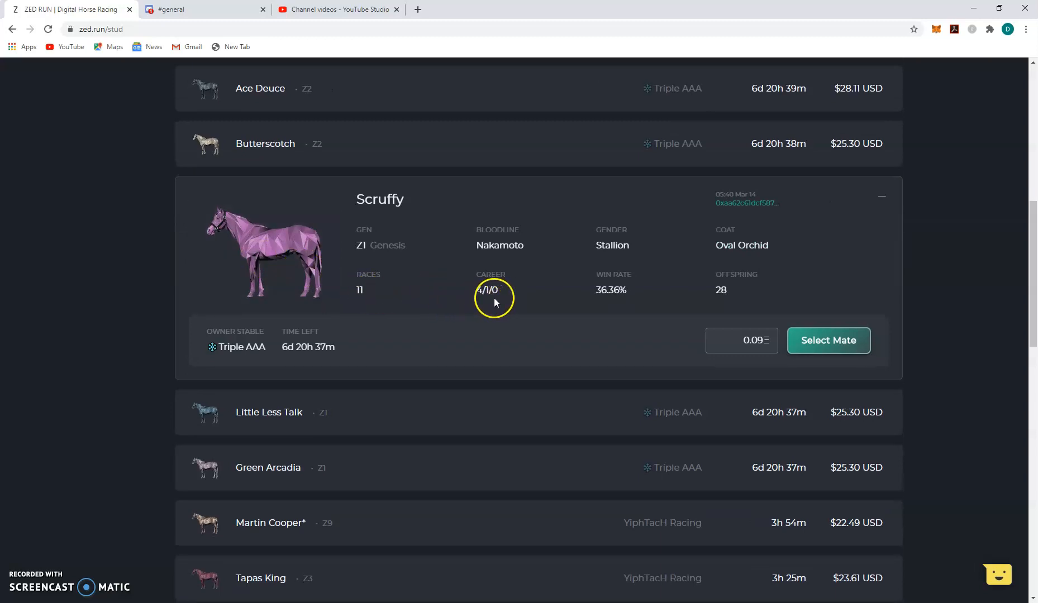
pyautogui.moveTo(610, 304)
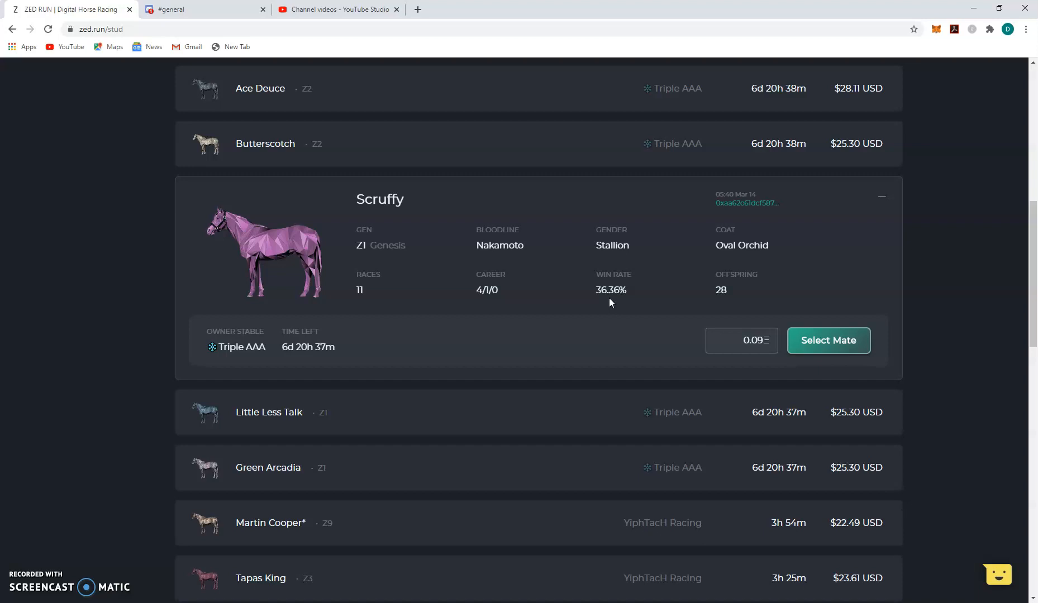
pyautogui.moveTo(260, 266)
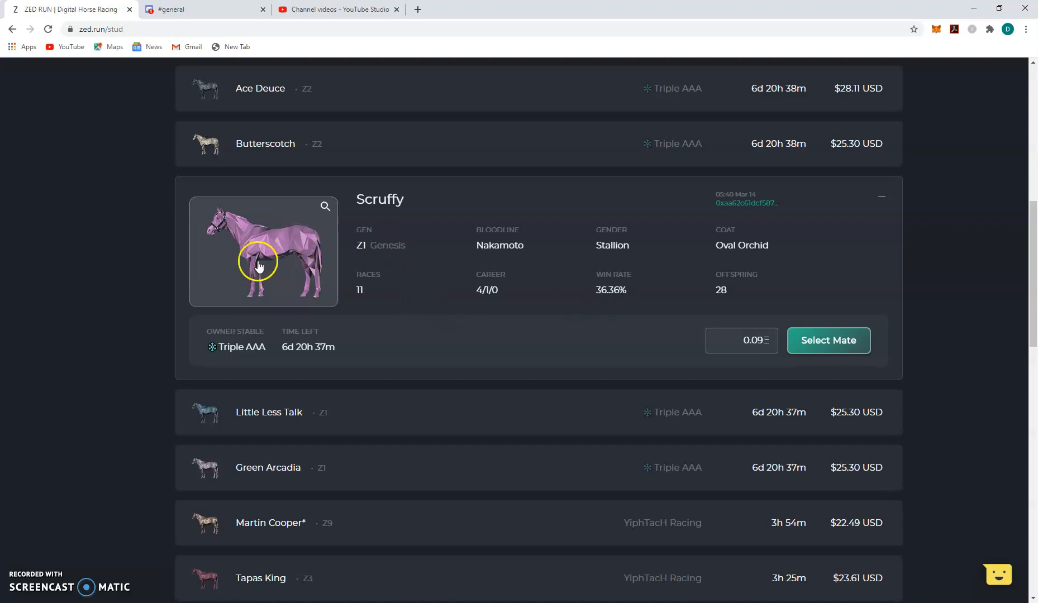
pyautogui.moveTo(271, 279)
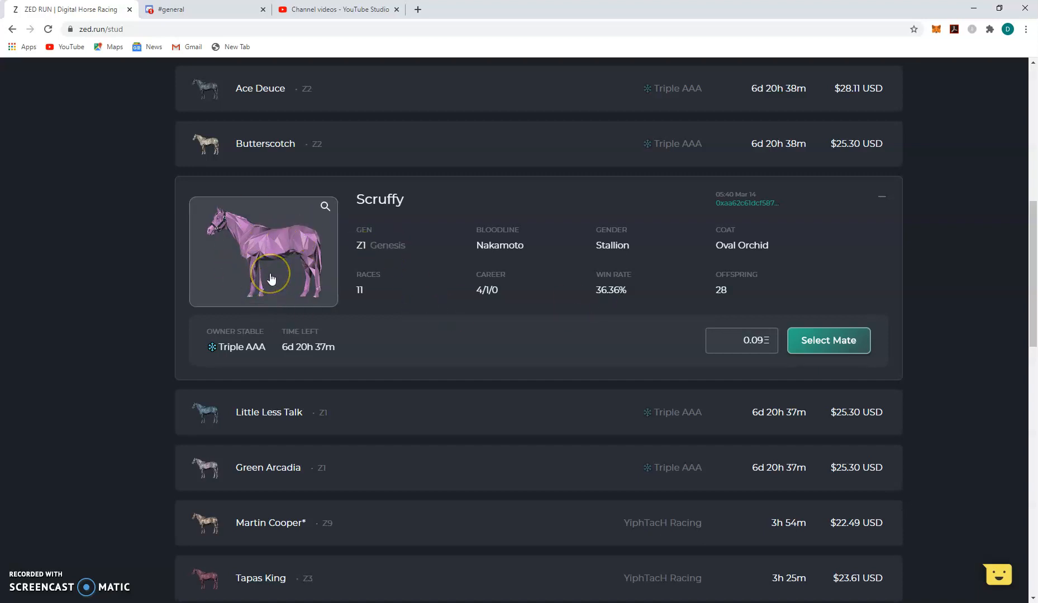
pyautogui.moveTo(220, 289)
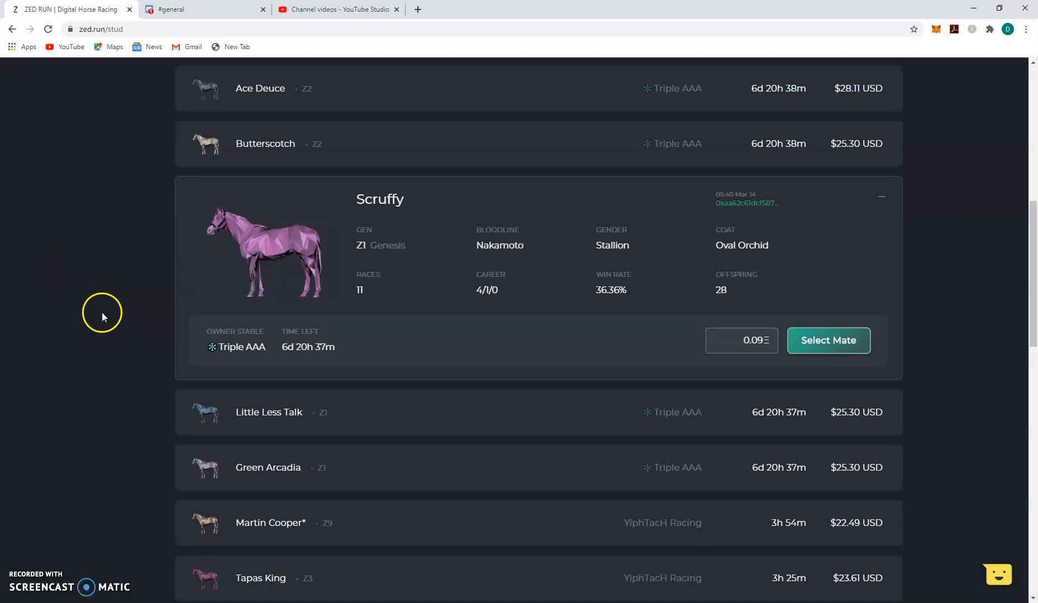
pyautogui.moveTo(257, 290)
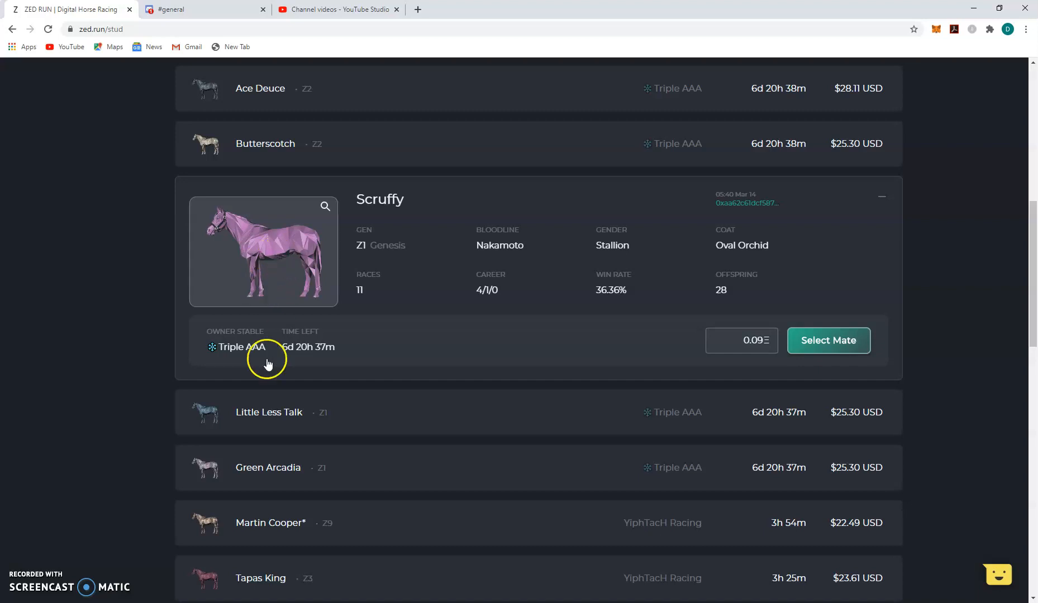
pyautogui.moveTo(255, 258)
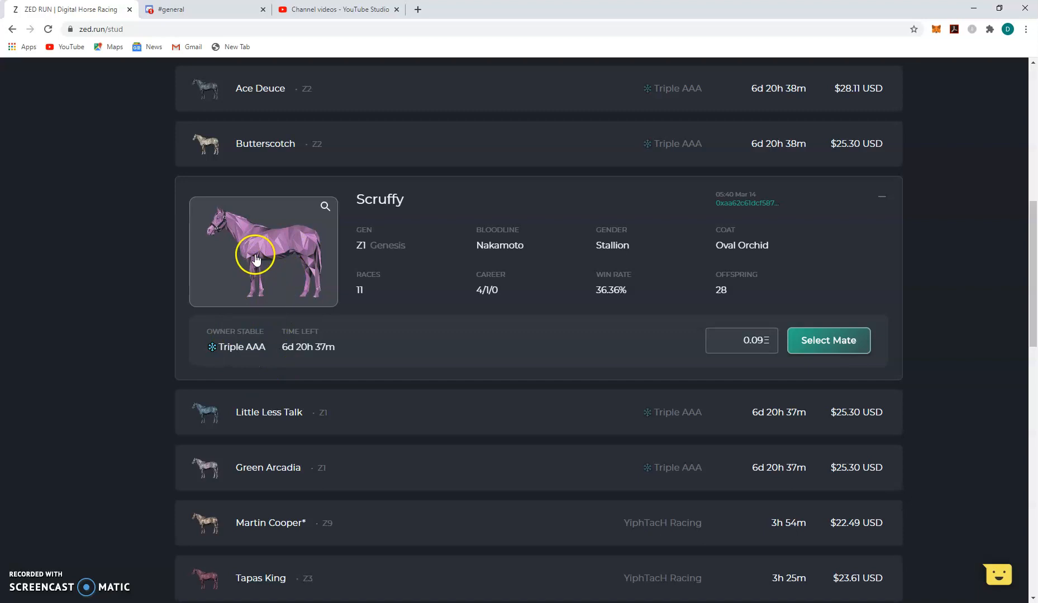
pyautogui.scroll(-3)
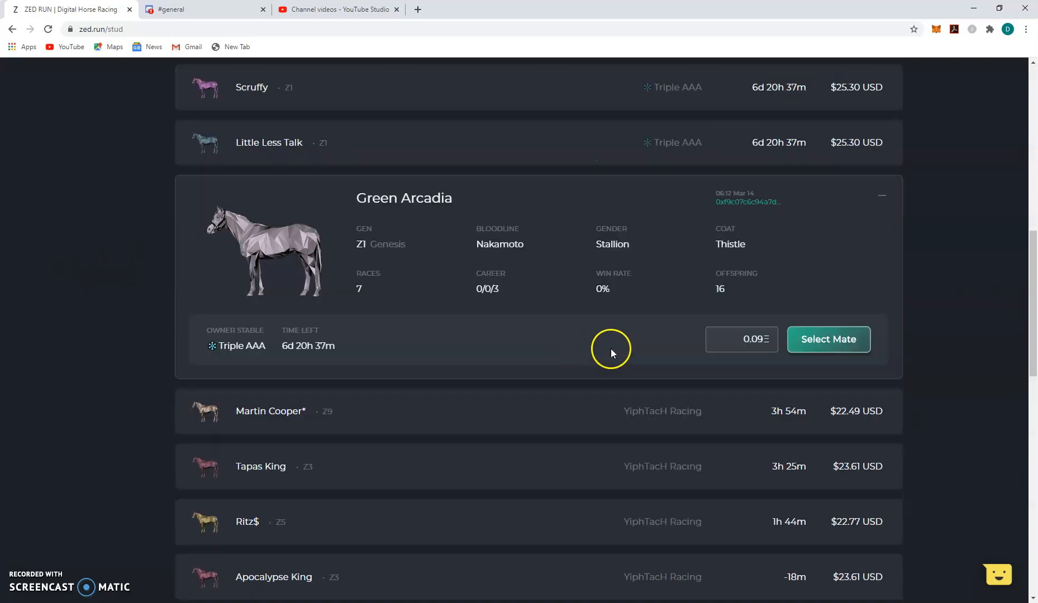
pyautogui.moveTo(123, 293)
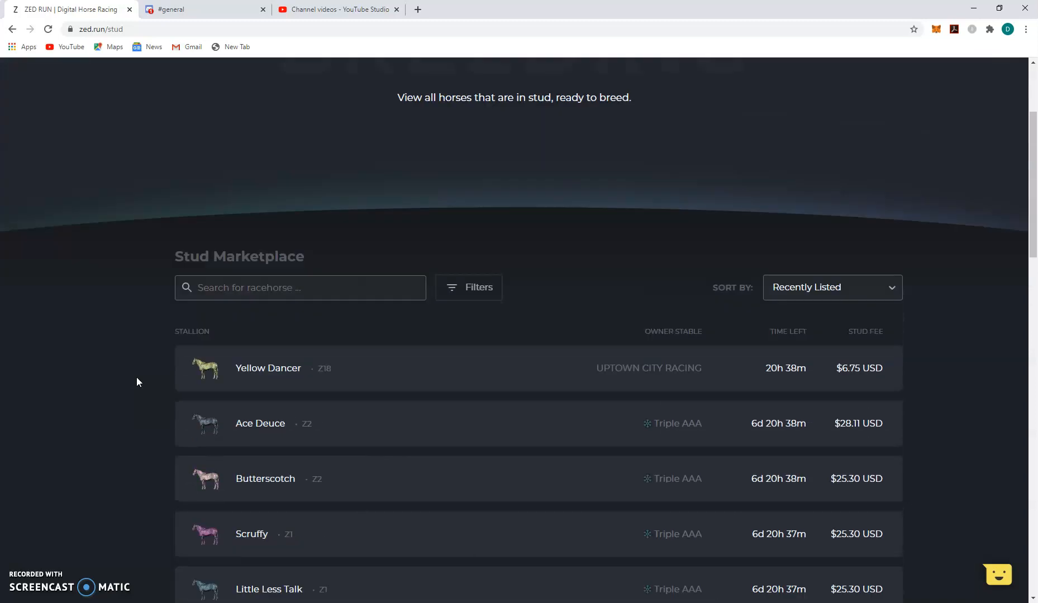
pyautogui.scroll(-3)
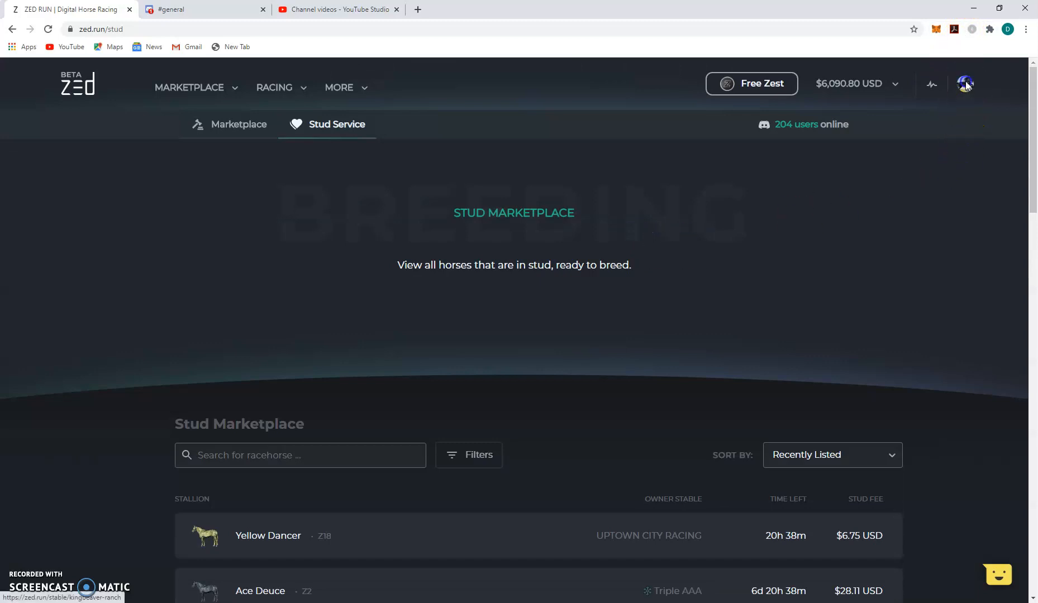
# Step: Filter the KingBeaver Ranch stable to Nakamoto bloodline and Genesis horses
pyautogui.click(965, 84)
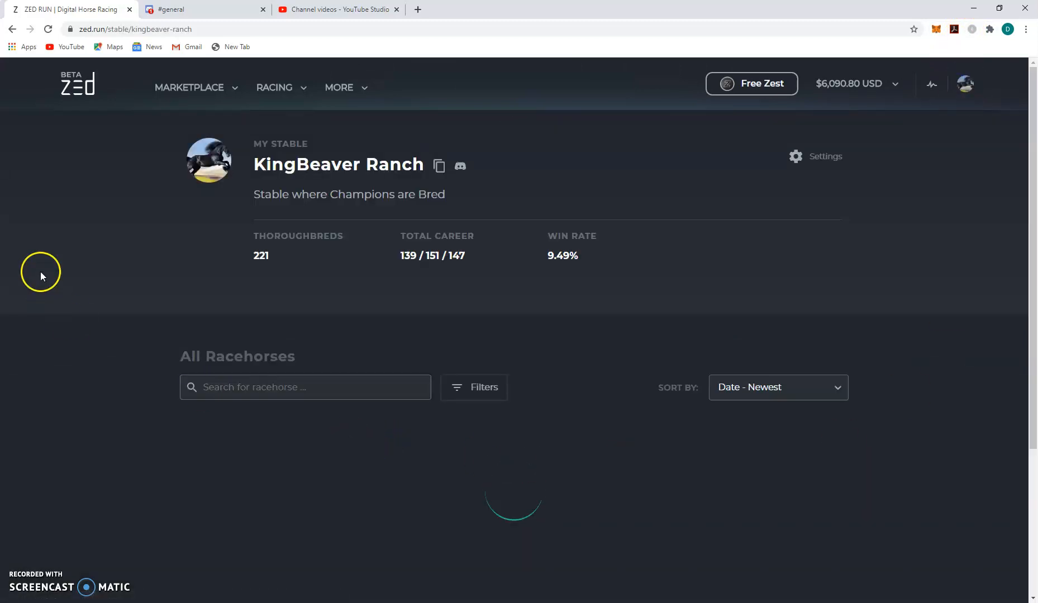
pyautogui.scroll(-3)
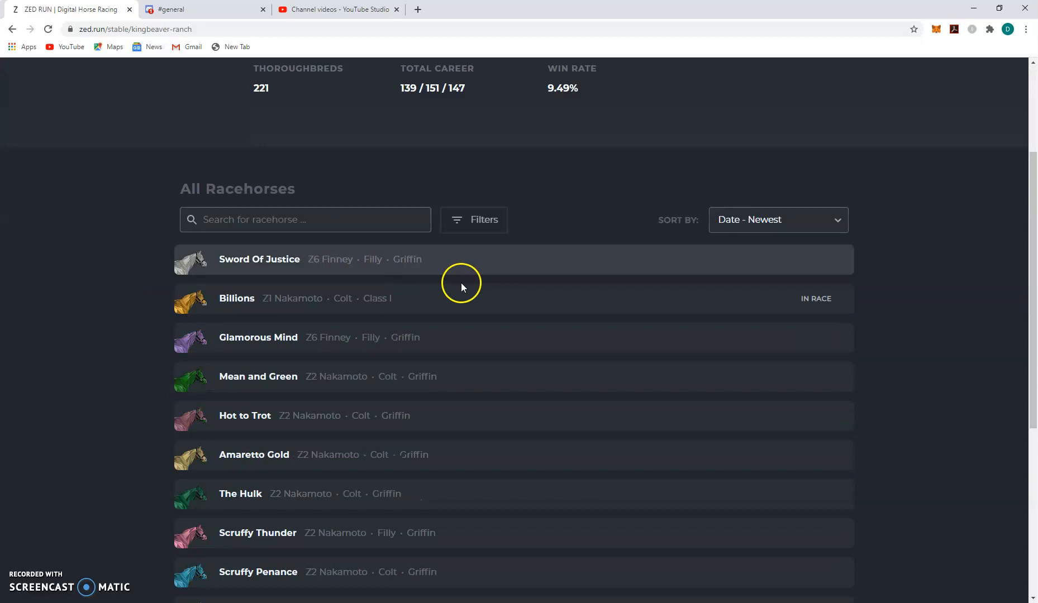
pyautogui.click(474, 220)
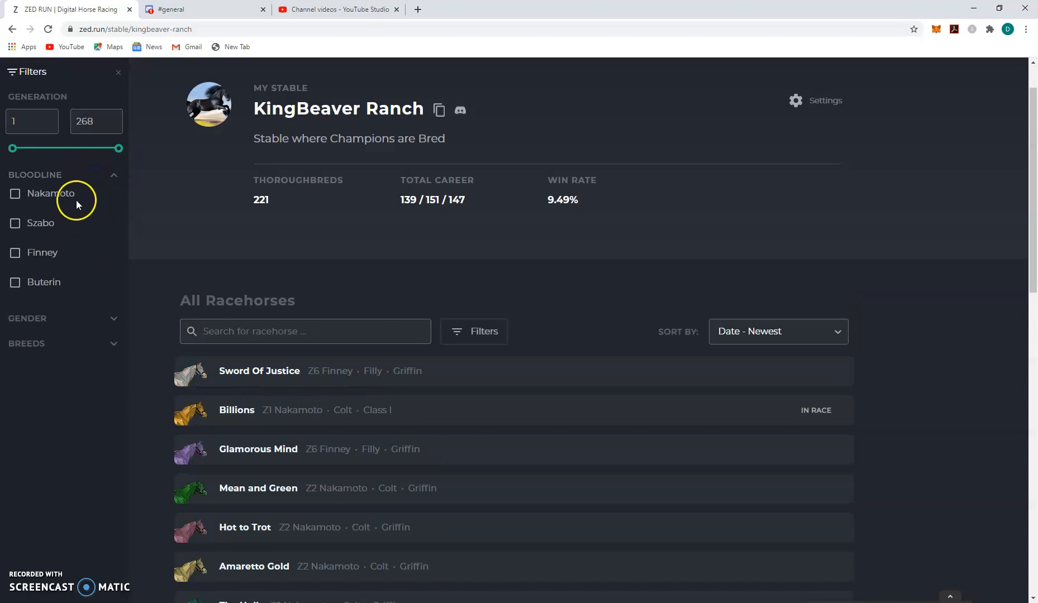
pyautogui.click(15, 193)
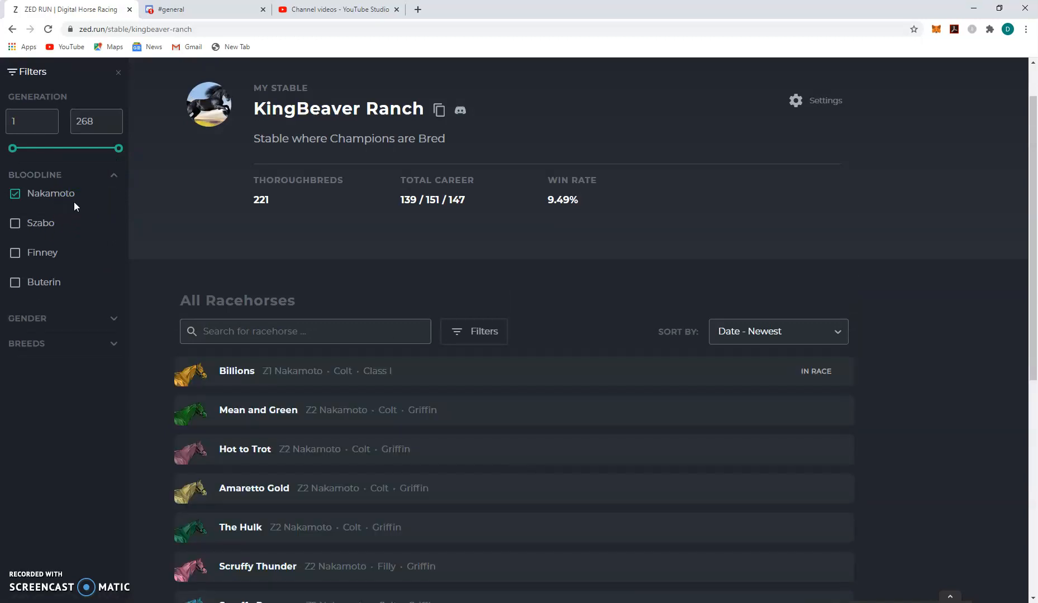
pyautogui.moveTo(76, 214)
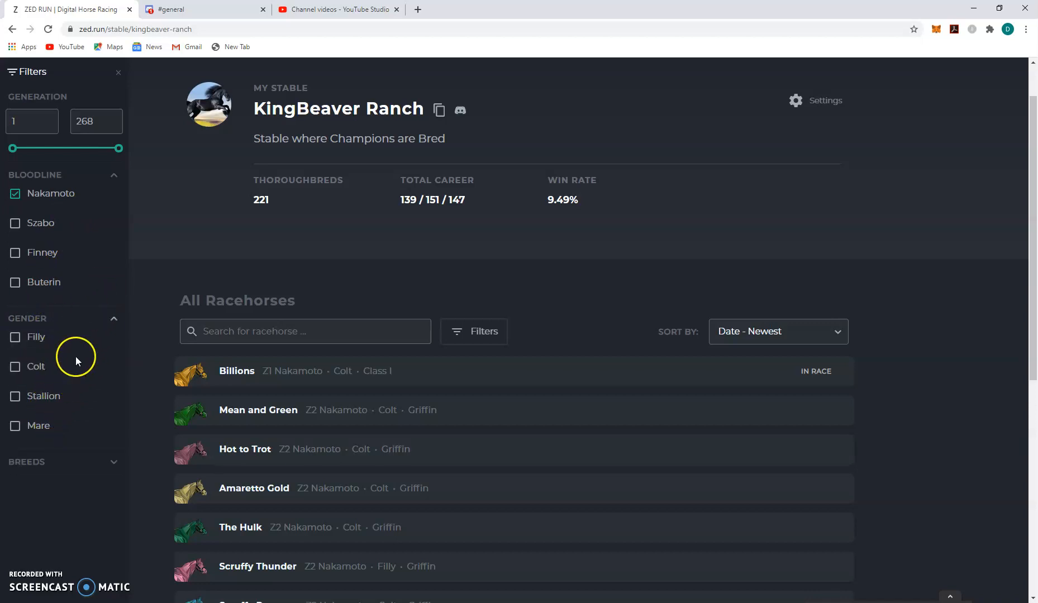
pyautogui.scroll(-3)
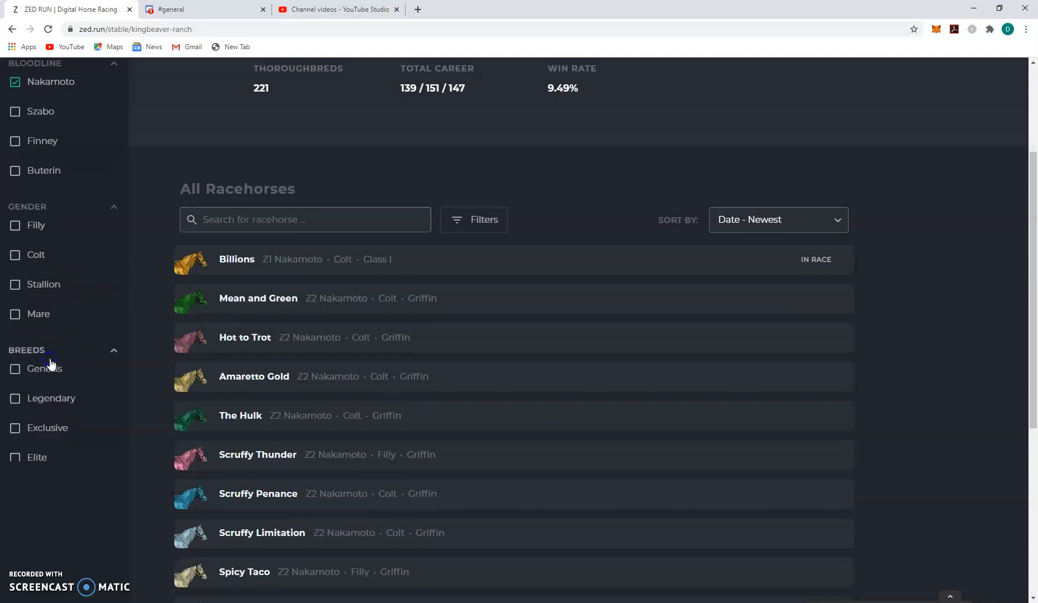
pyautogui.click(15, 369)
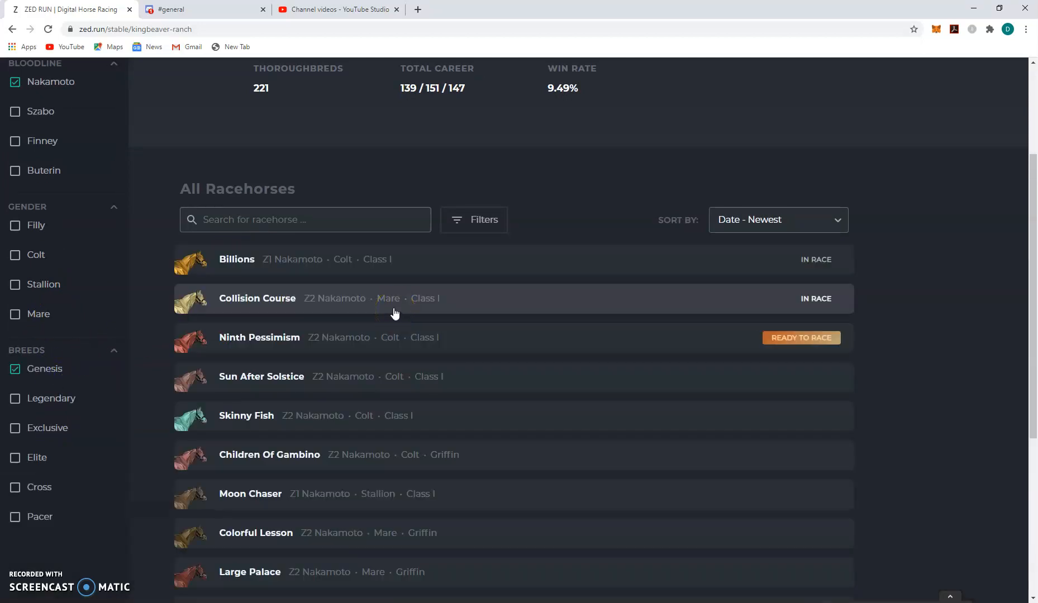
# Step: Expand the Ninth Pessimism, Sun After Solstice and Moon Chaser detail cards
pyautogui.click(409, 304)
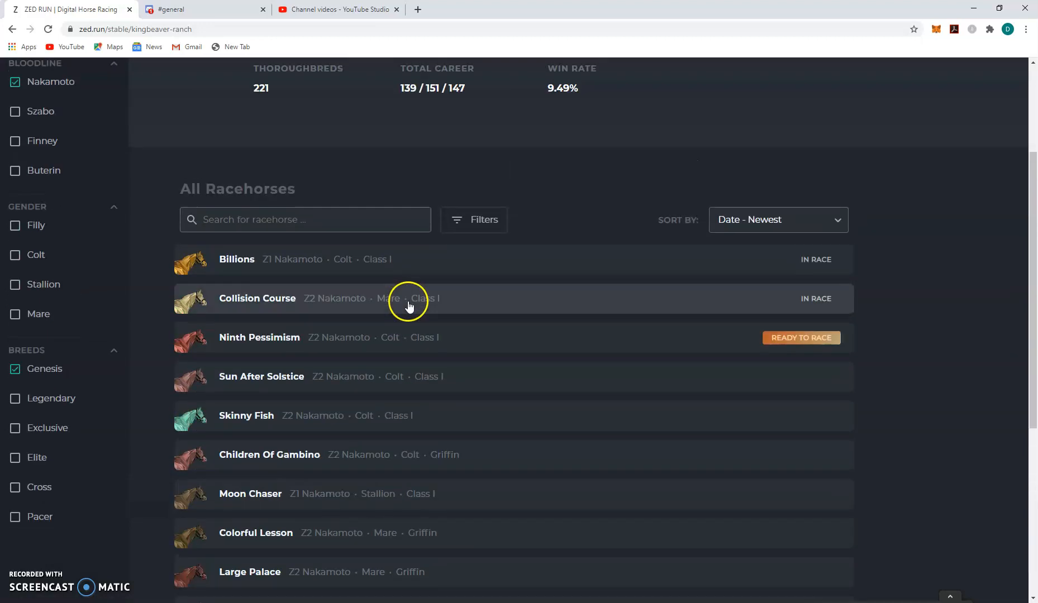
pyautogui.moveTo(610, 265)
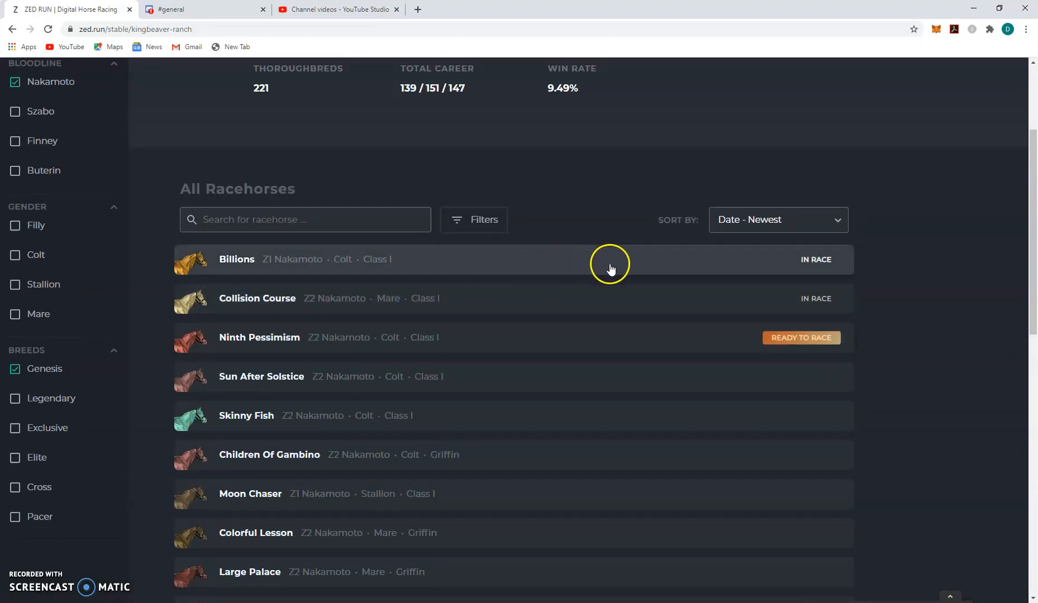
pyautogui.moveTo(896, 347)
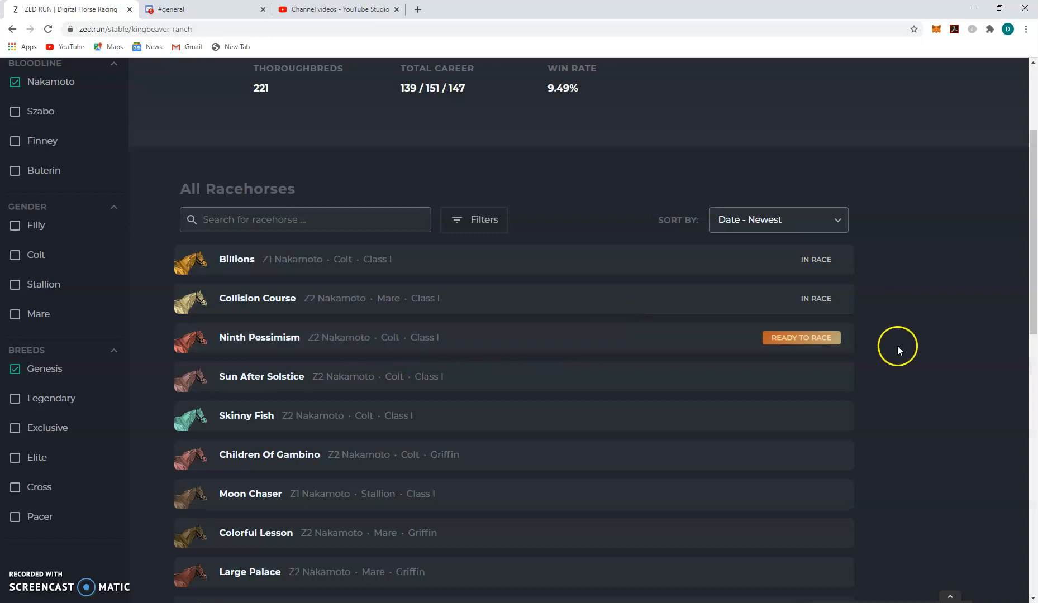
pyautogui.moveTo(626, 353)
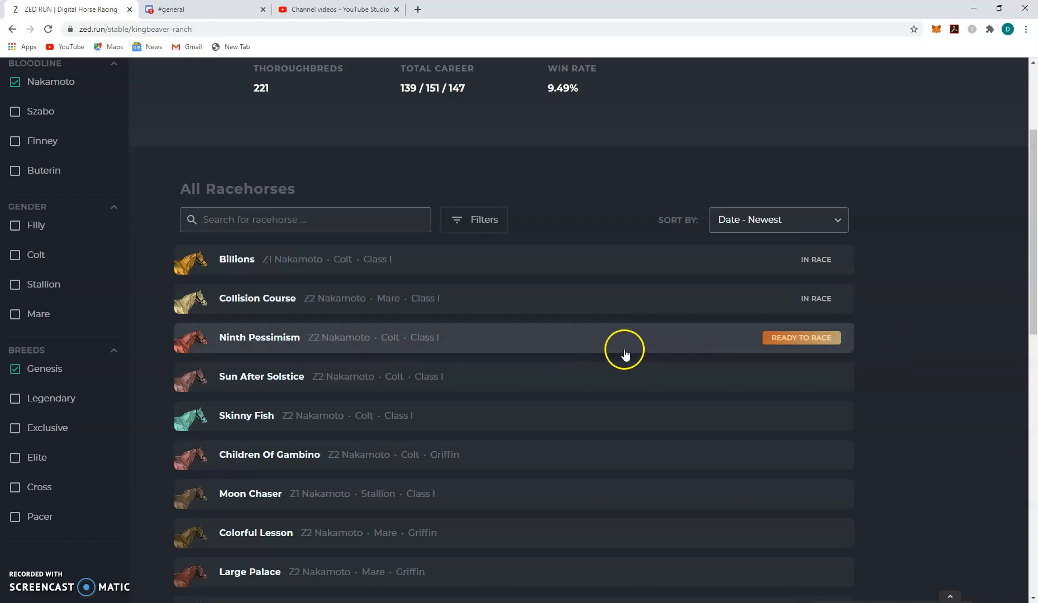
pyautogui.moveTo(532, 349)
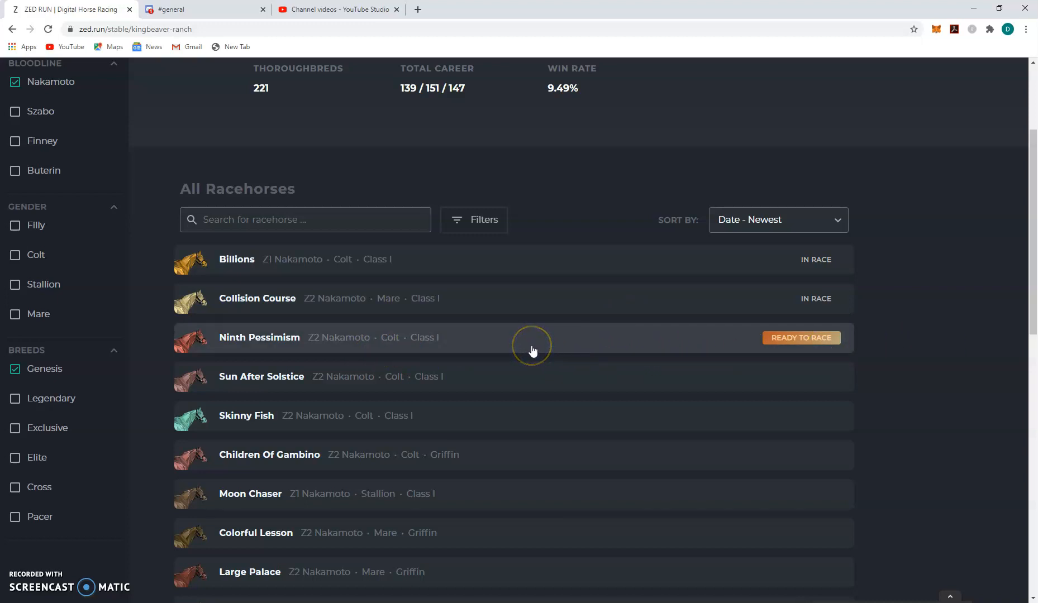
pyautogui.moveTo(541, 339)
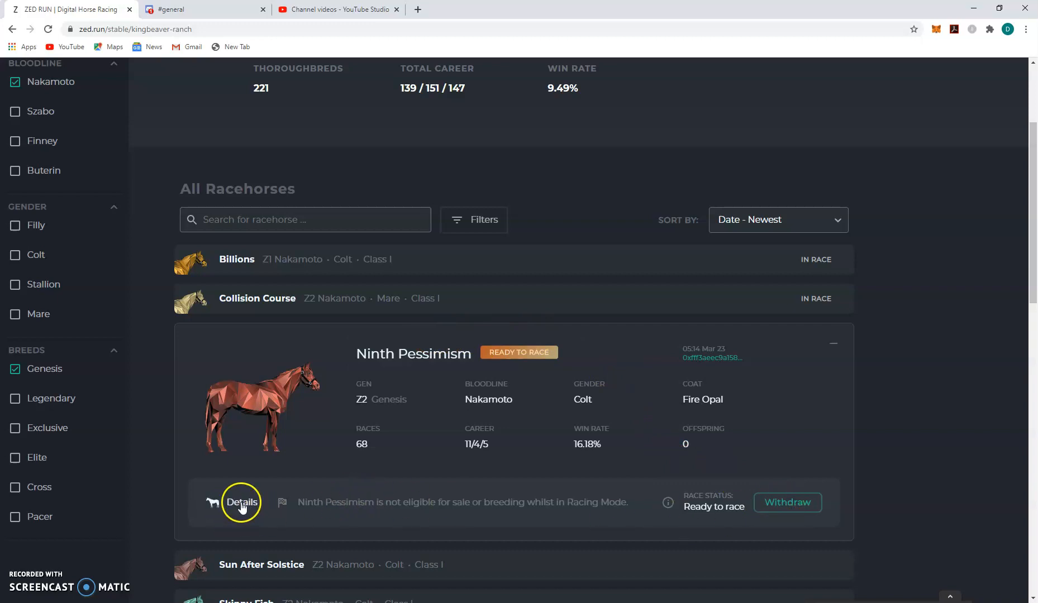
pyautogui.moveTo(306, 506)
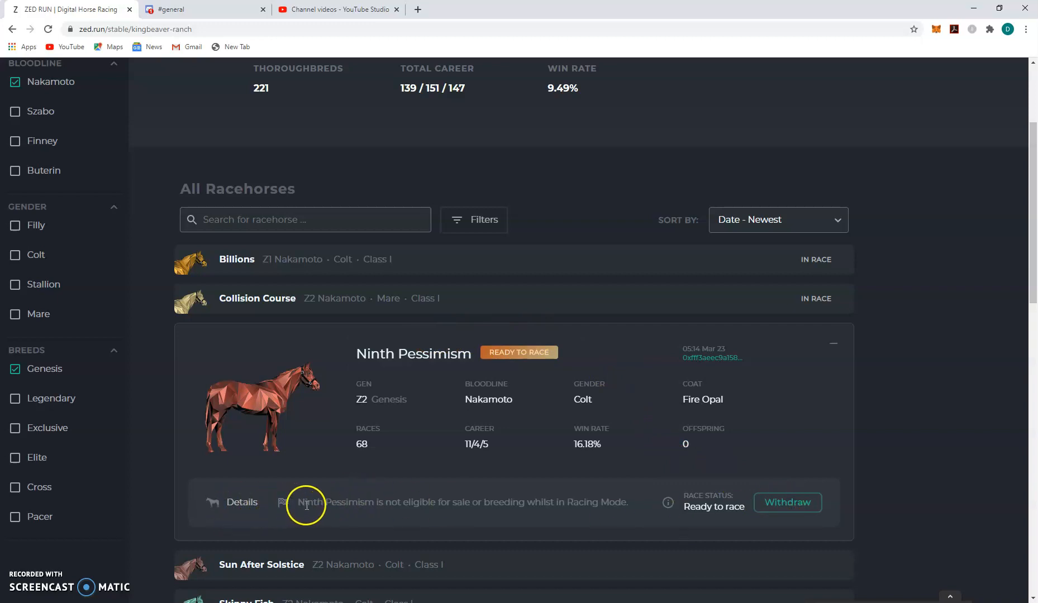
pyautogui.scroll(-3)
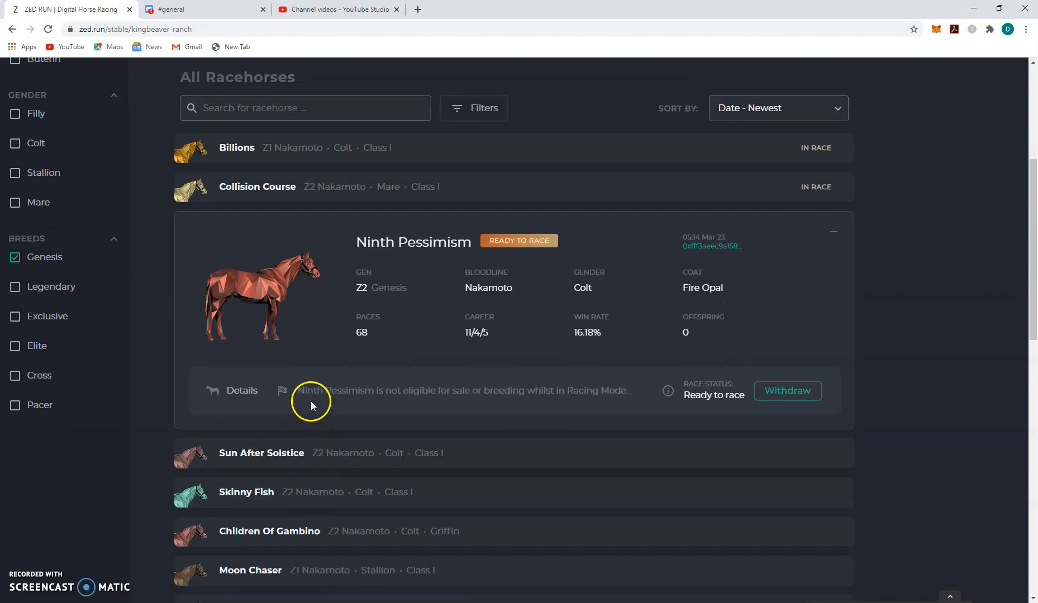
pyautogui.moveTo(289, 408)
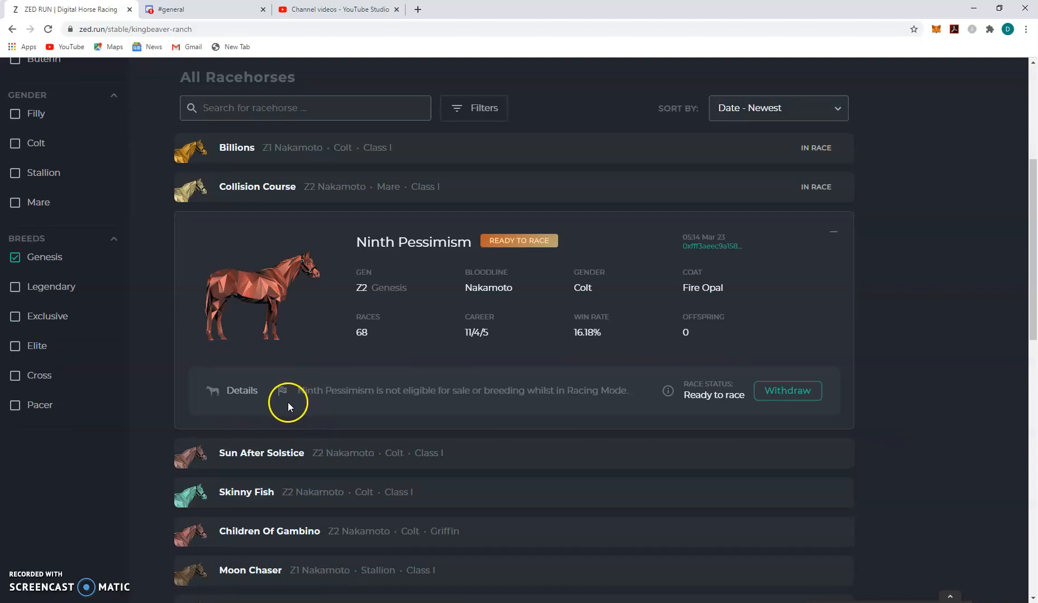
pyautogui.moveTo(669, 393)
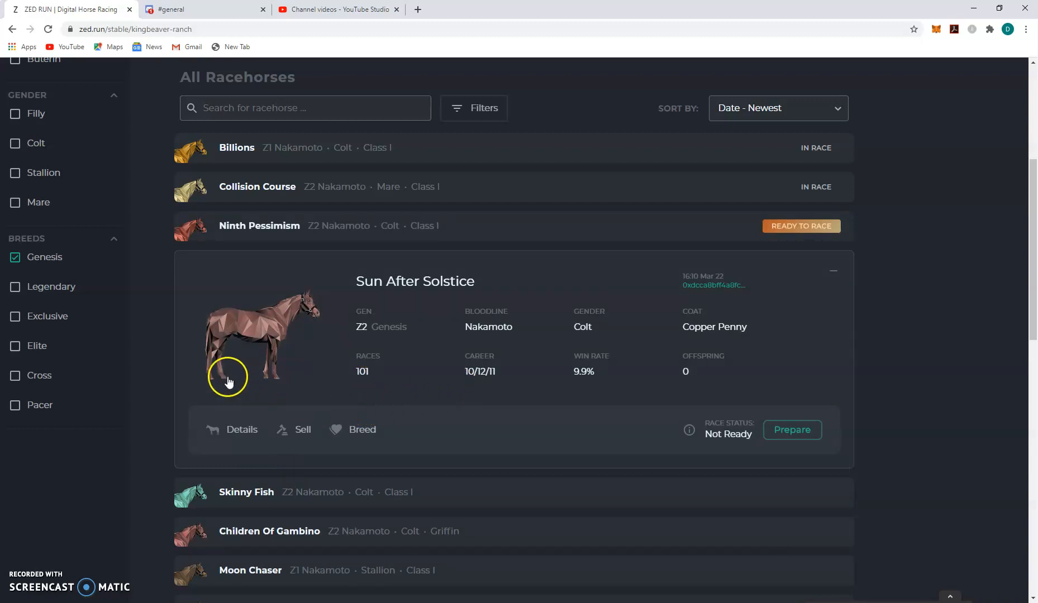
pyautogui.moveTo(375, 340)
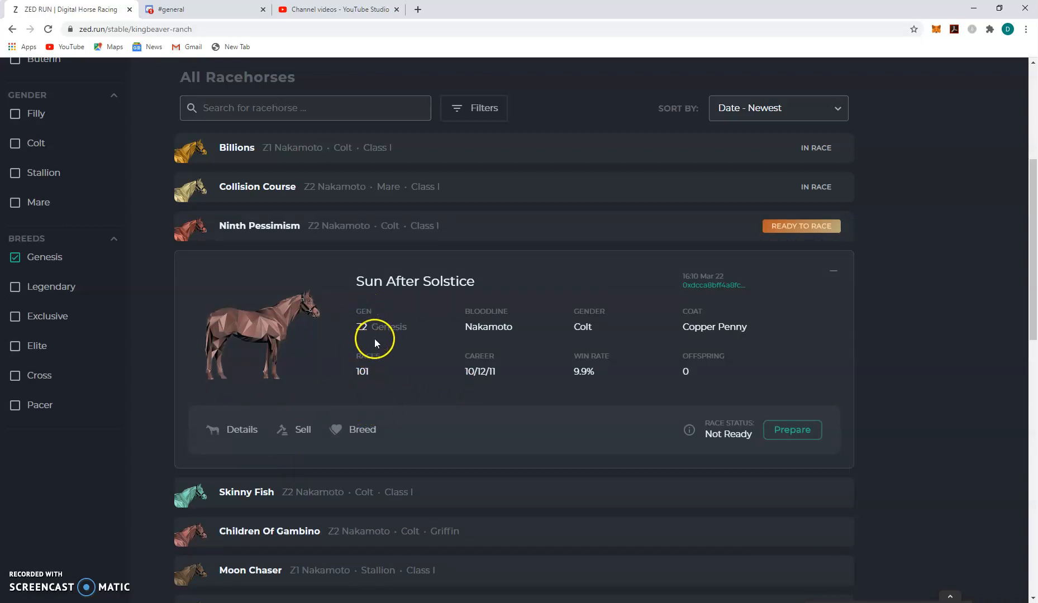
pyautogui.scroll(-3)
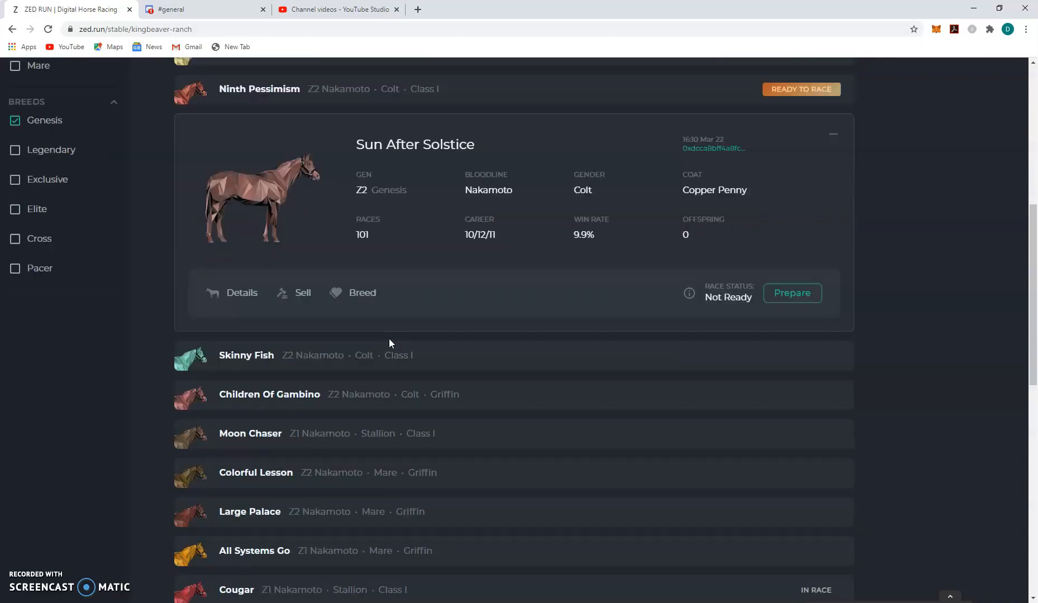
pyautogui.scroll(-3)
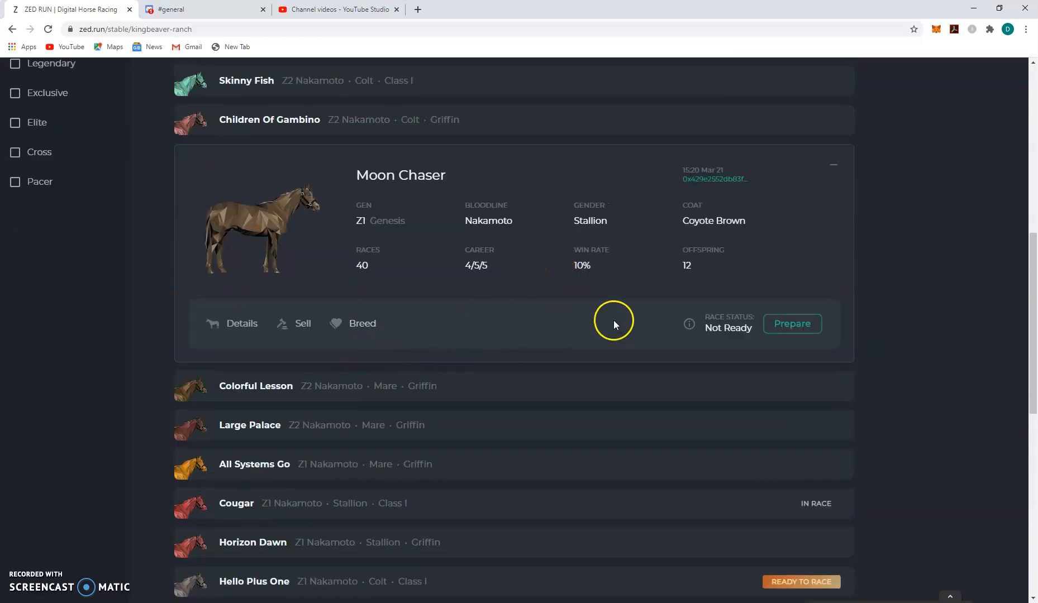
pyautogui.moveTo(717, 329)
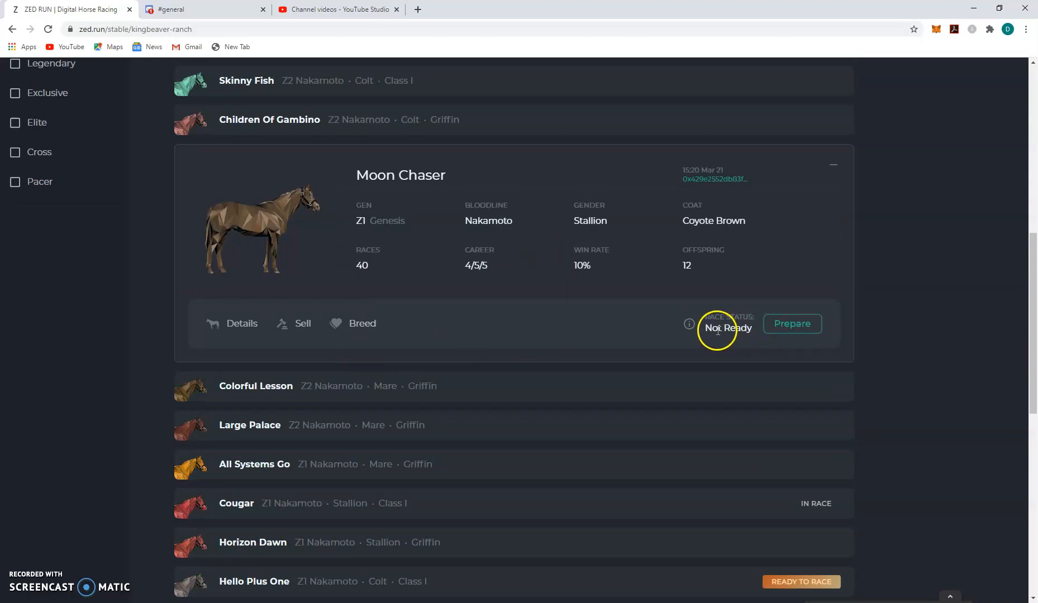
pyautogui.moveTo(632, 335)
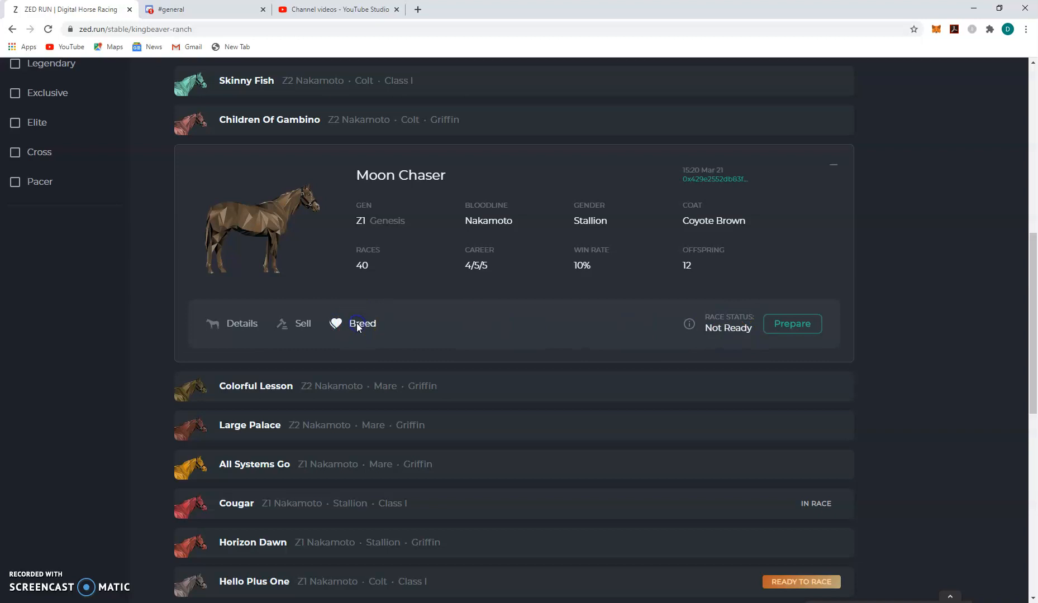
# Step: Start a Breed listing for Moon Chaser at 0.09 ETH and show duration options
pyautogui.click(362, 324)
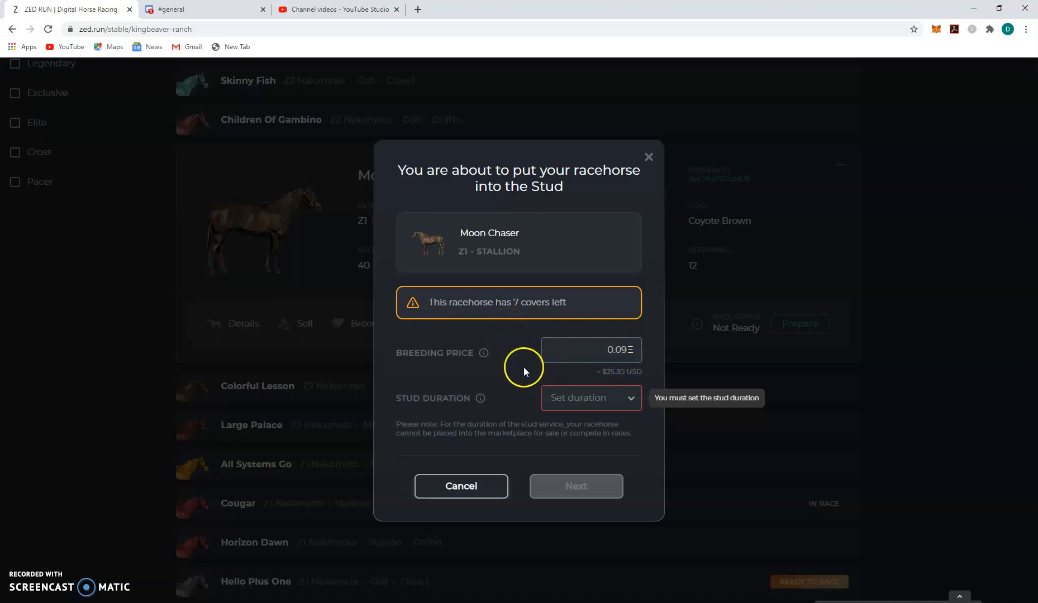
pyautogui.moveTo(610, 407)
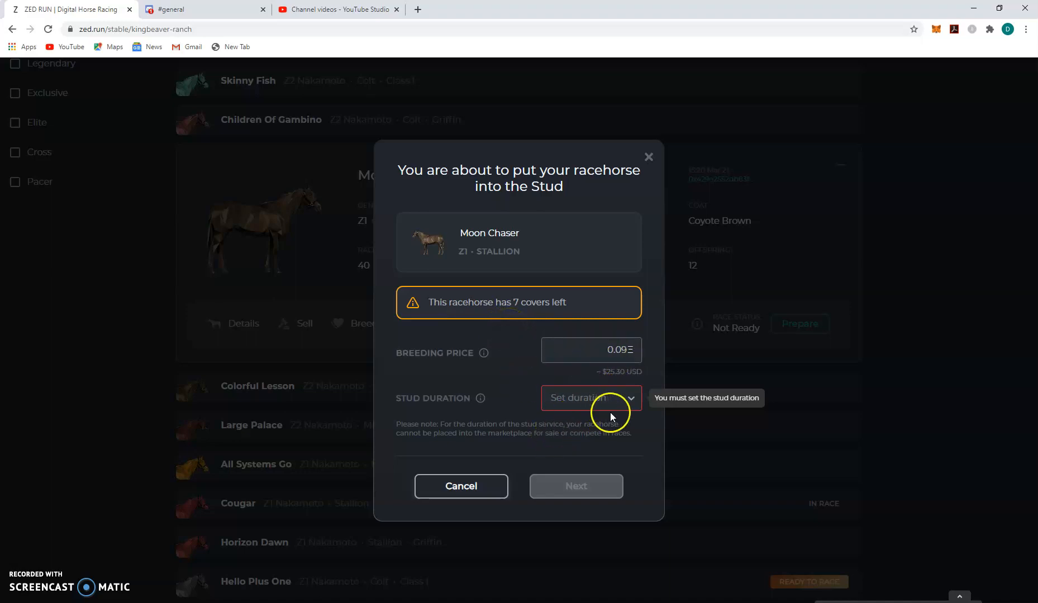
pyautogui.click(592, 398)
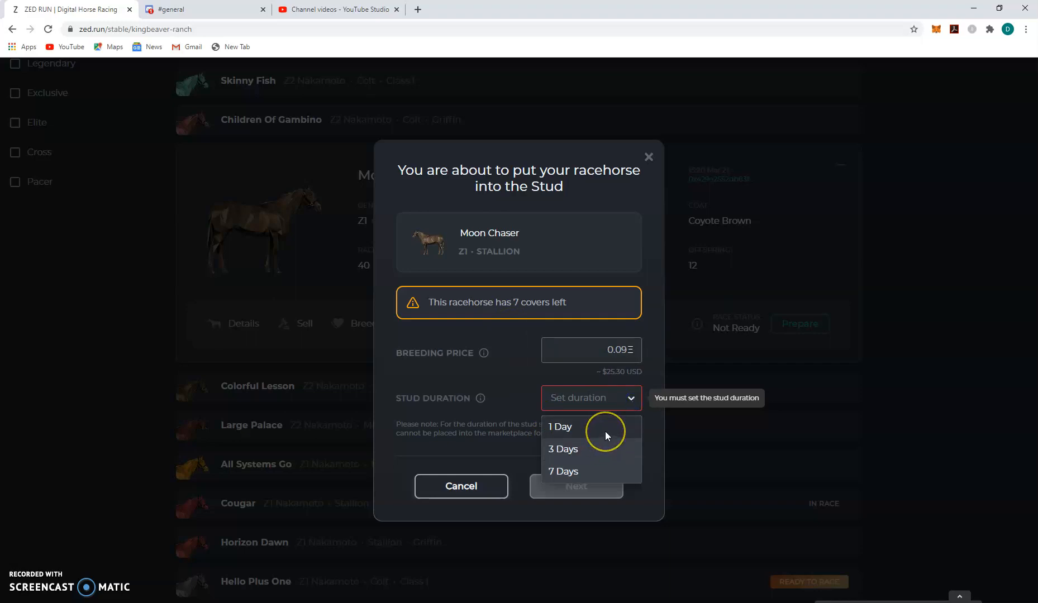
pyautogui.moveTo(607, 437)
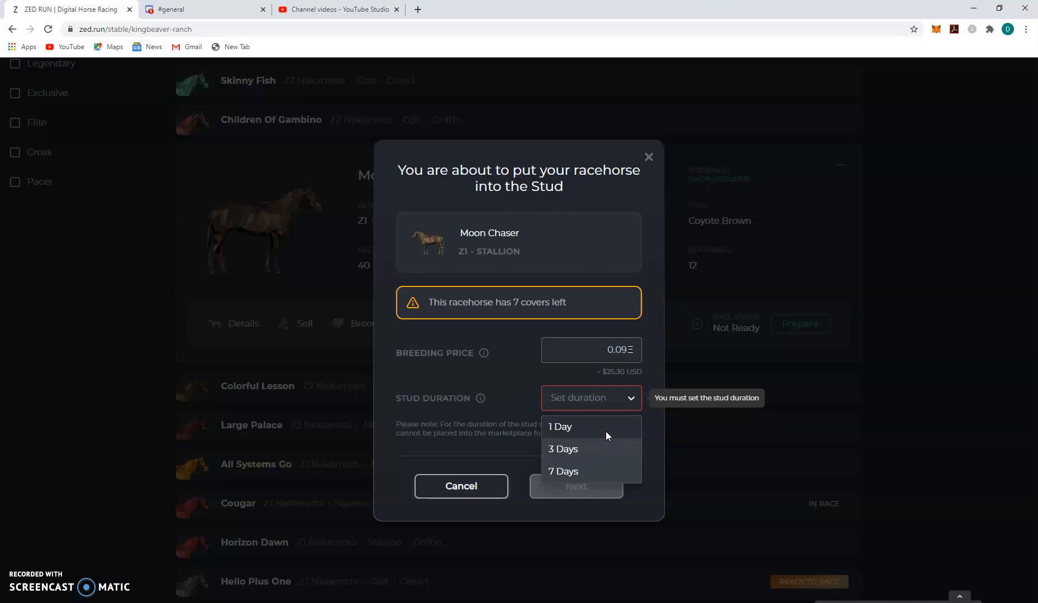
pyautogui.moveTo(602, 435)
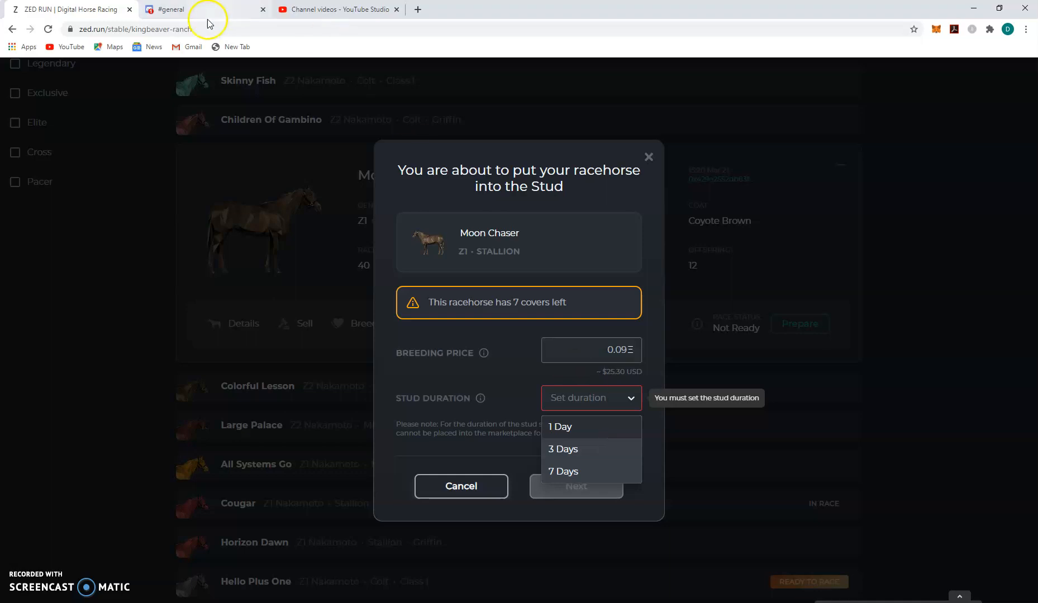
# Step: Browse the general, community-blog and how-to-breed channels, ending on #getting-started
pyautogui.click(168, 9)
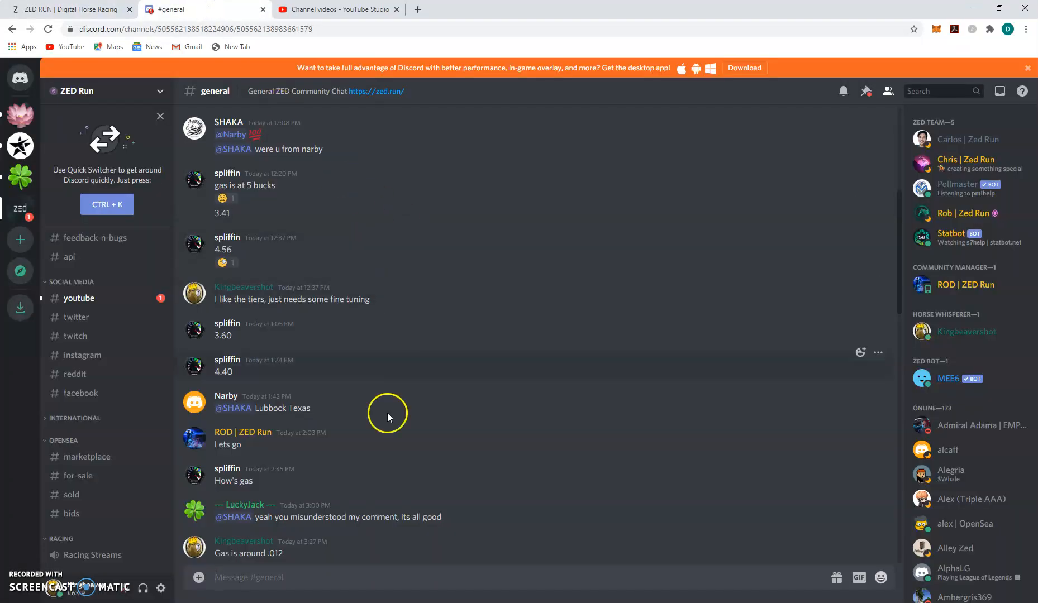
pyautogui.scroll(-3)
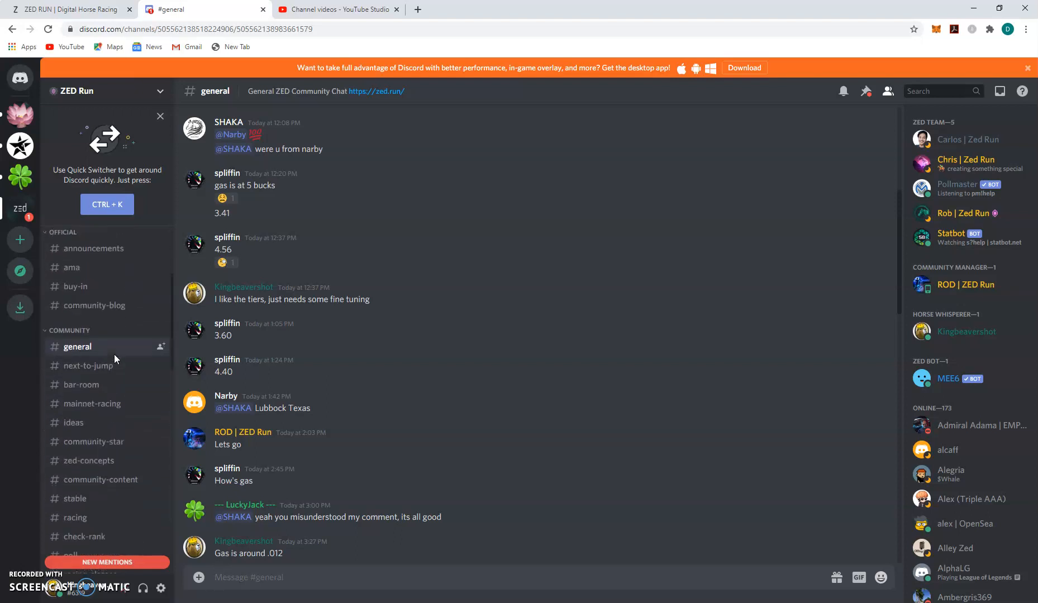
pyautogui.scroll(-3)
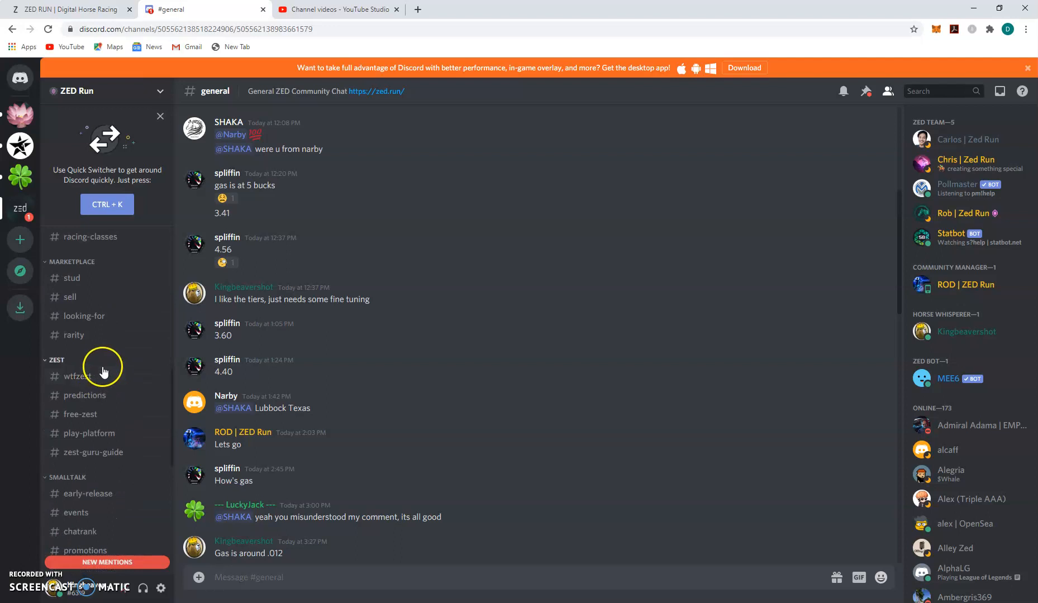
pyautogui.scroll(-3)
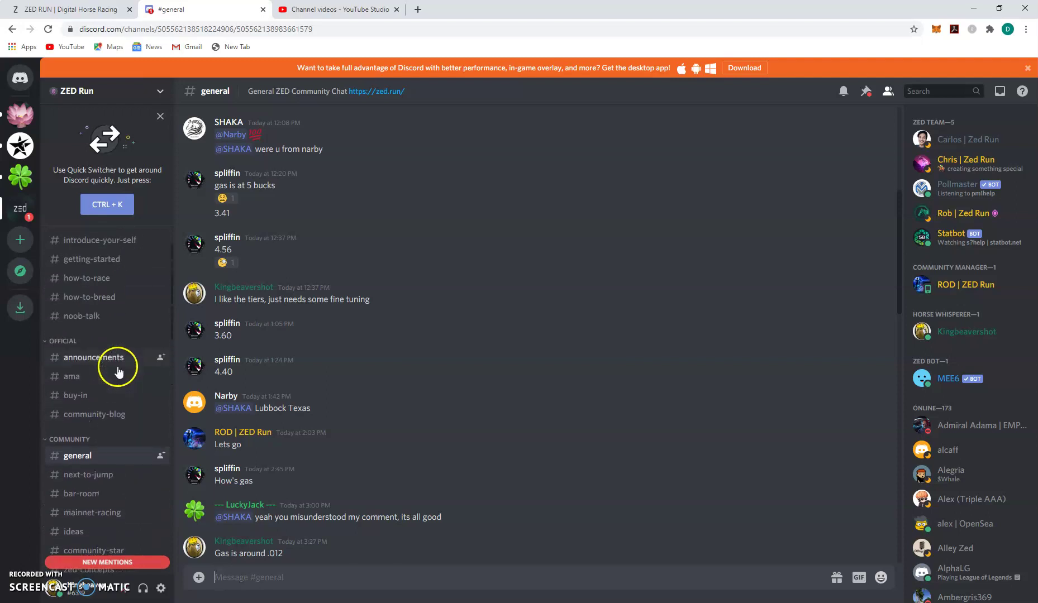
pyautogui.click(94, 414)
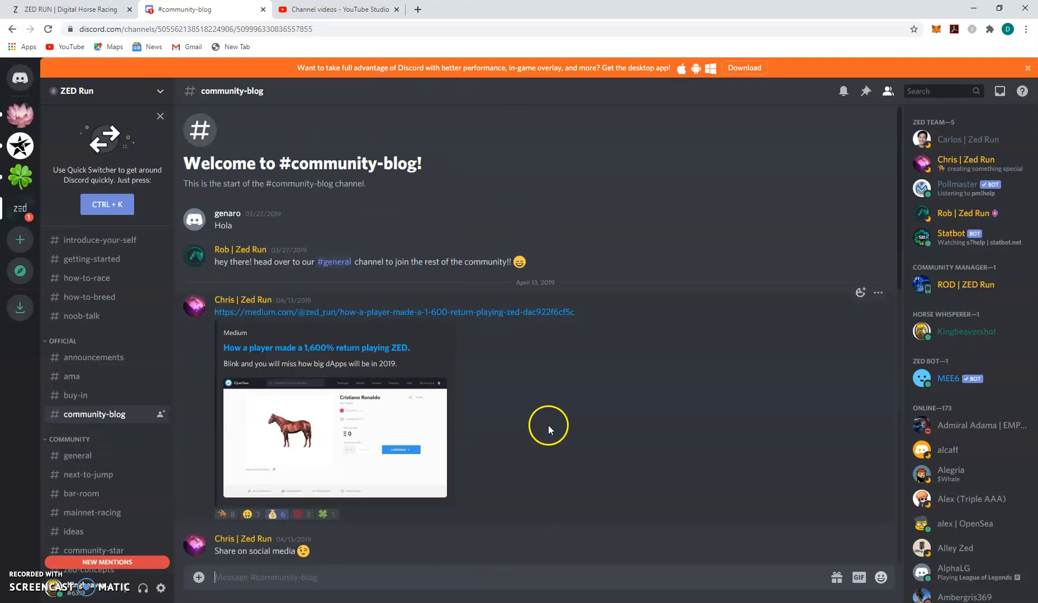
pyautogui.scroll(-3)
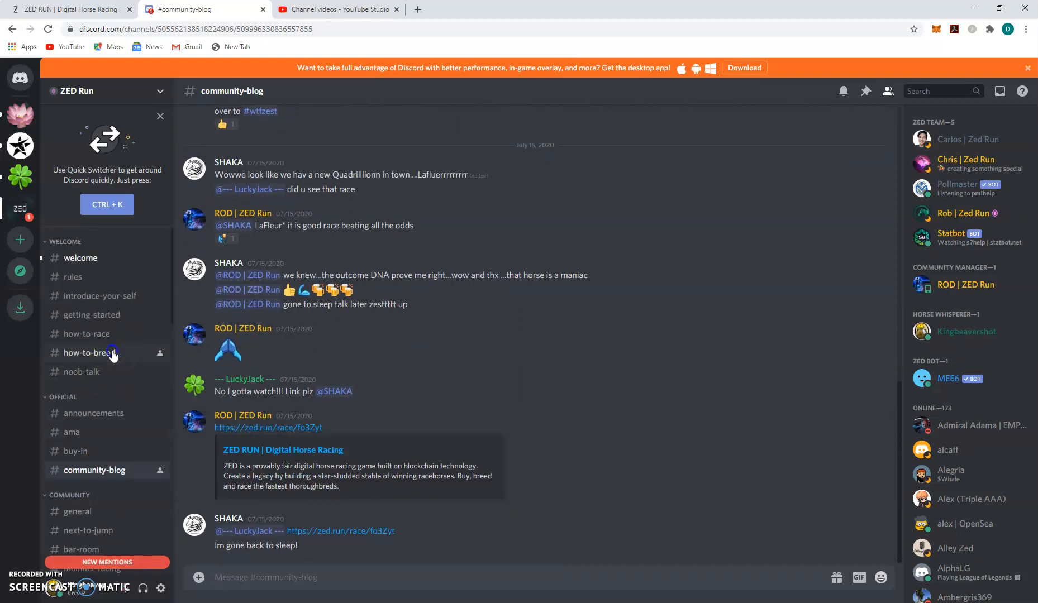
pyautogui.click(89, 354)
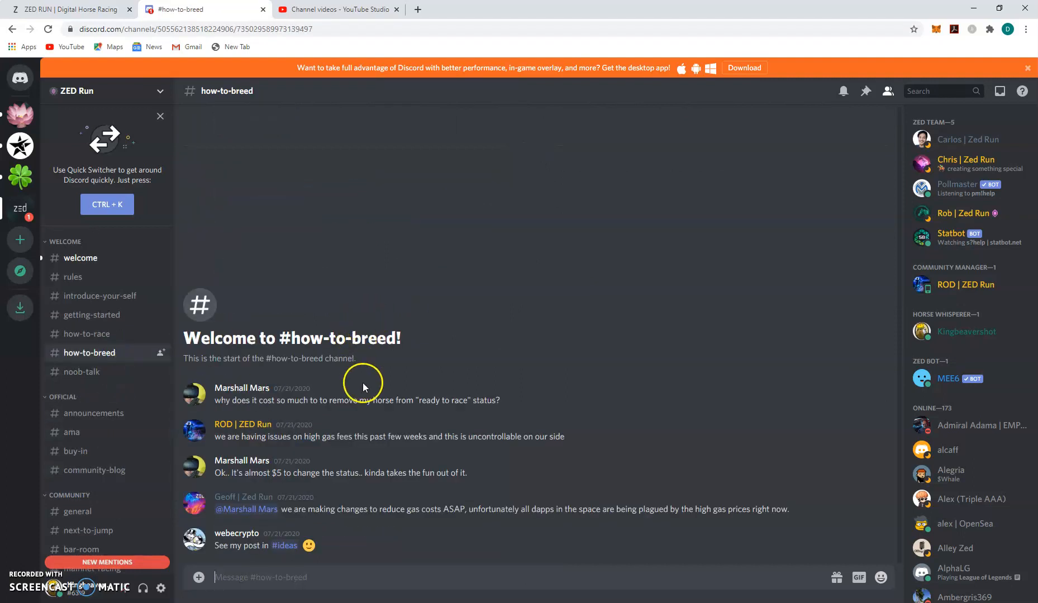
pyautogui.moveTo(106, 278)
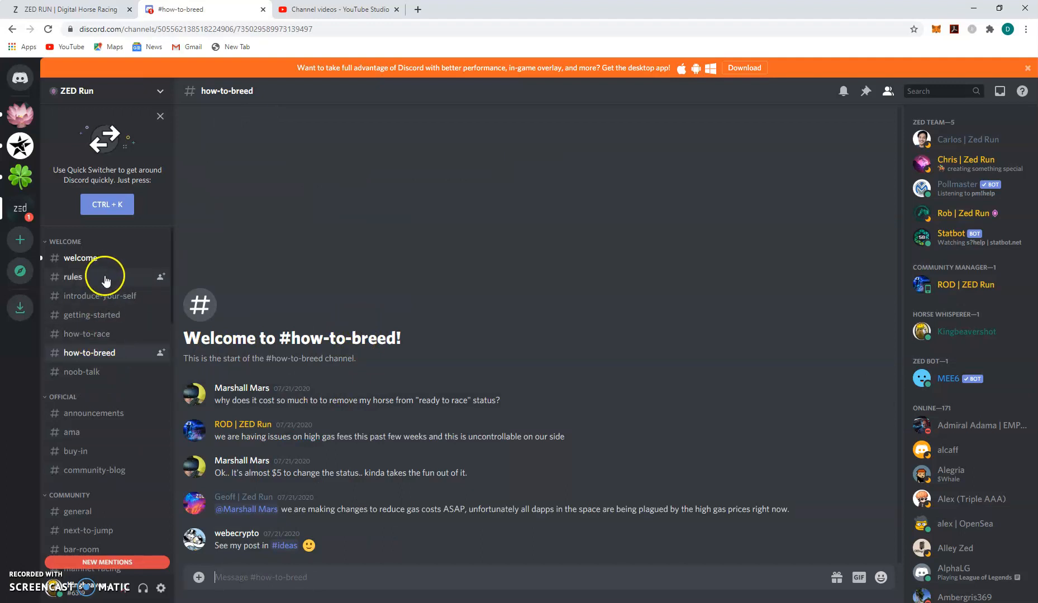
pyautogui.click(91, 314)
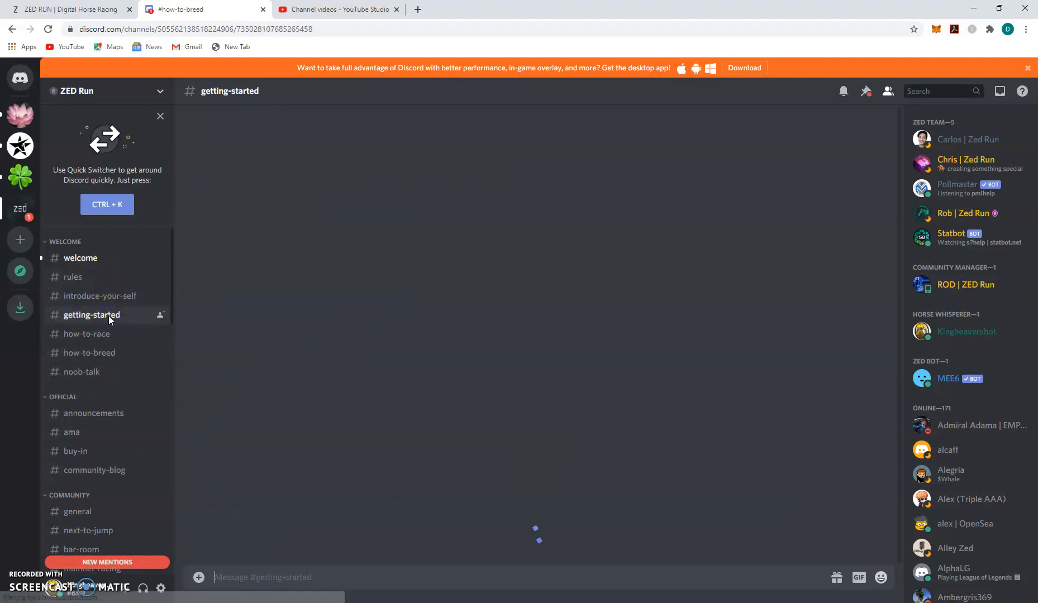
# Step: Open the medium.com minimum-breeding-price-and-allocation link under BREEDING in #getting-started
pyautogui.click(91, 315)
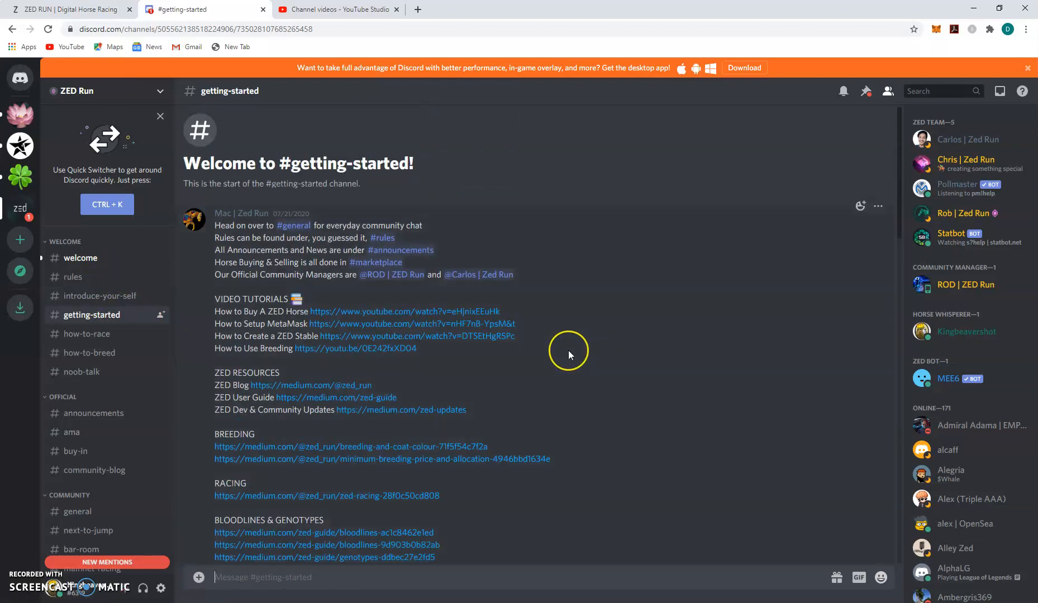
pyautogui.moveTo(543, 537)
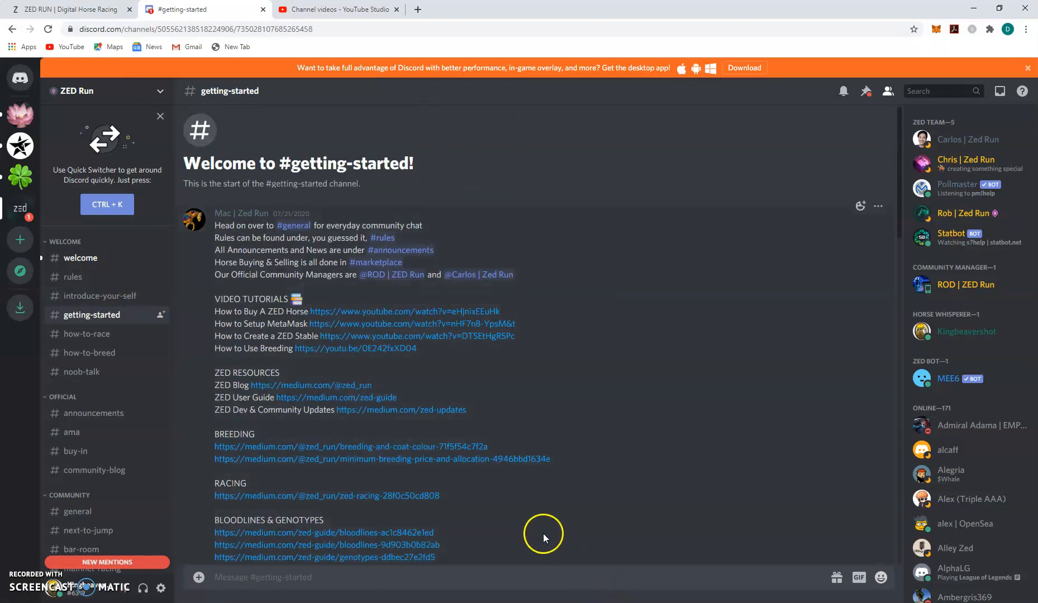
pyautogui.moveTo(304, 342)
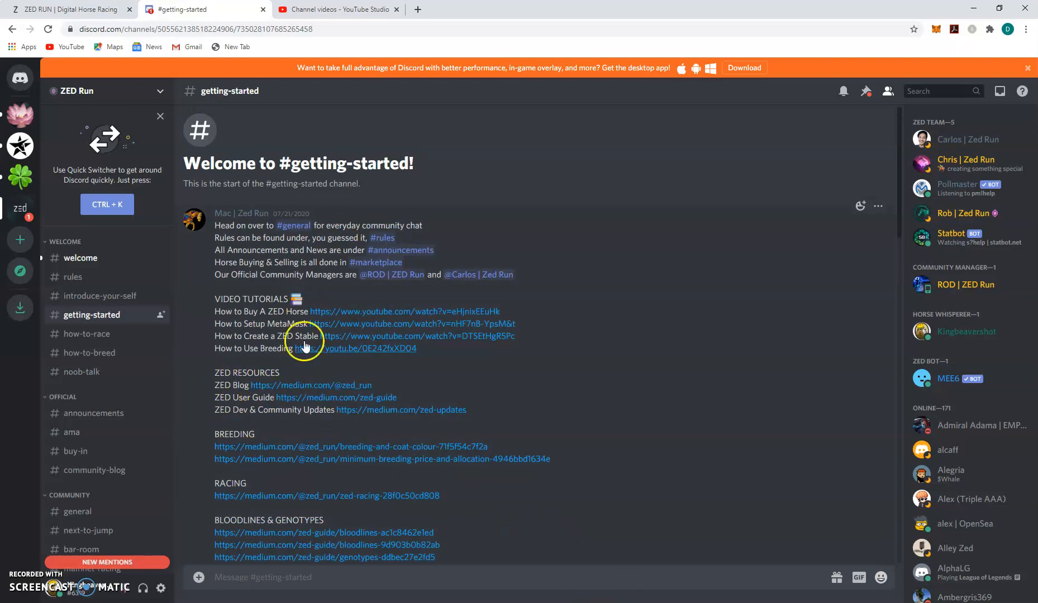
pyautogui.moveTo(364, 312)
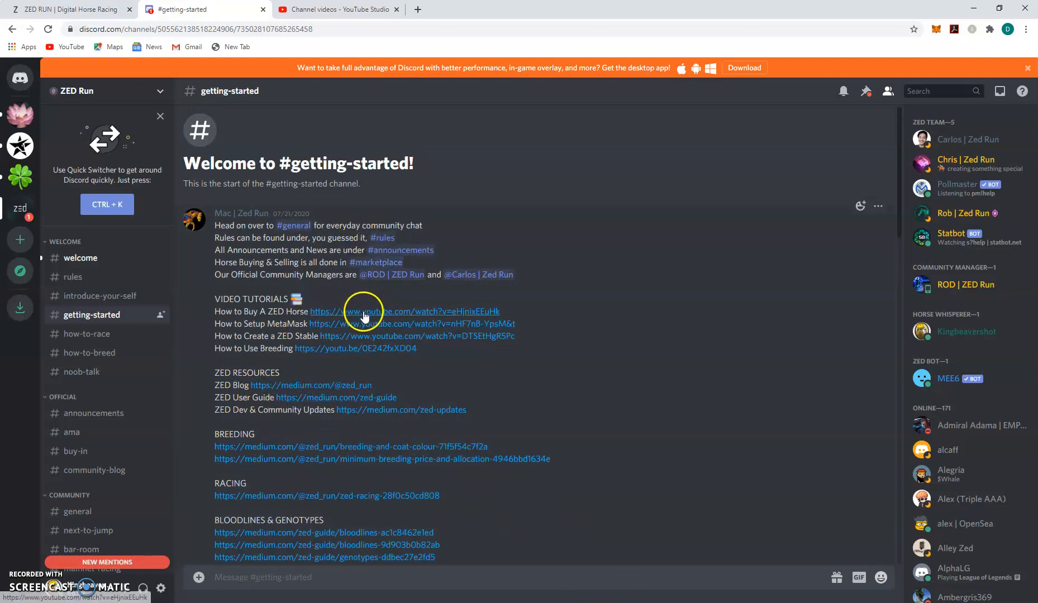
pyautogui.moveTo(356, 385)
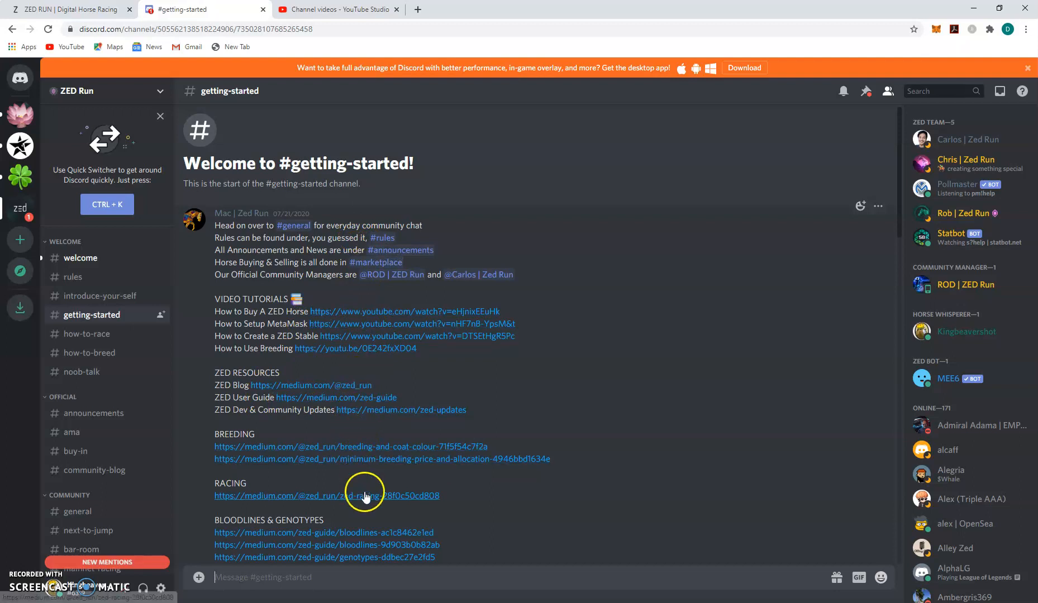
pyautogui.scroll(-3)
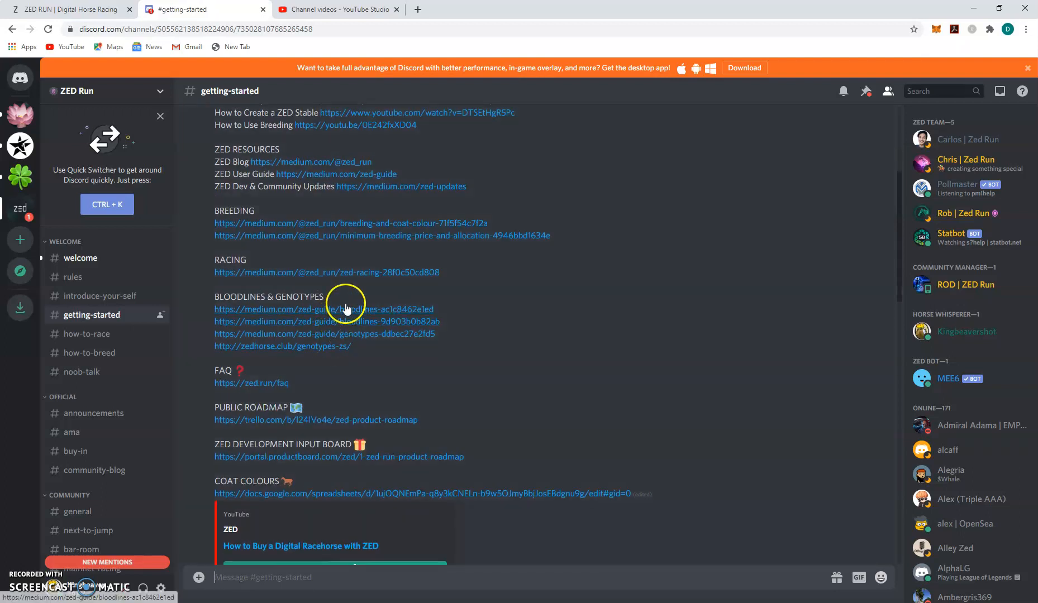
pyautogui.moveTo(623, 455)
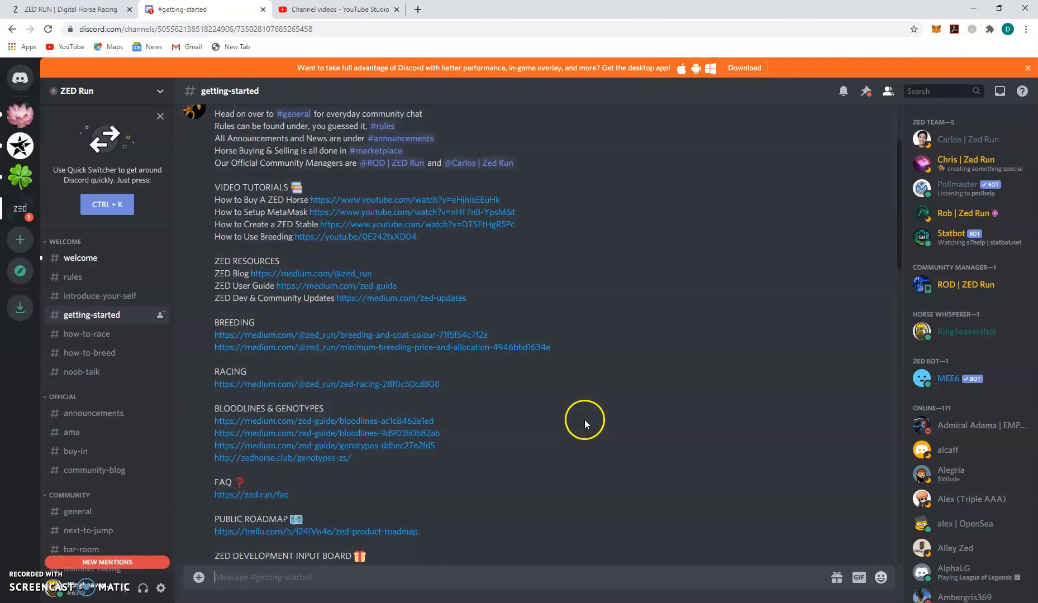
pyautogui.click(382, 347)
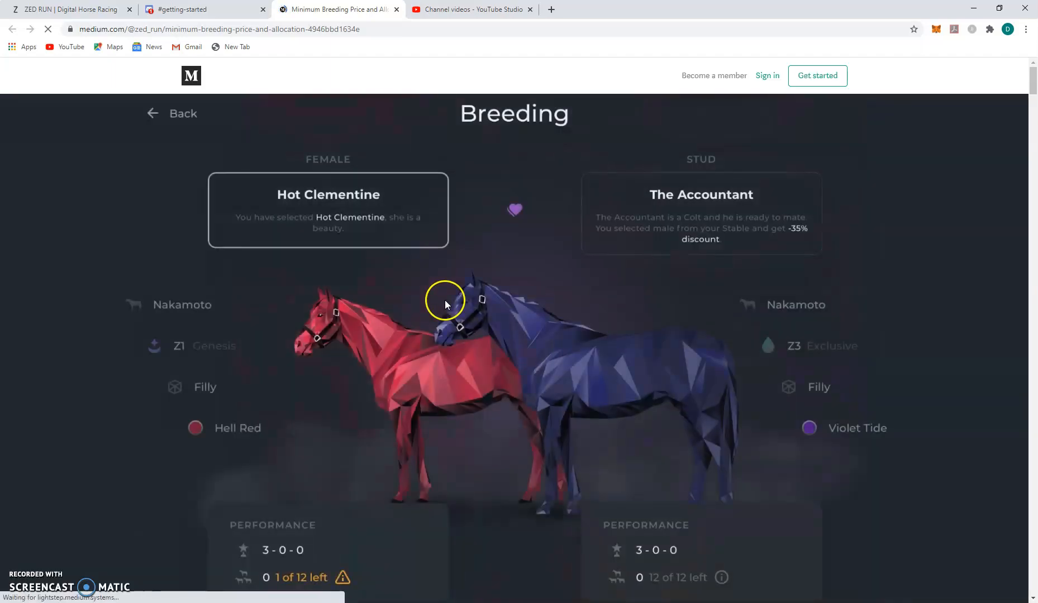
# Step: Scroll past breed type weightings to the 24%, 30%, 36% stud duration list
pyautogui.scroll(-3)
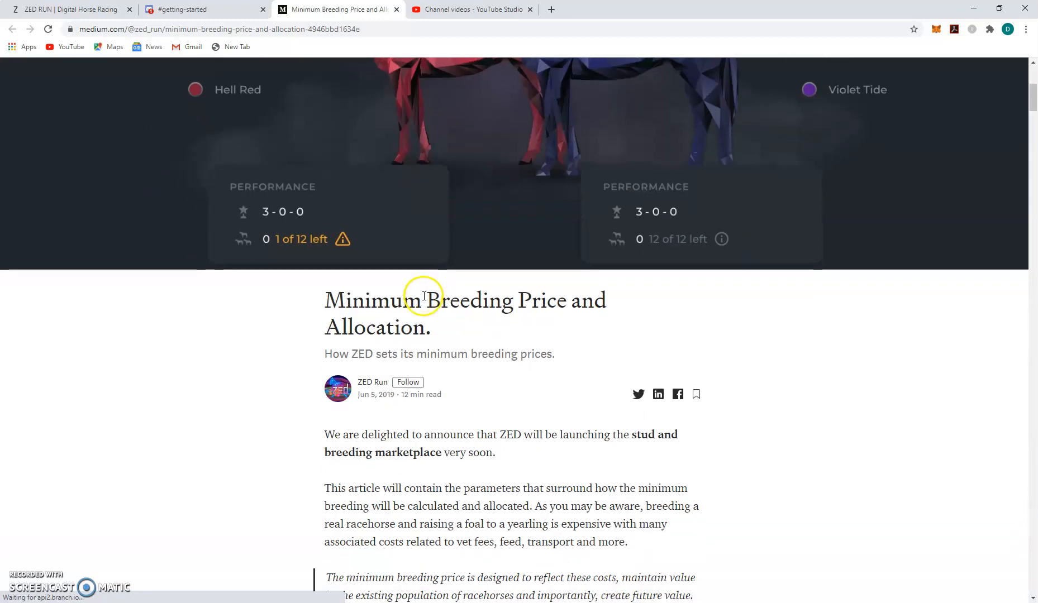
pyautogui.scroll(-3)
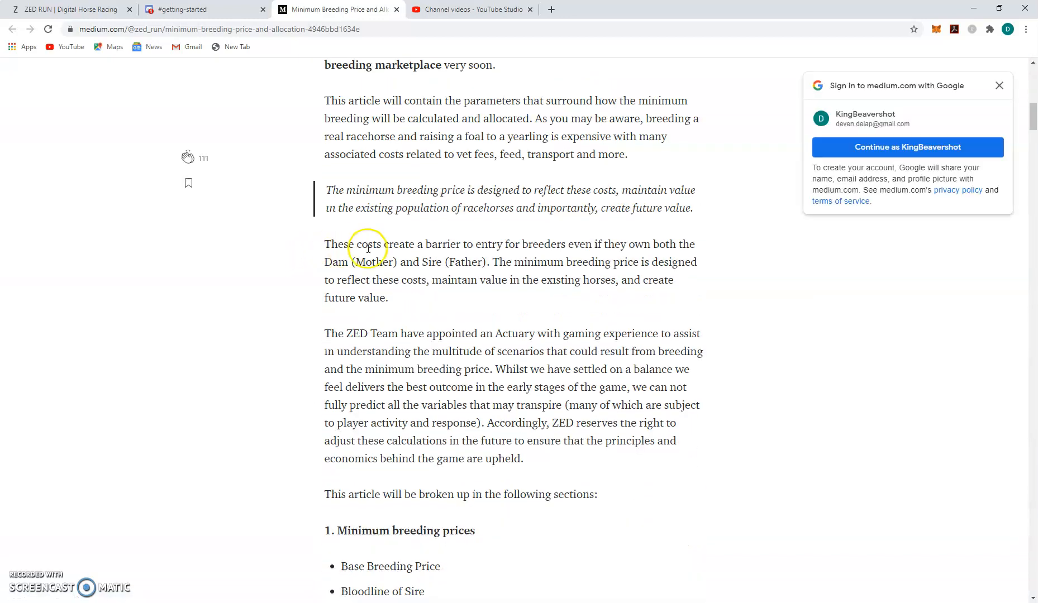
pyautogui.scroll(-3)
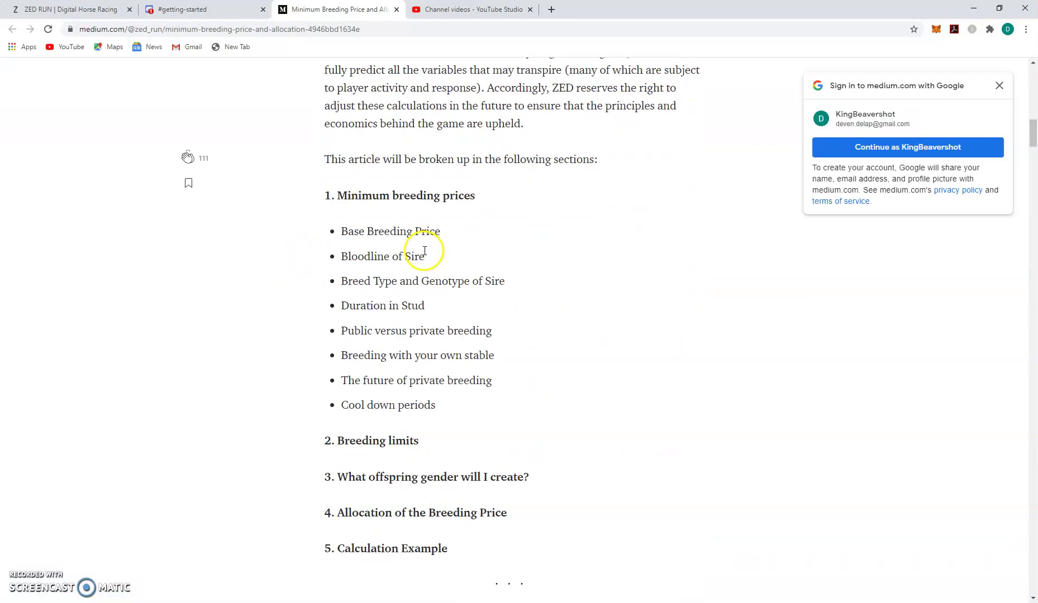
pyautogui.moveTo(999, 85)
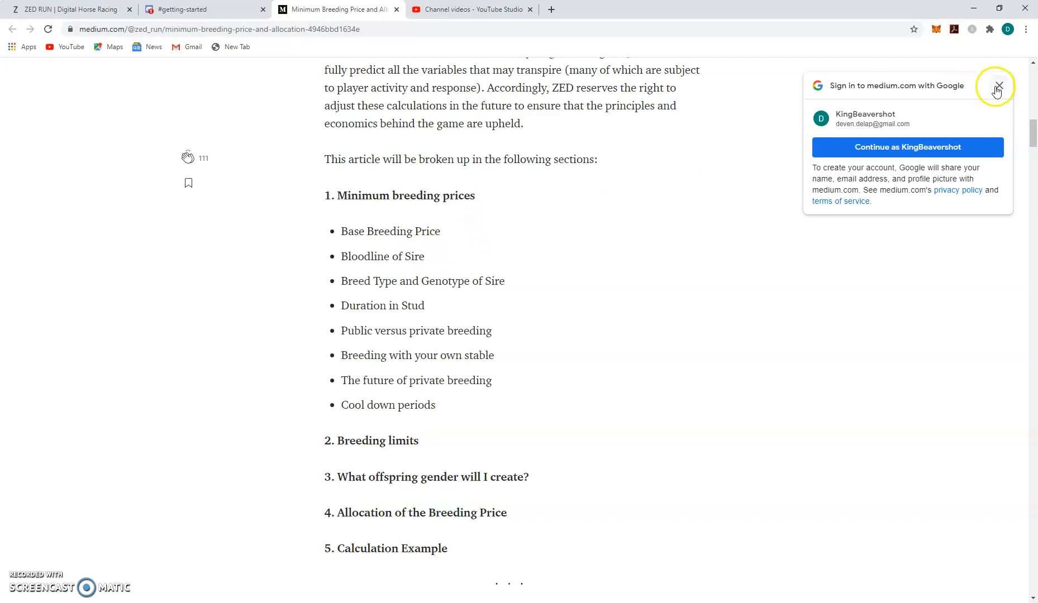
pyautogui.scroll(-3)
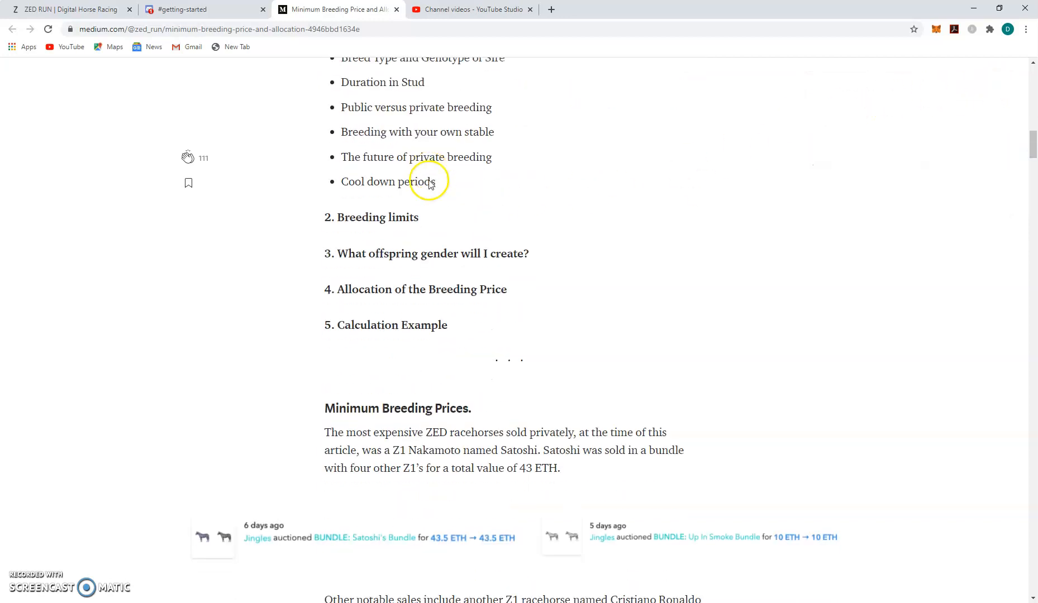
pyautogui.scroll(-3)
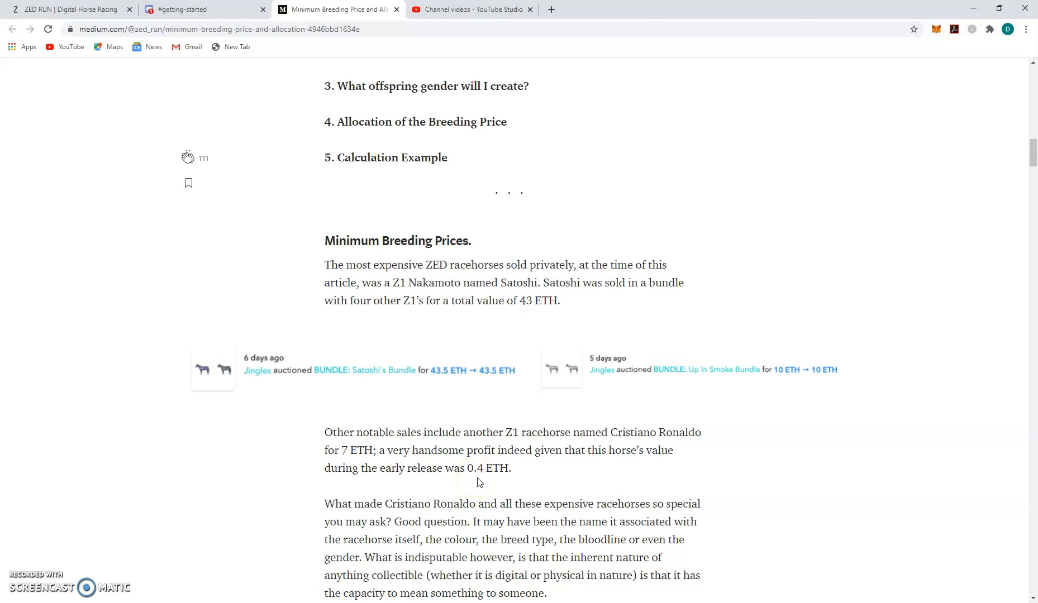
pyautogui.scroll(-3)
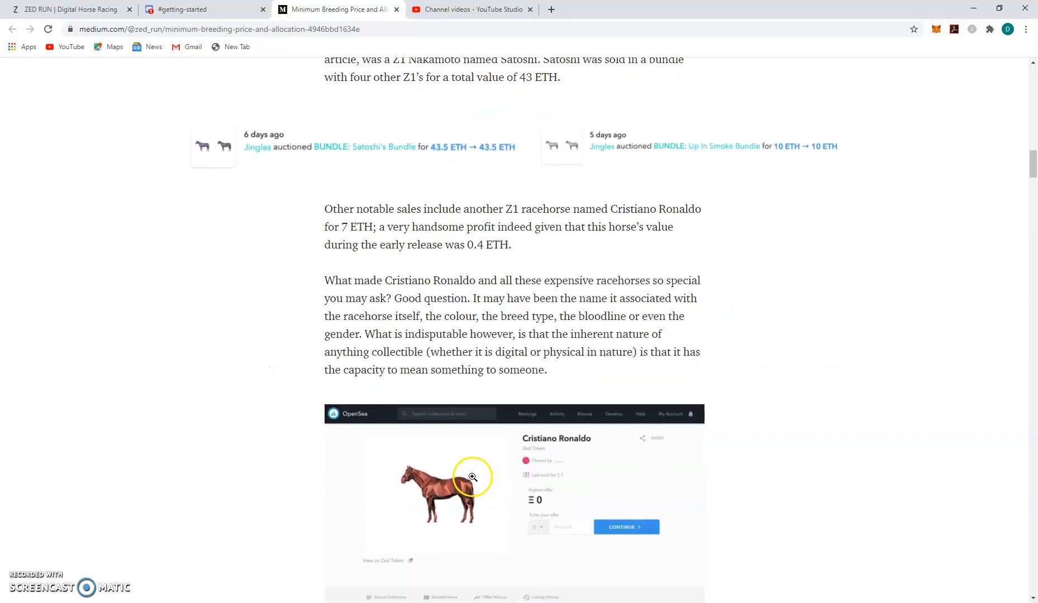
pyautogui.scroll(-3)
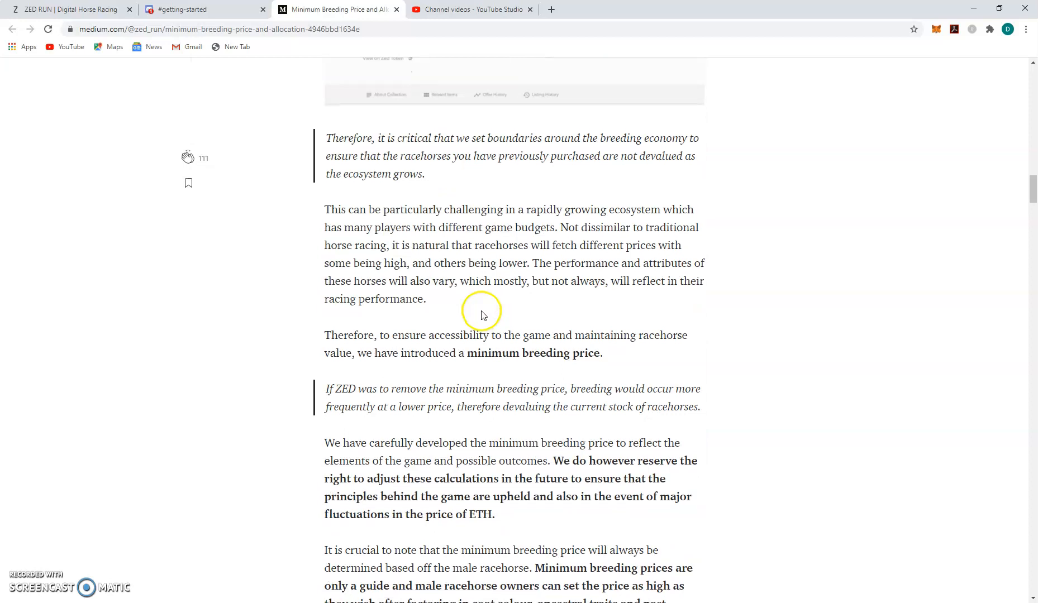
pyautogui.scroll(-3)
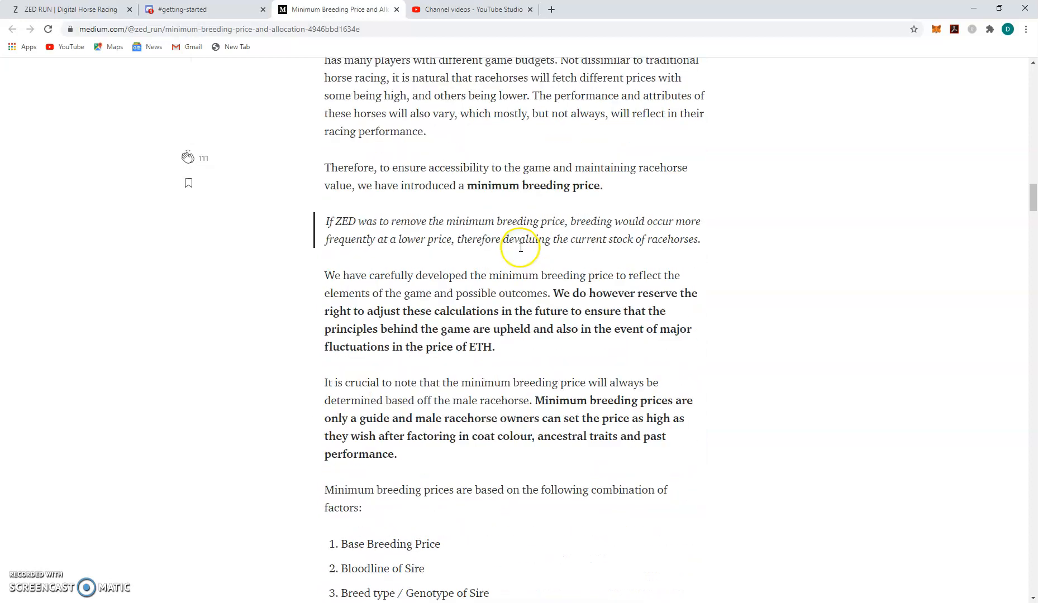
pyautogui.scroll(-3)
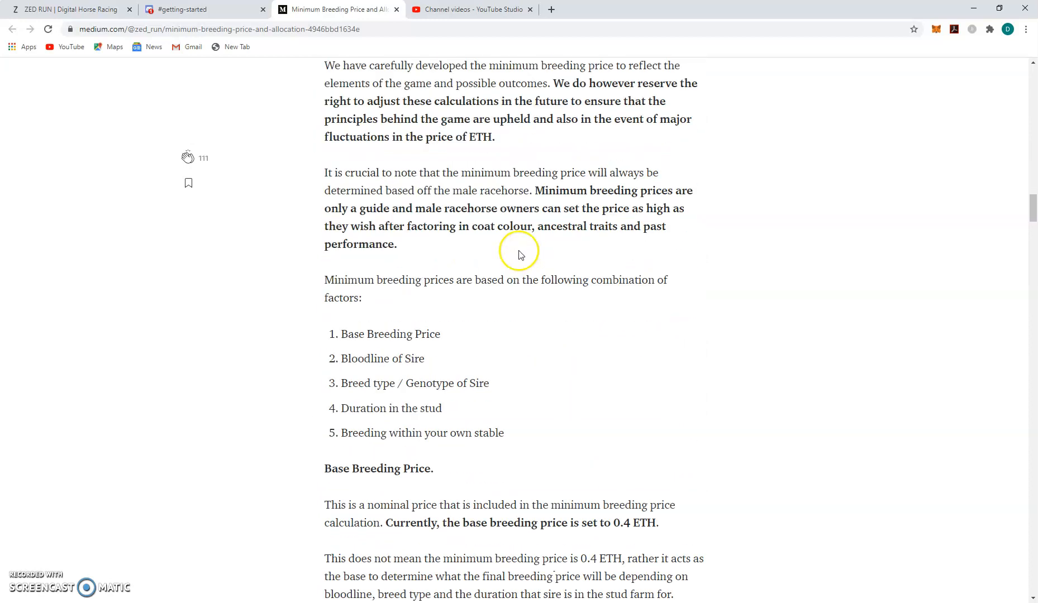
pyautogui.scroll(-3)
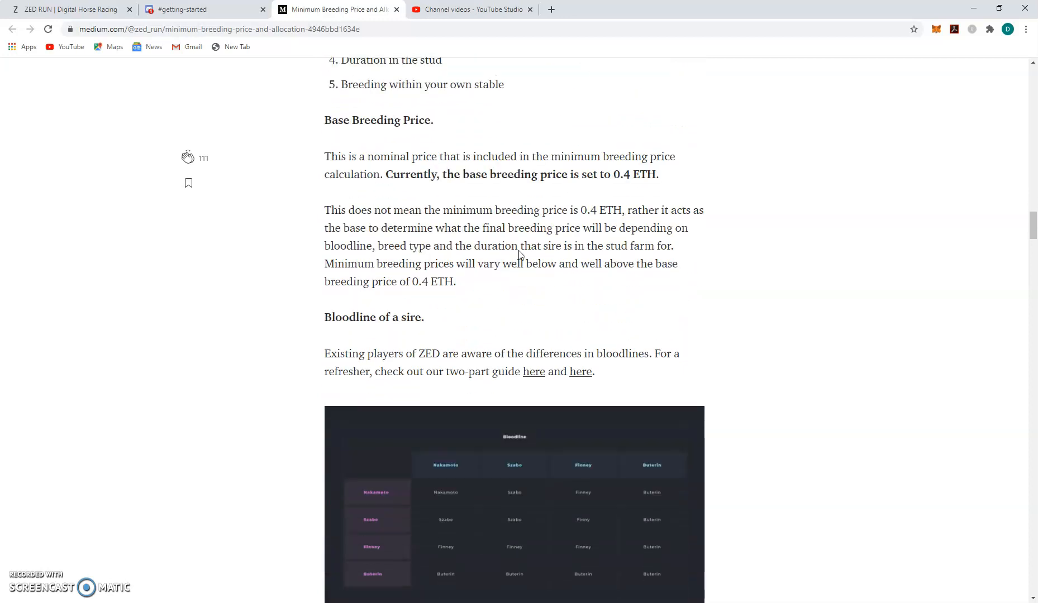
pyautogui.scroll(-3)
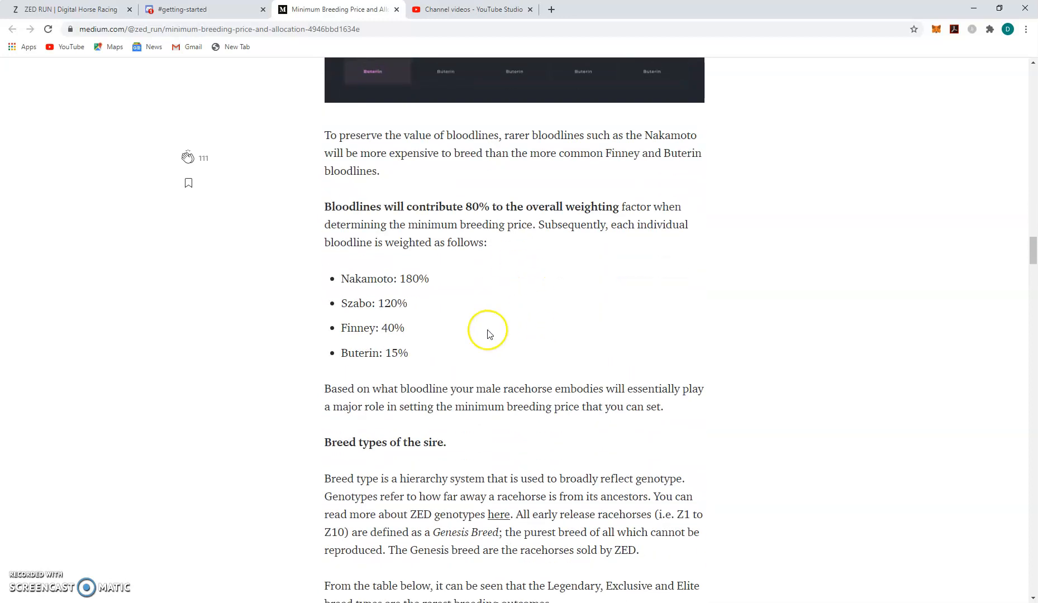
pyautogui.scroll(-3)
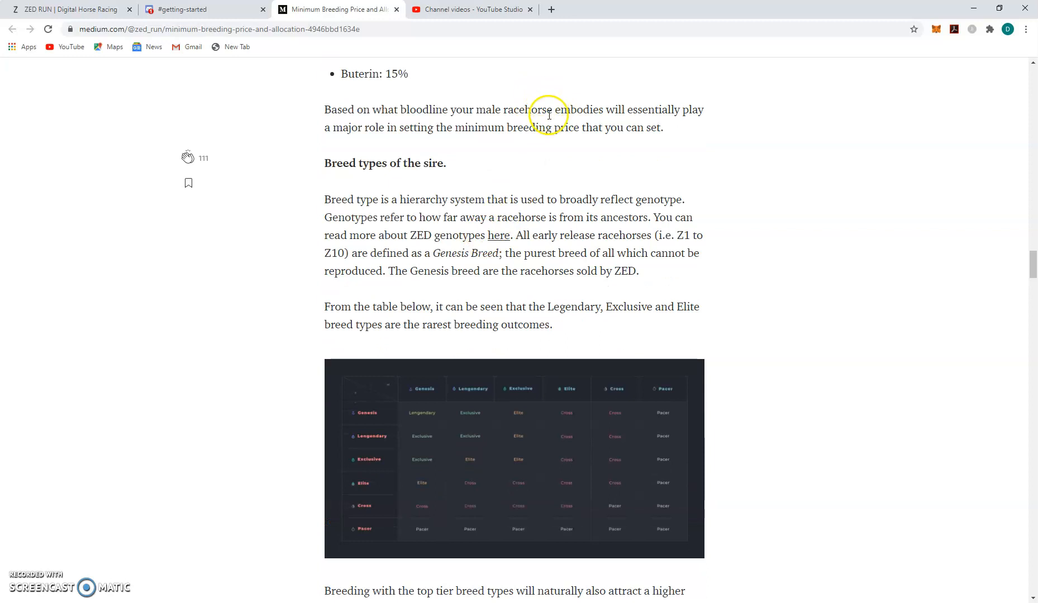
pyautogui.scroll(-3)
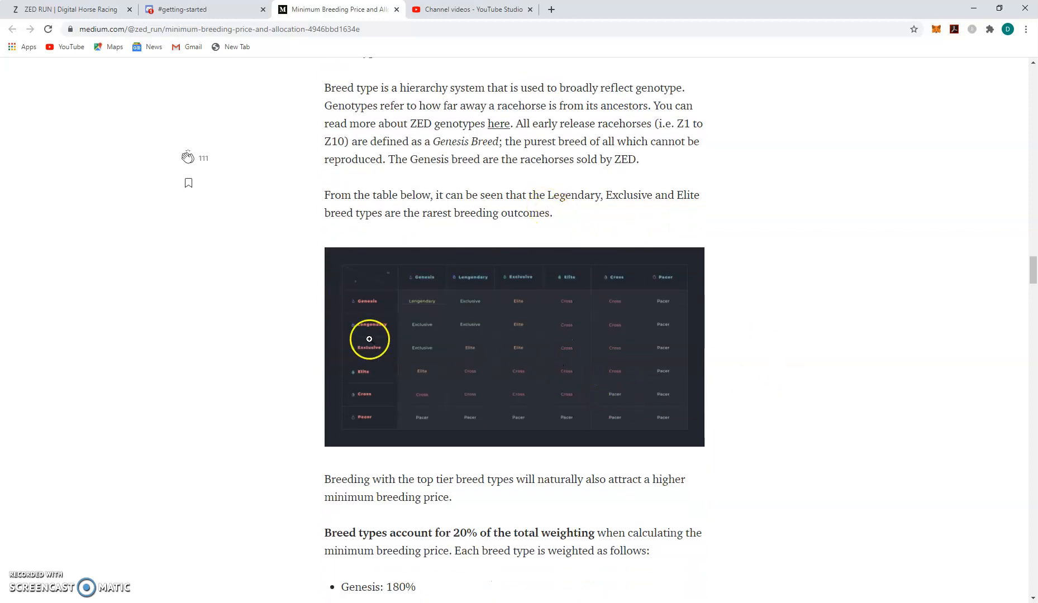
pyautogui.moveTo(358, 308)
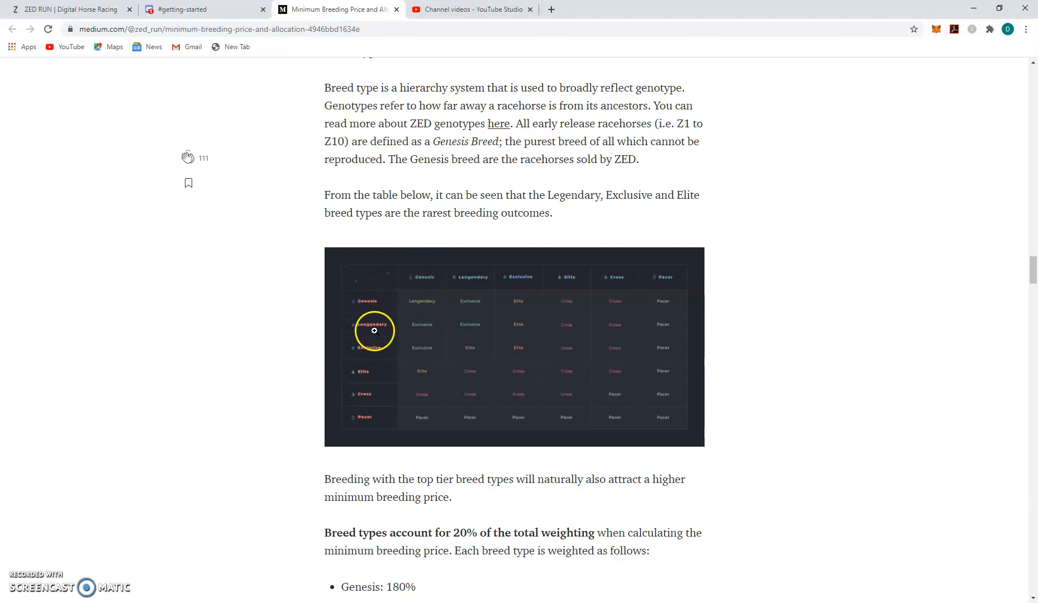
pyautogui.moveTo(465, 271)
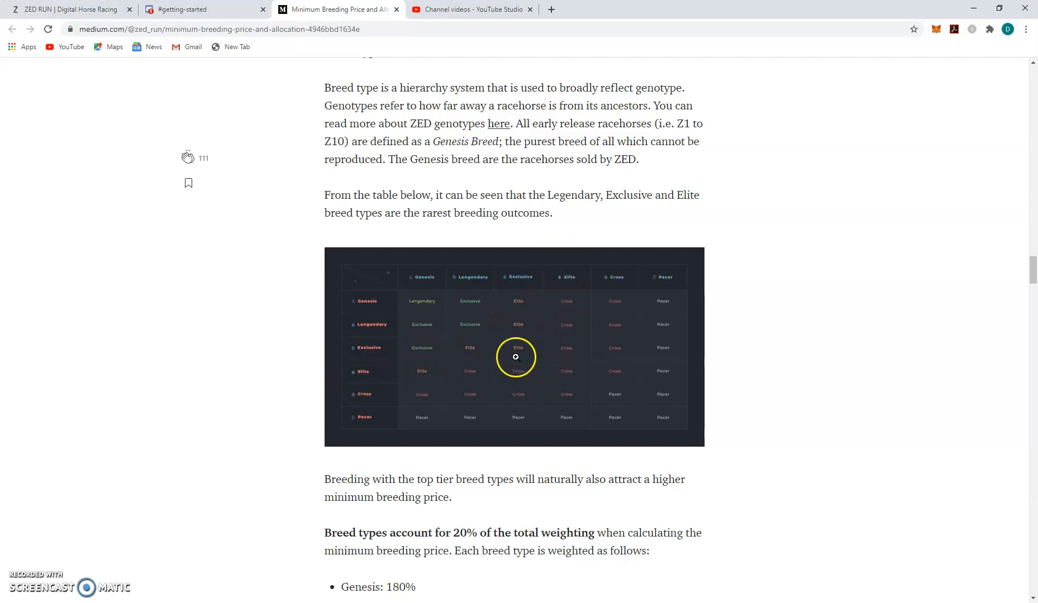
pyautogui.scroll(-3)
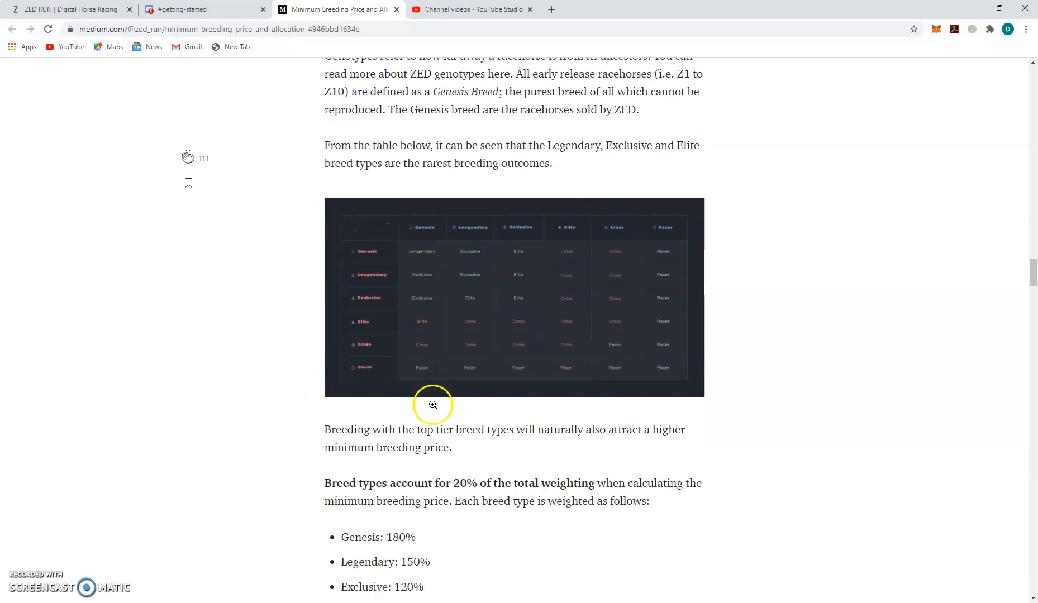
pyautogui.scroll(-3)
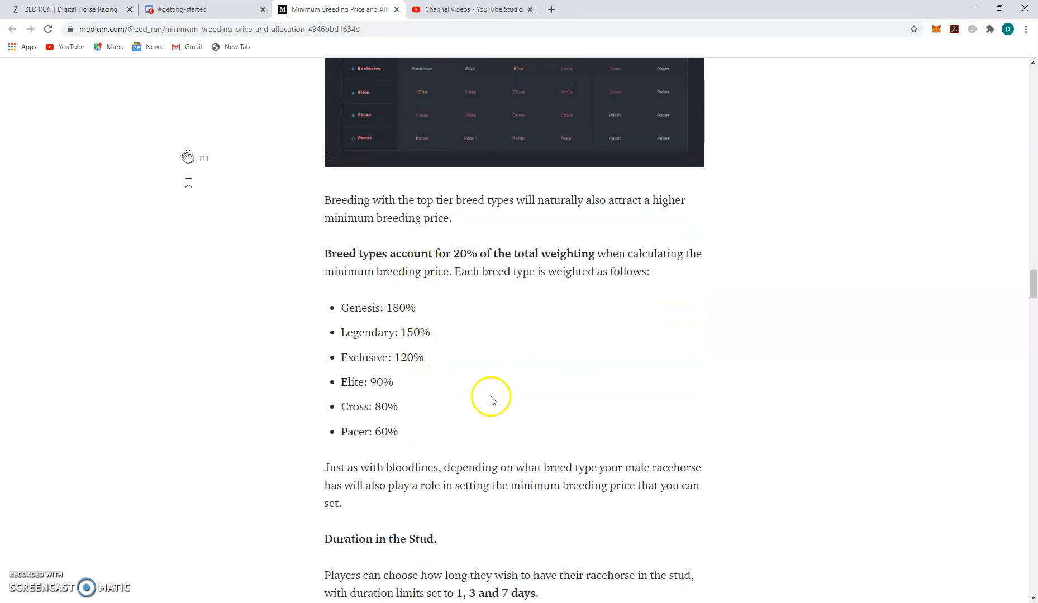
pyautogui.scroll(-3)
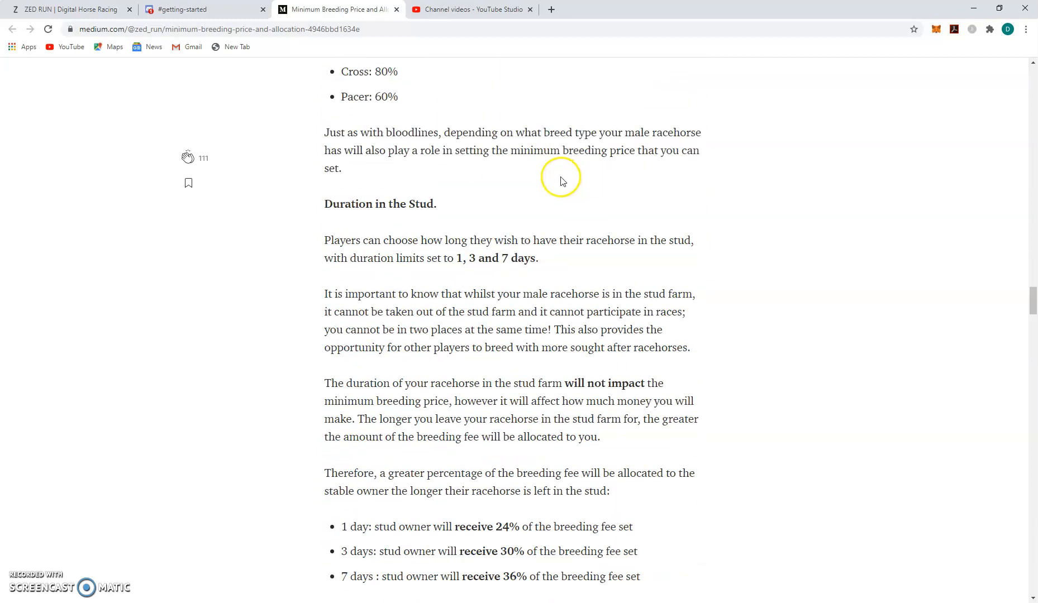
pyautogui.scroll(-3)
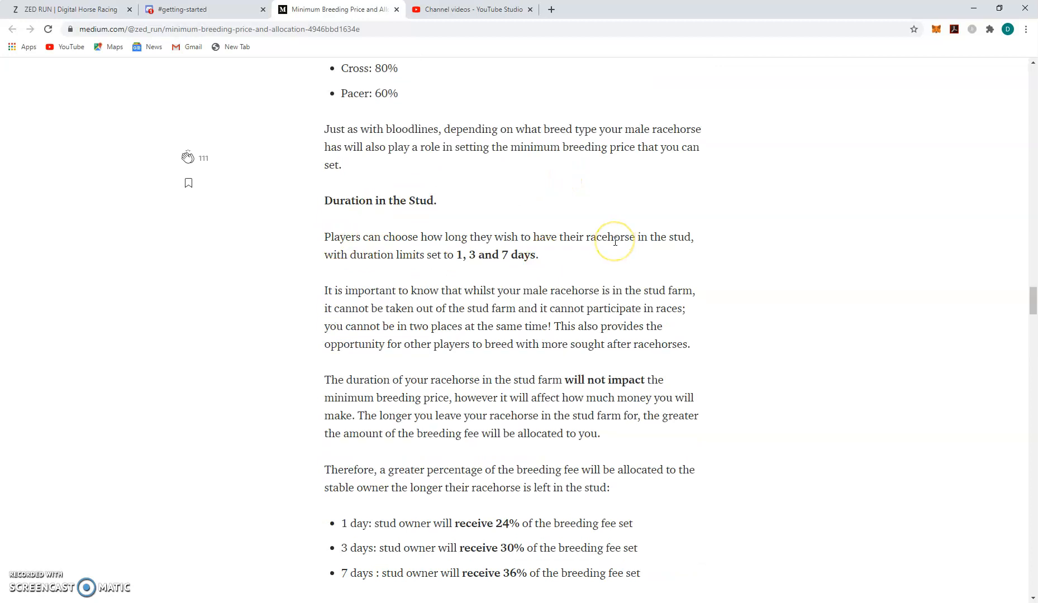
pyautogui.scroll(-3)
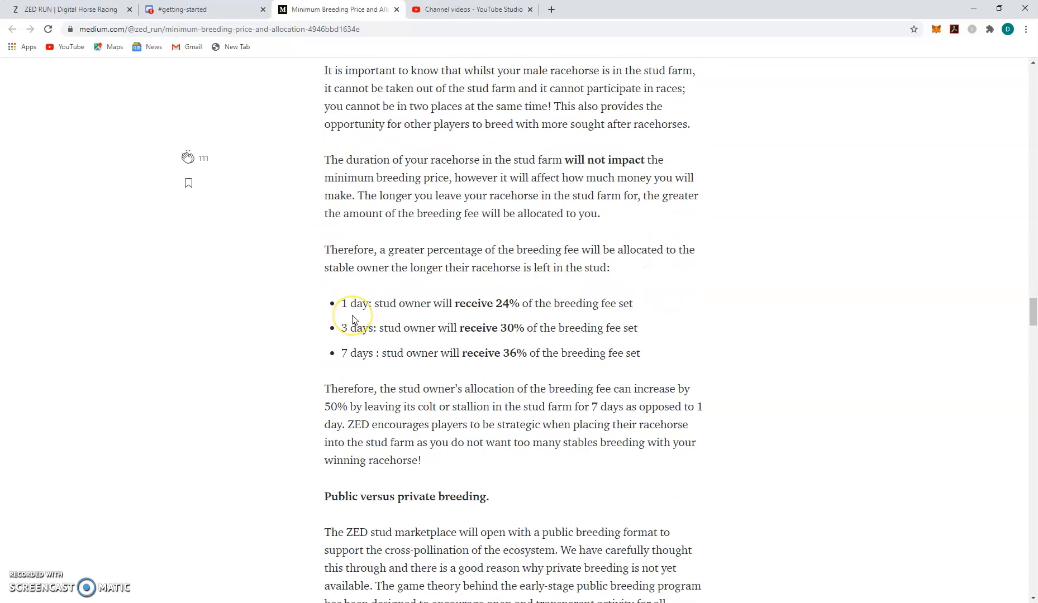
pyautogui.moveTo(485, 322)
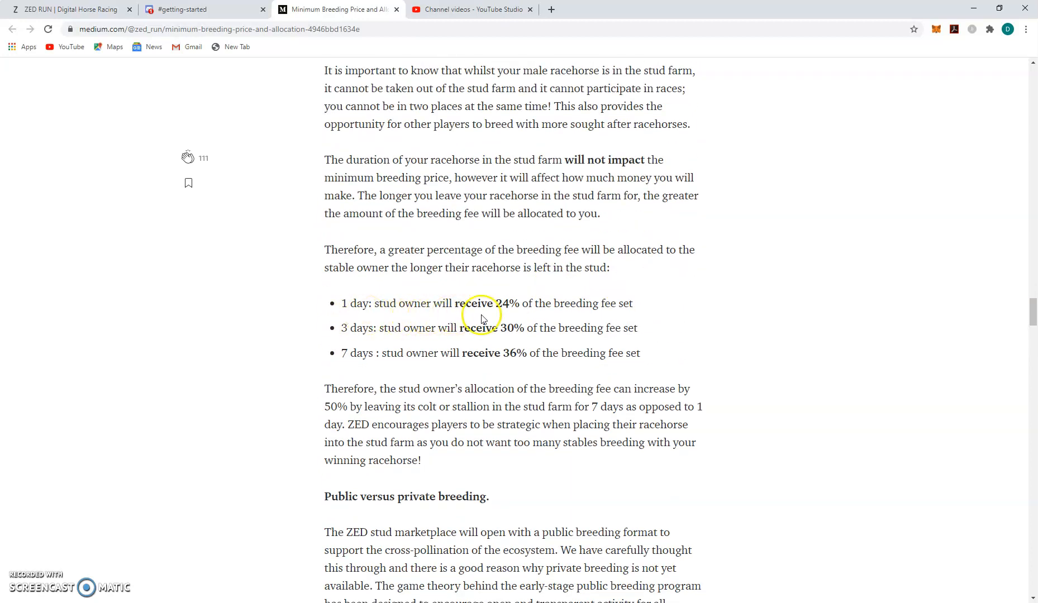
pyautogui.moveTo(508, 319)
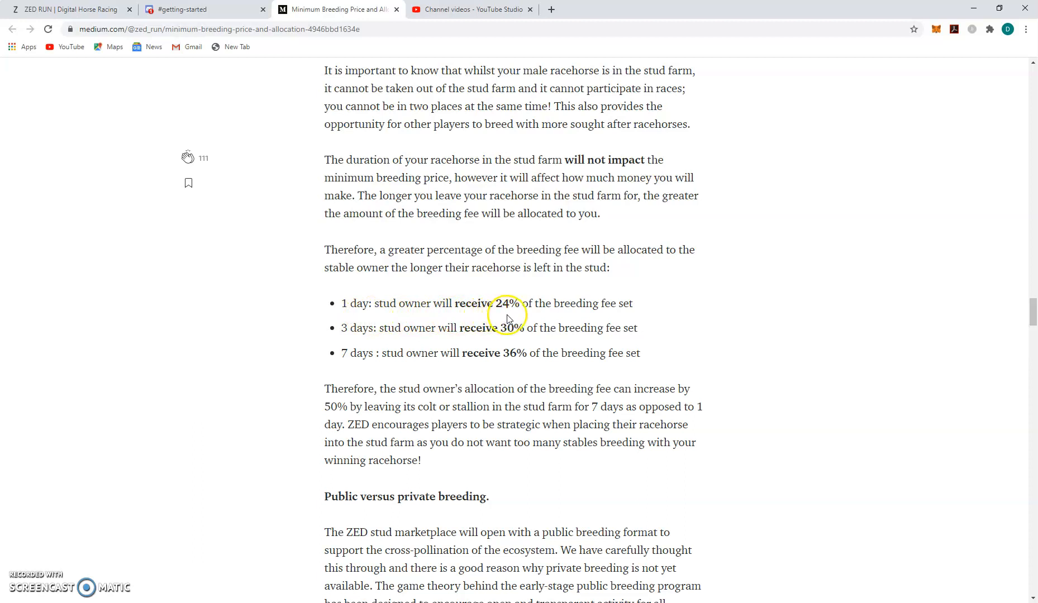
pyautogui.moveTo(519, 338)
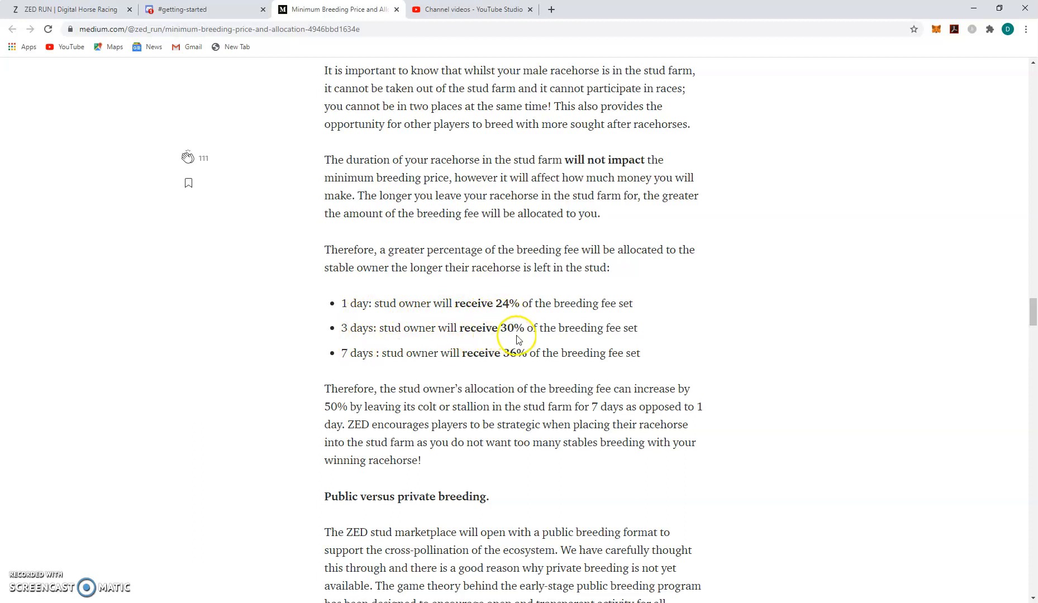
pyautogui.moveTo(536, 366)
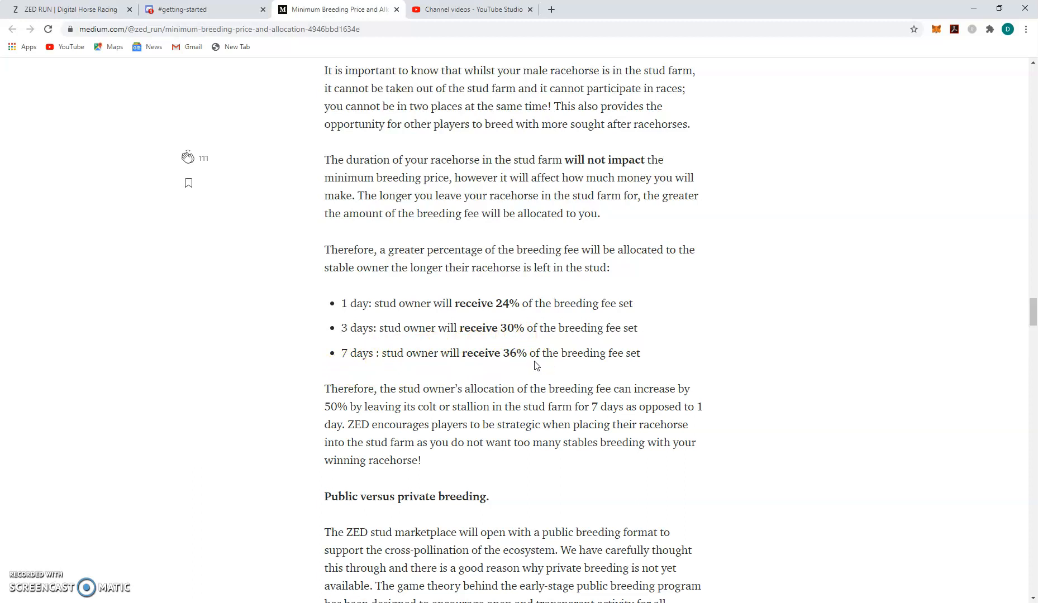
pyautogui.moveTo(526, 365)
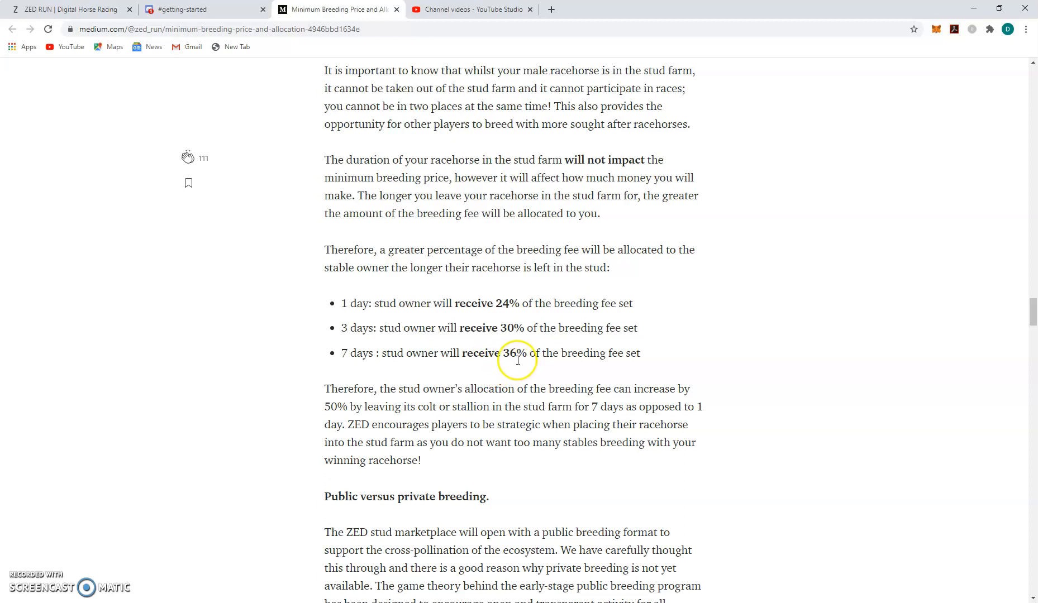
pyautogui.moveTo(539, 358)
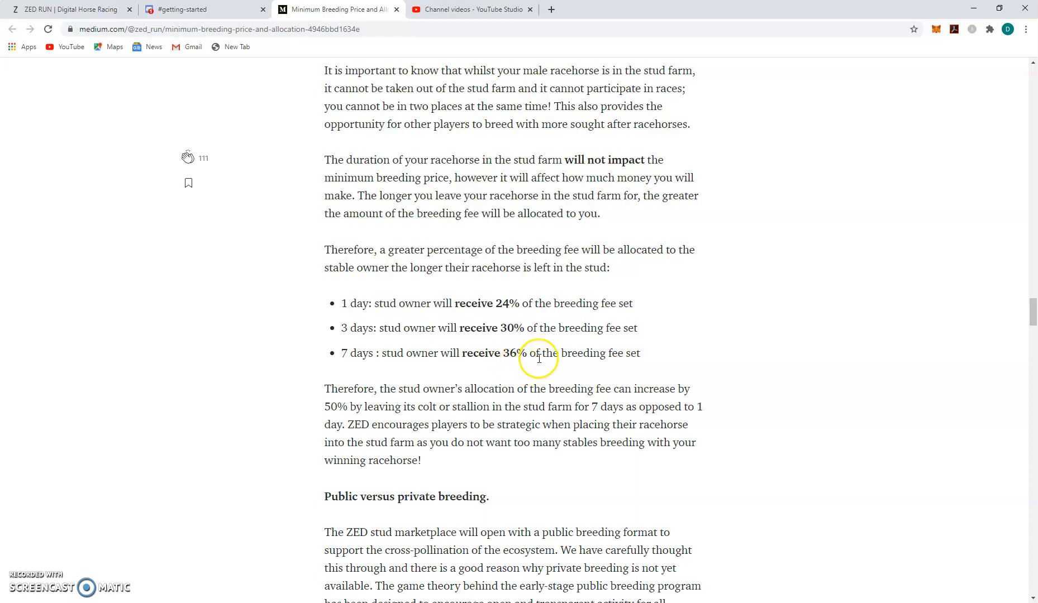
pyautogui.moveTo(359, 317)
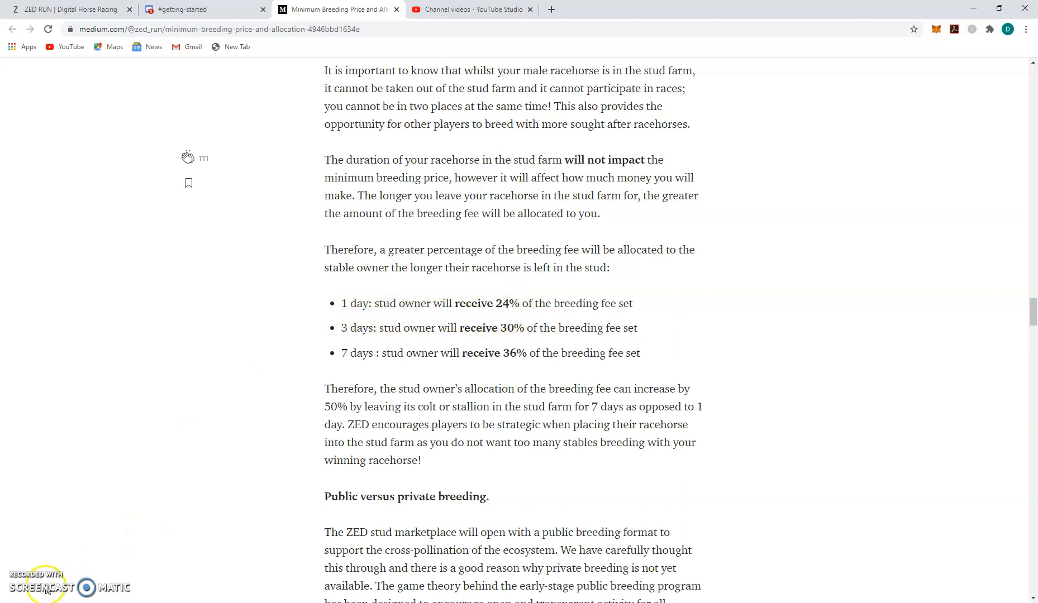
pyautogui.moveTo(305, 351)
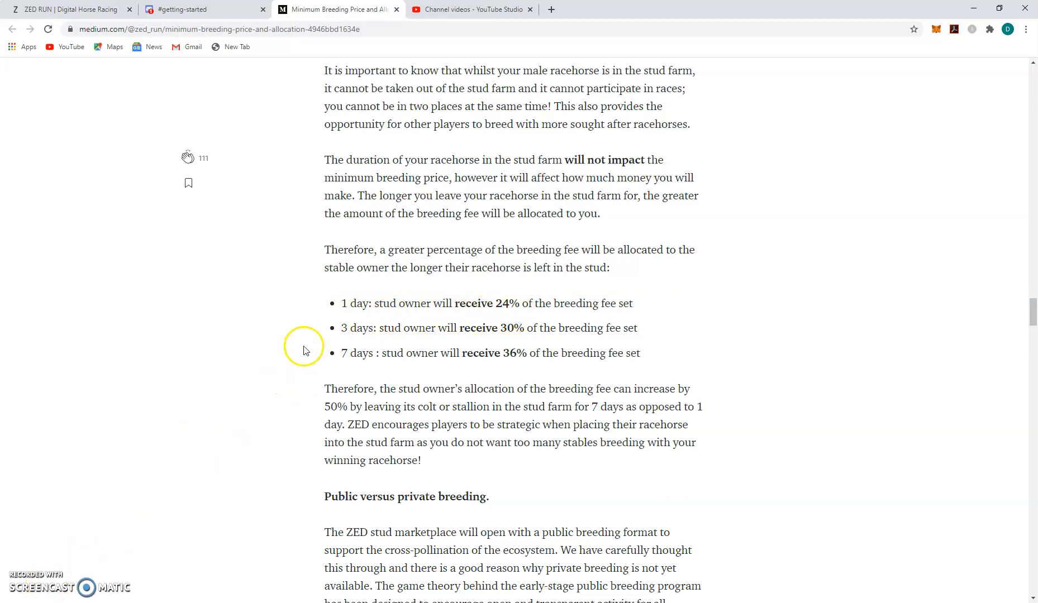
pyautogui.moveTo(502, 320)
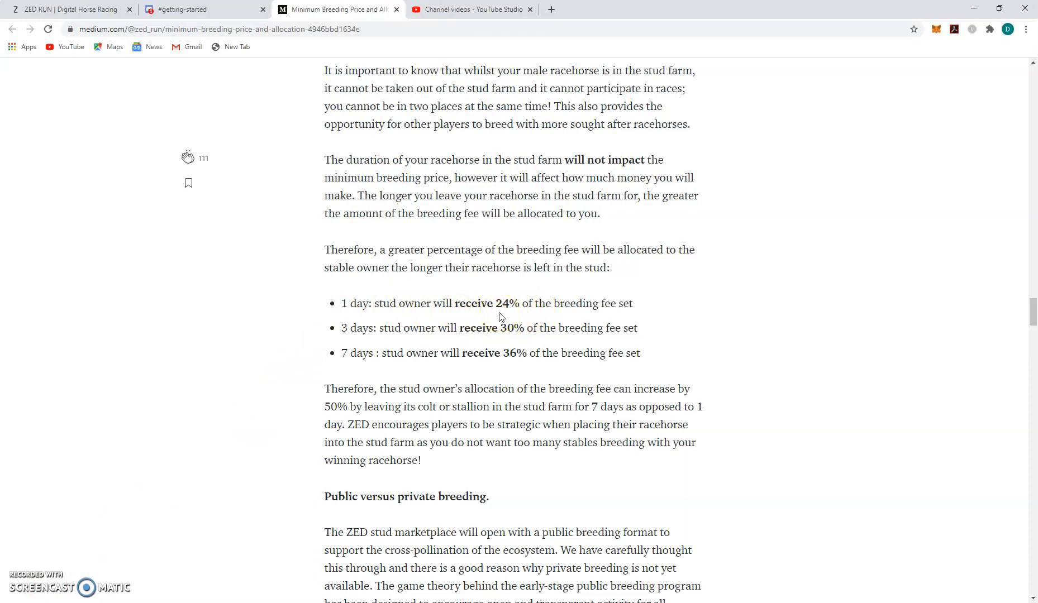
# Step: Read down to calculation Examples A through C, then go back to #getting-started
pyautogui.scroll(-3)
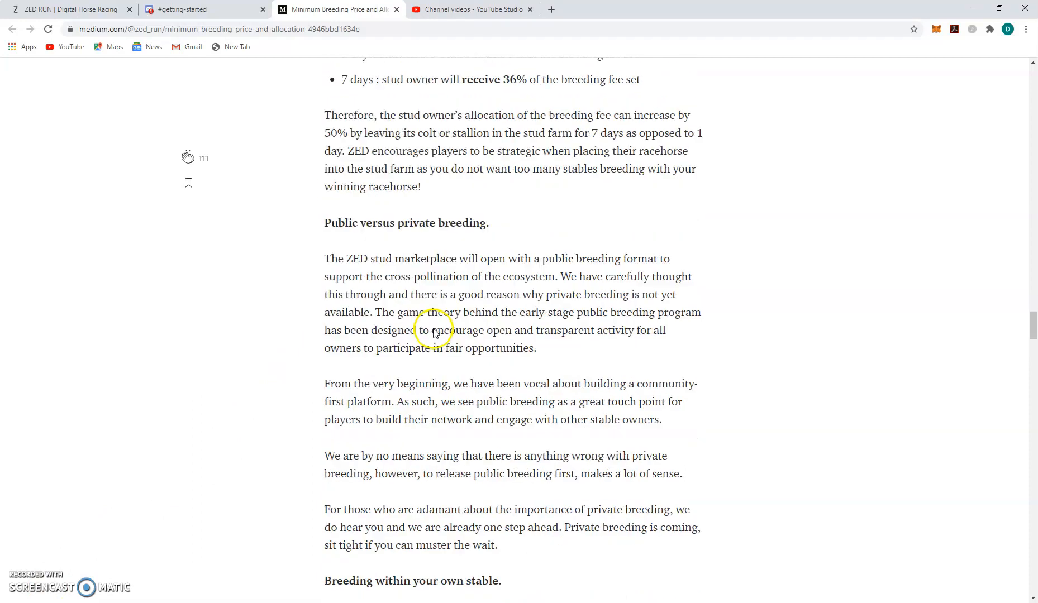
pyautogui.scroll(-3)
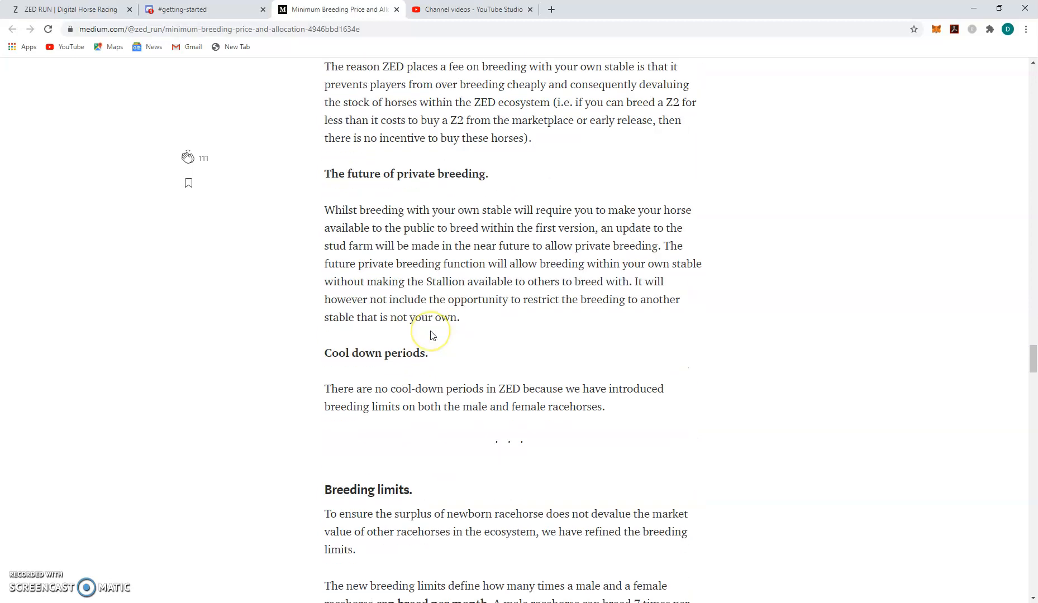
pyautogui.scroll(-3)
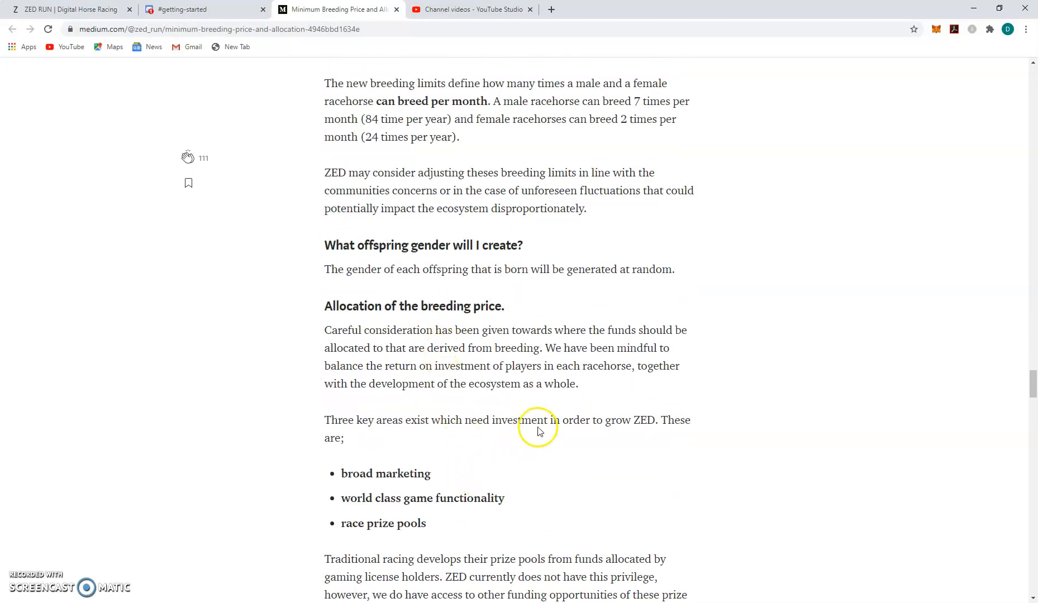
pyautogui.scroll(-3)
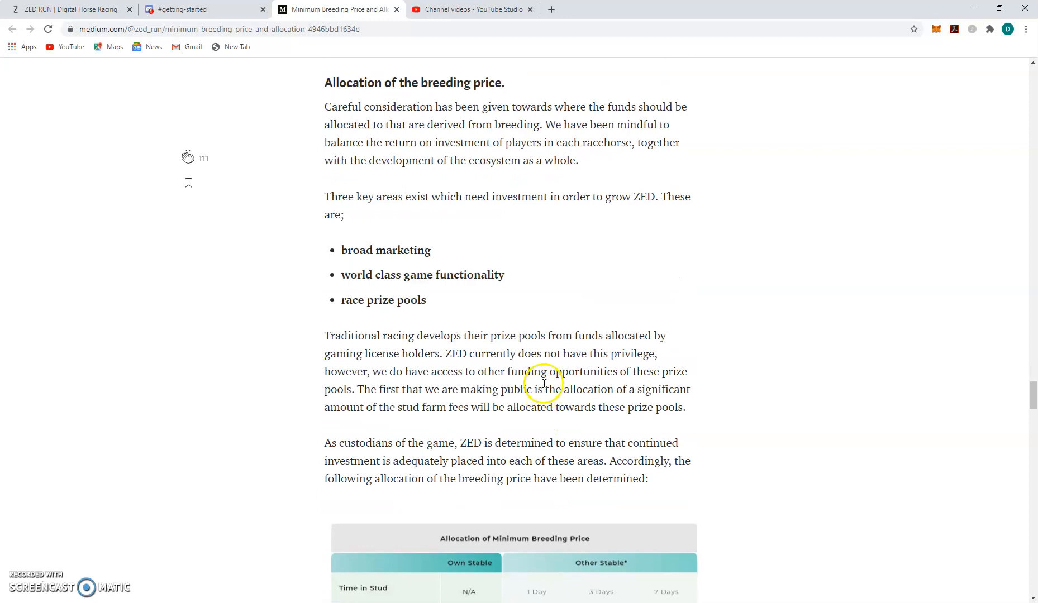
pyautogui.scroll(-3)
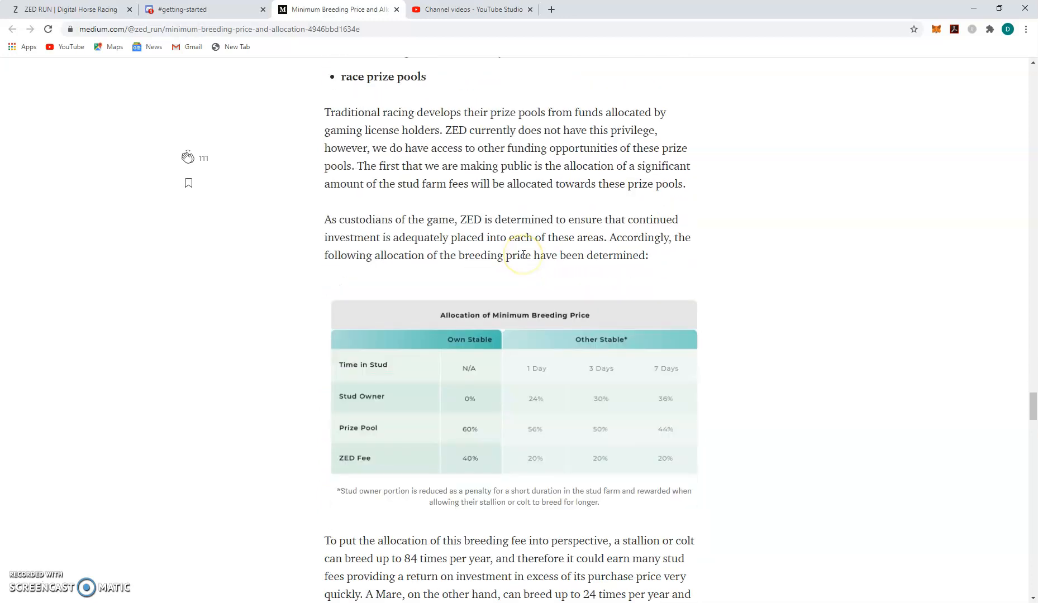
pyautogui.scroll(-3)
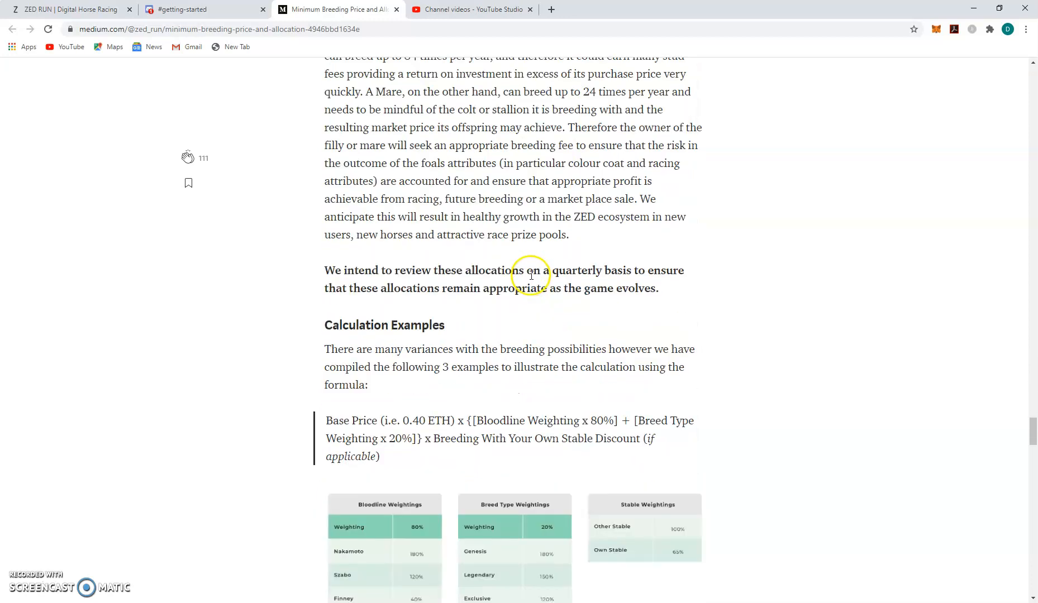
pyautogui.scroll(-3)
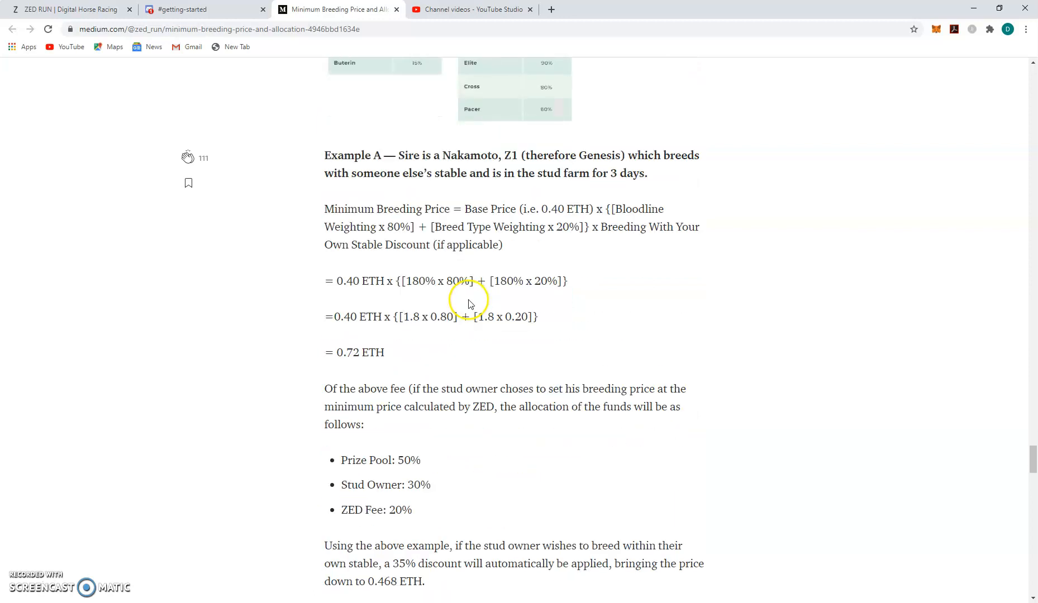
pyautogui.scroll(-3)
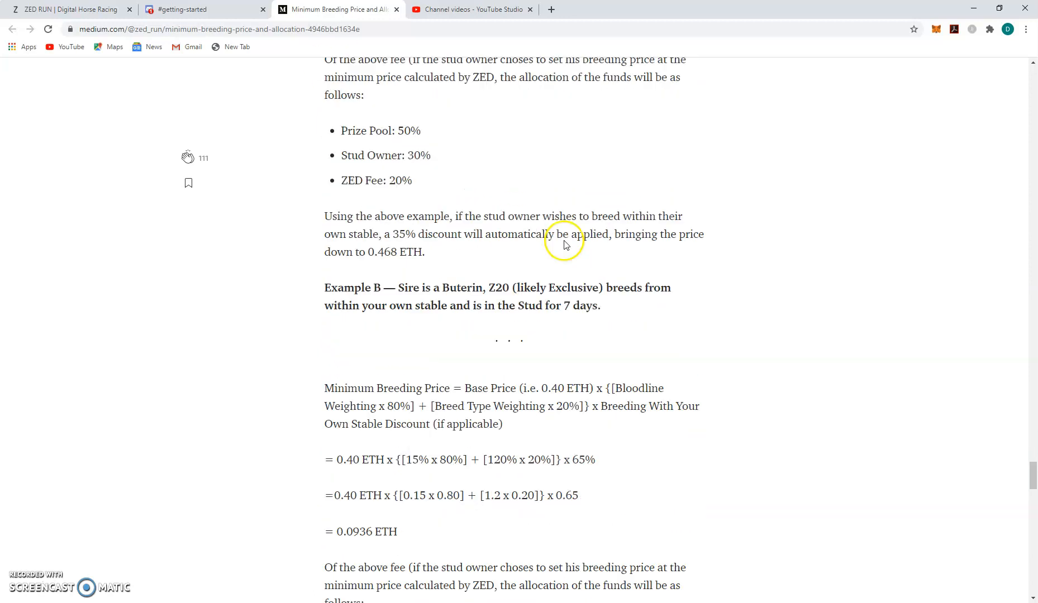
pyautogui.scroll(-3)
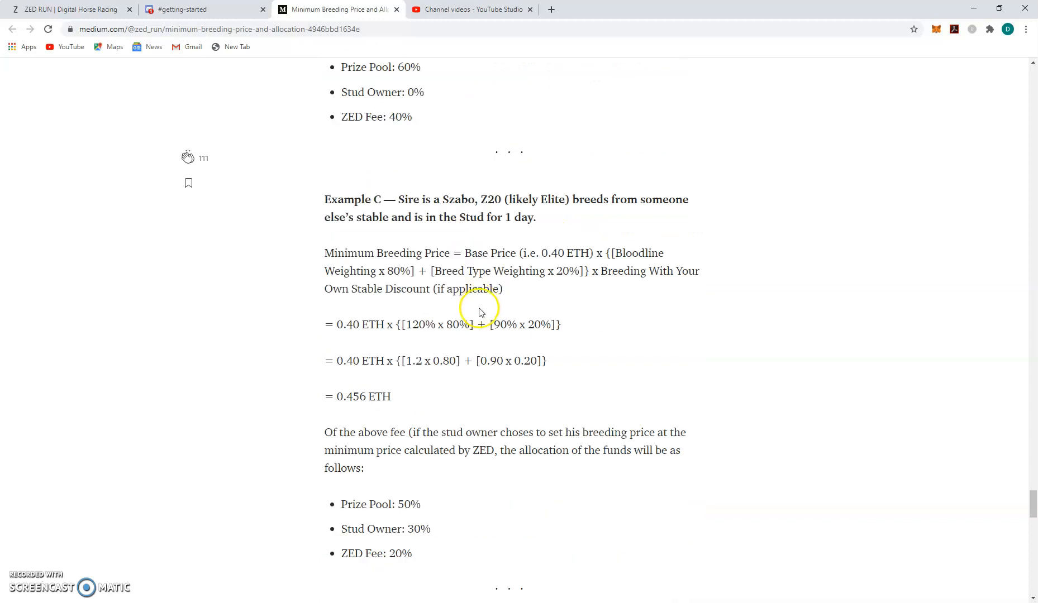
pyautogui.click(187, 10)
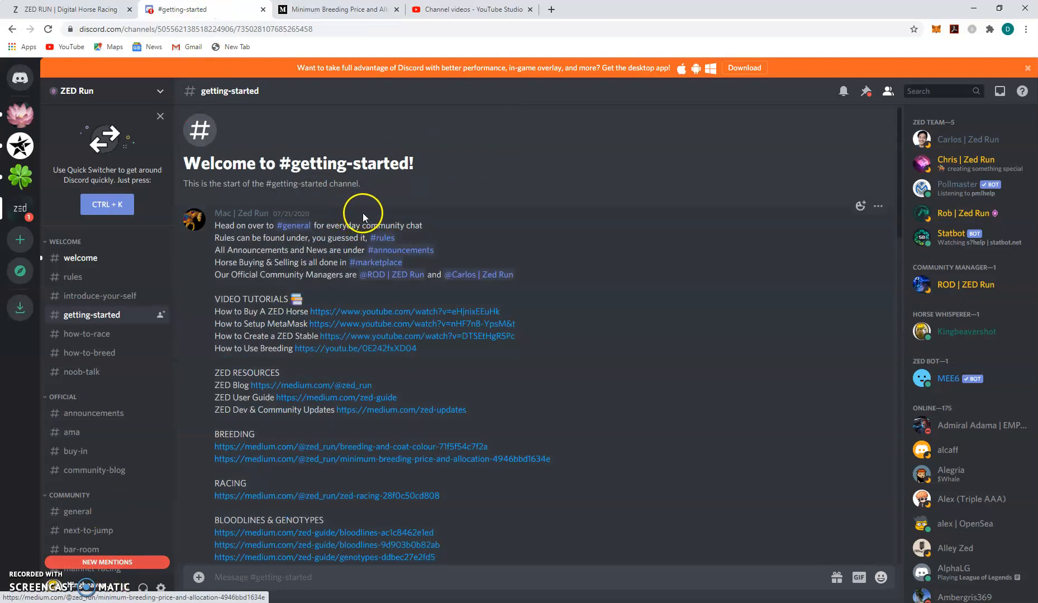
# Step: Scroll through the tutorial video embeds, then return to Moon Chaser's stud form
pyautogui.scroll(-3)
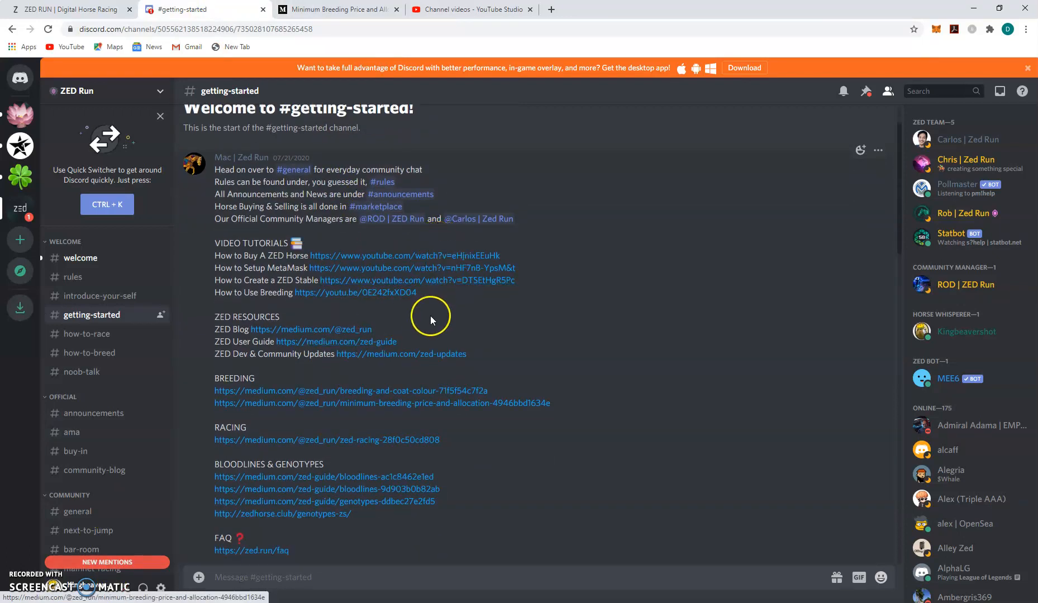
pyautogui.scroll(-3)
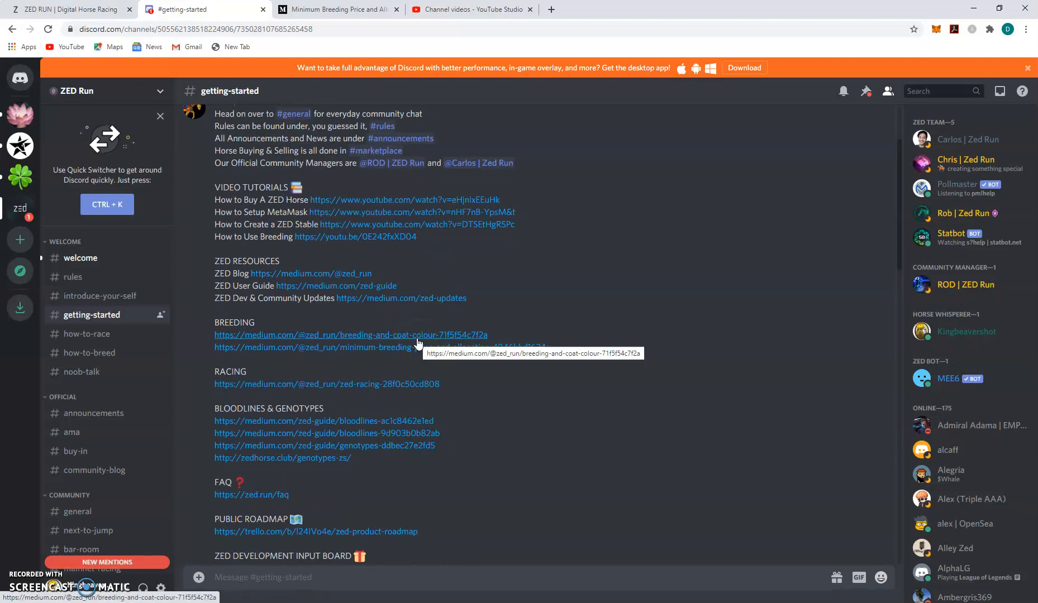
pyautogui.moveTo(418, 338)
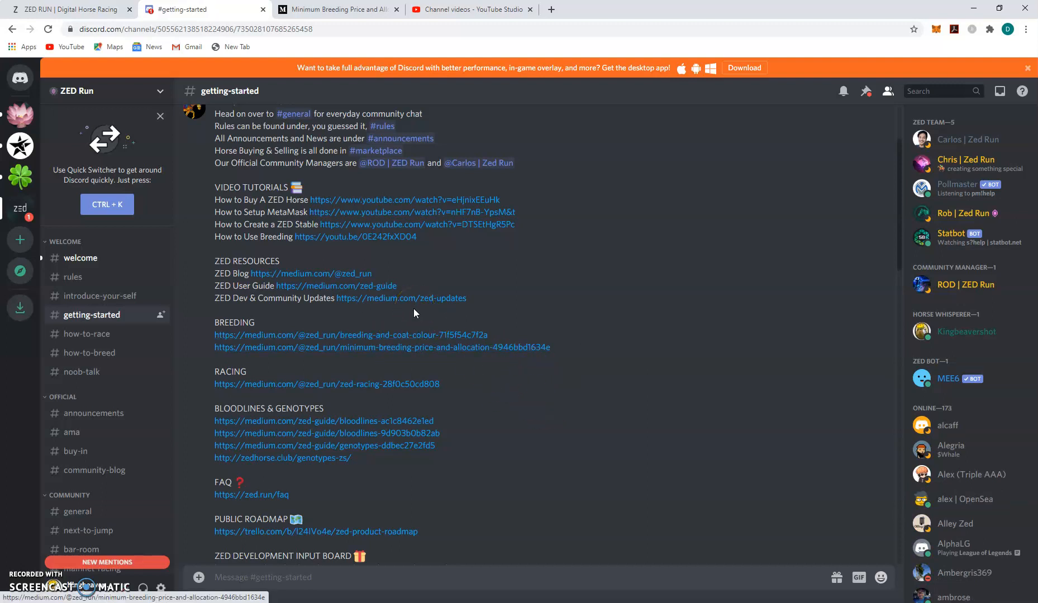
pyautogui.moveTo(430, 314)
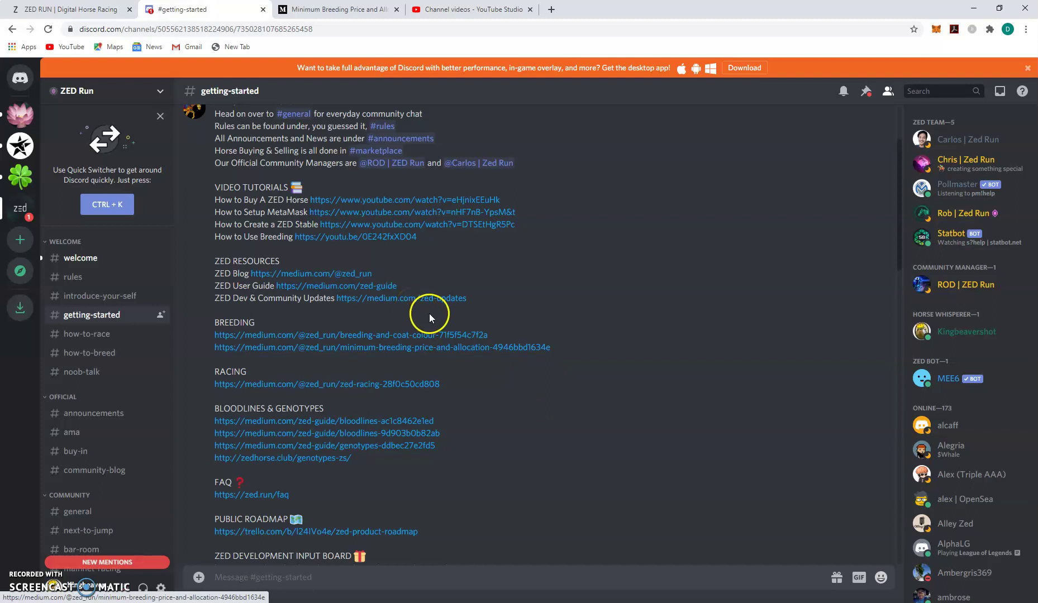
pyautogui.moveTo(683, 553)
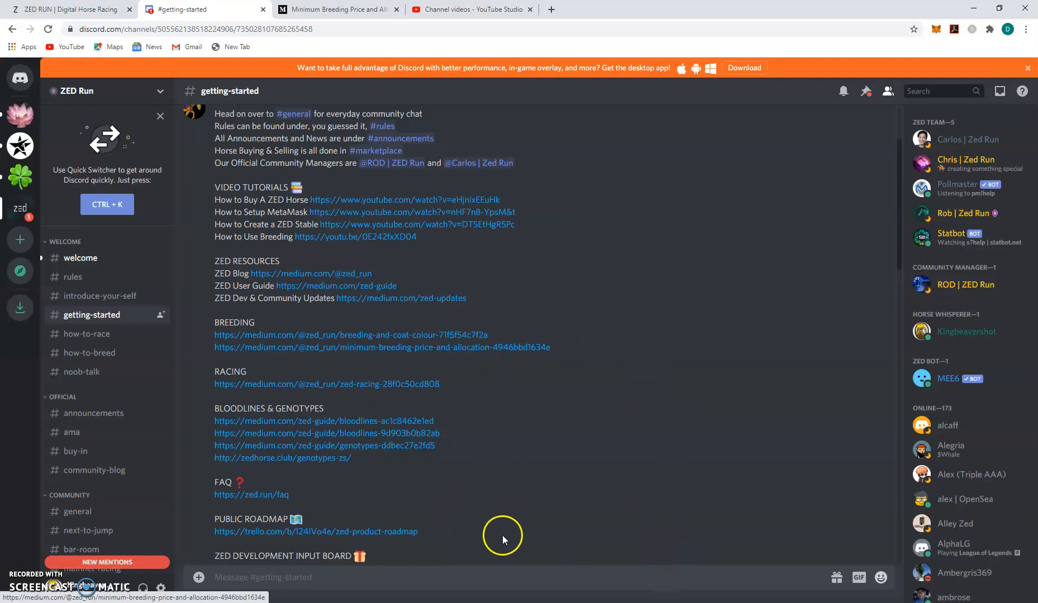
pyautogui.moveTo(562, 508)
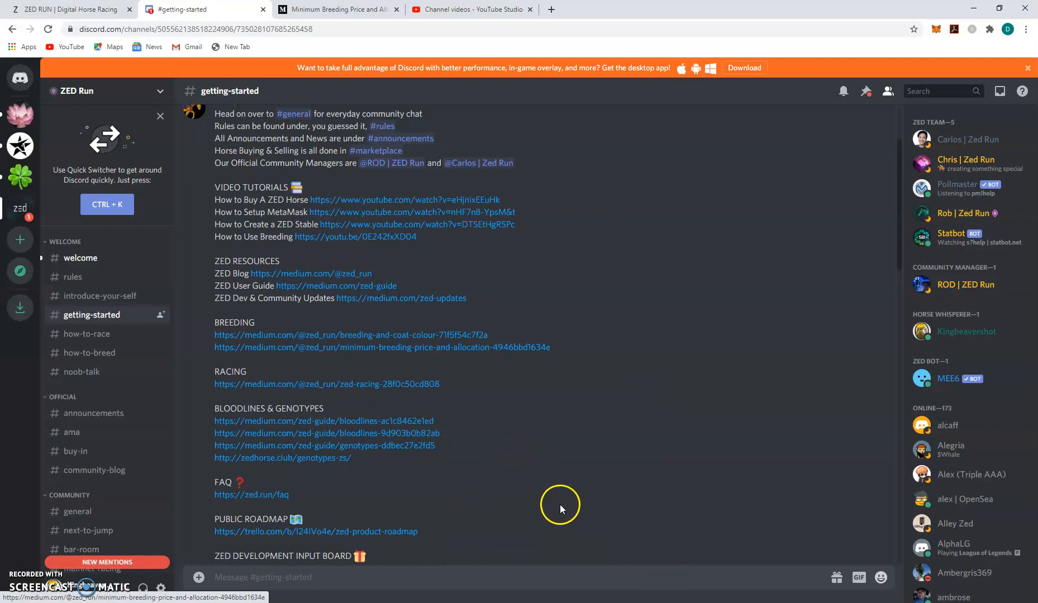
pyautogui.moveTo(516, 392)
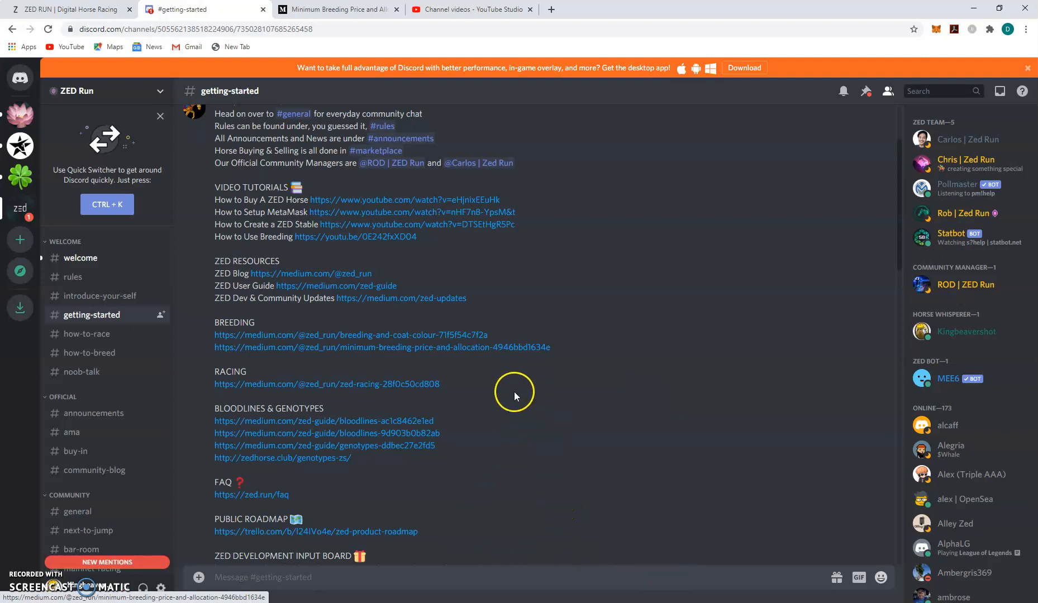
pyautogui.moveTo(493, 479)
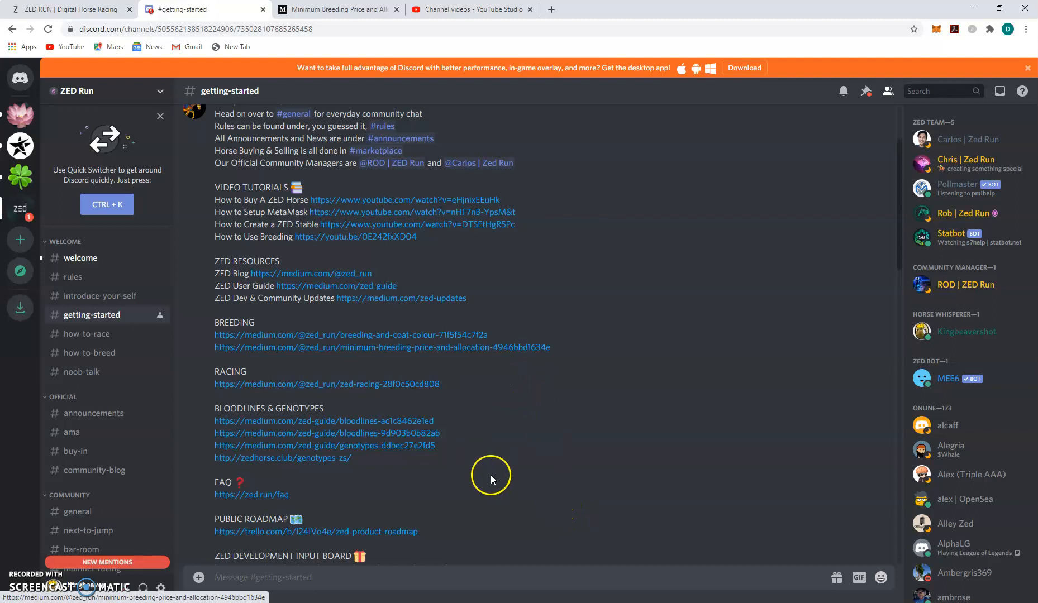
pyautogui.moveTo(451, 434)
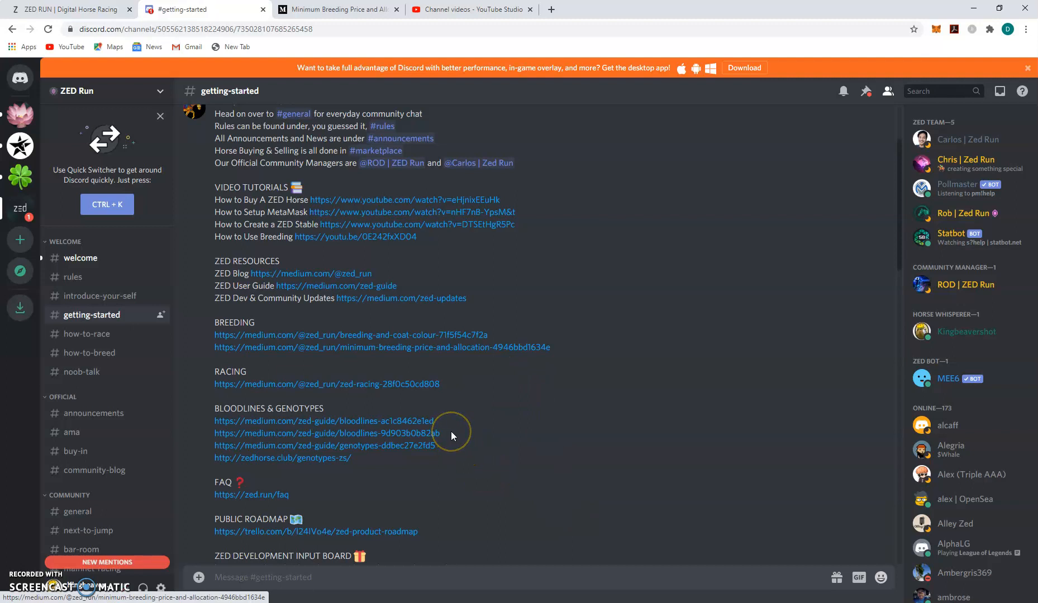
pyautogui.moveTo(478, 437)
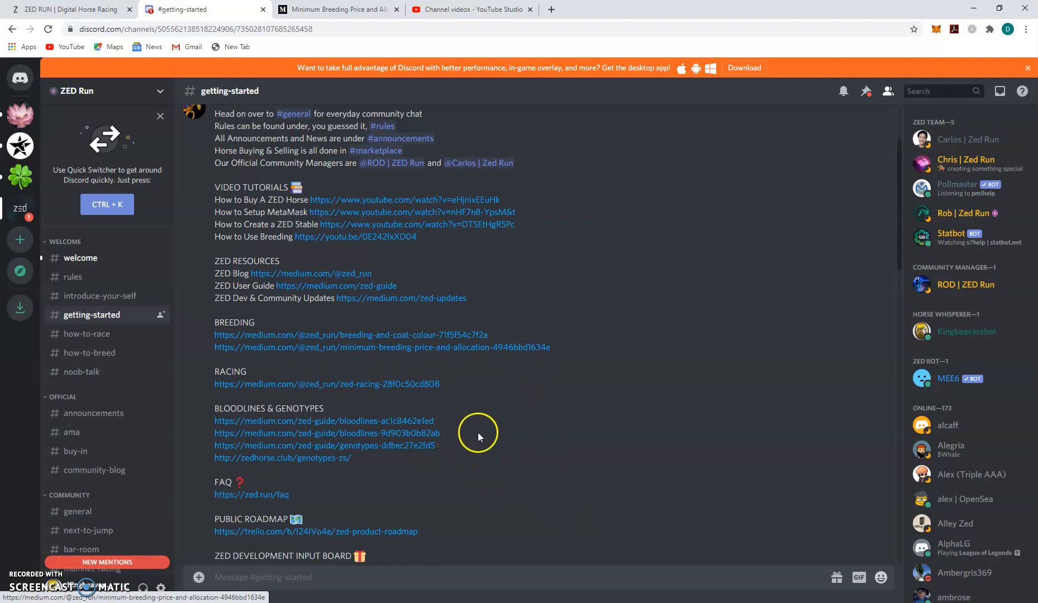
pyautogui.scroll(-3)
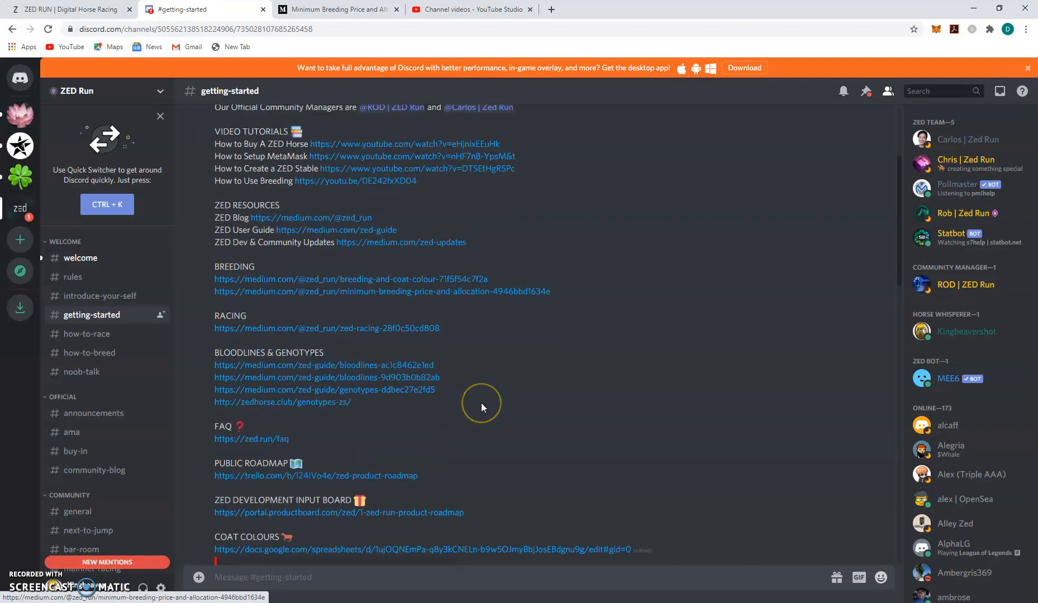
pyautogui.moveTo(469, 408)
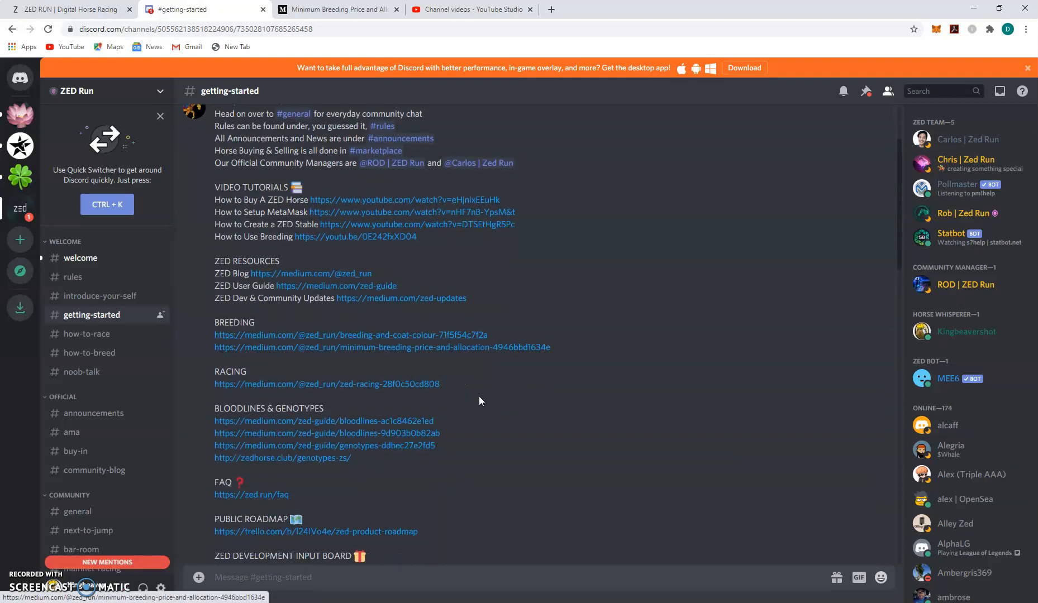
pyautogui.scroll(-3)
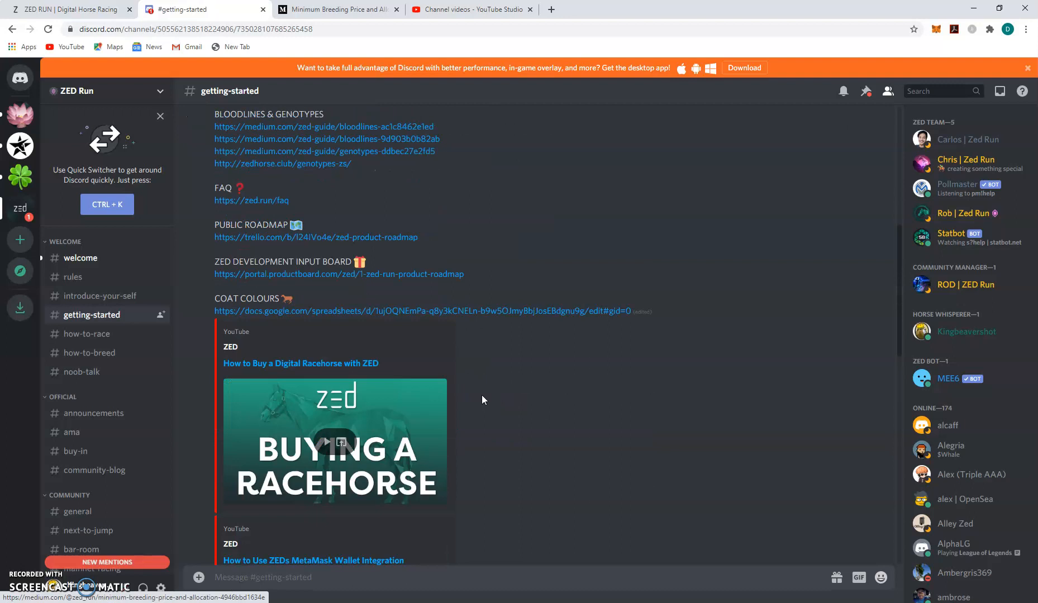
pyautogui.scroll(-3)
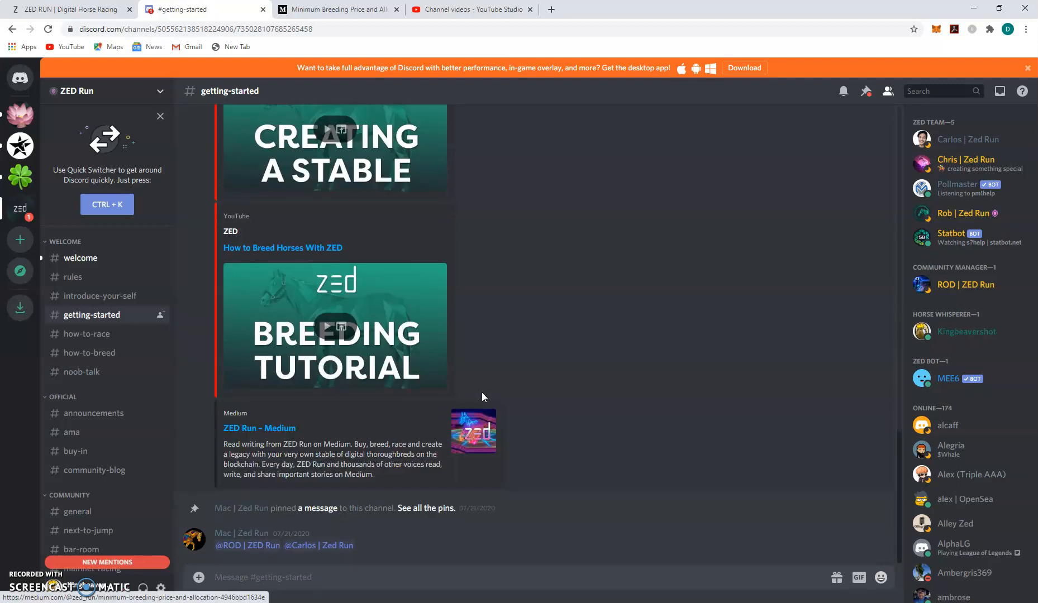
pyautogui.scroll(3)
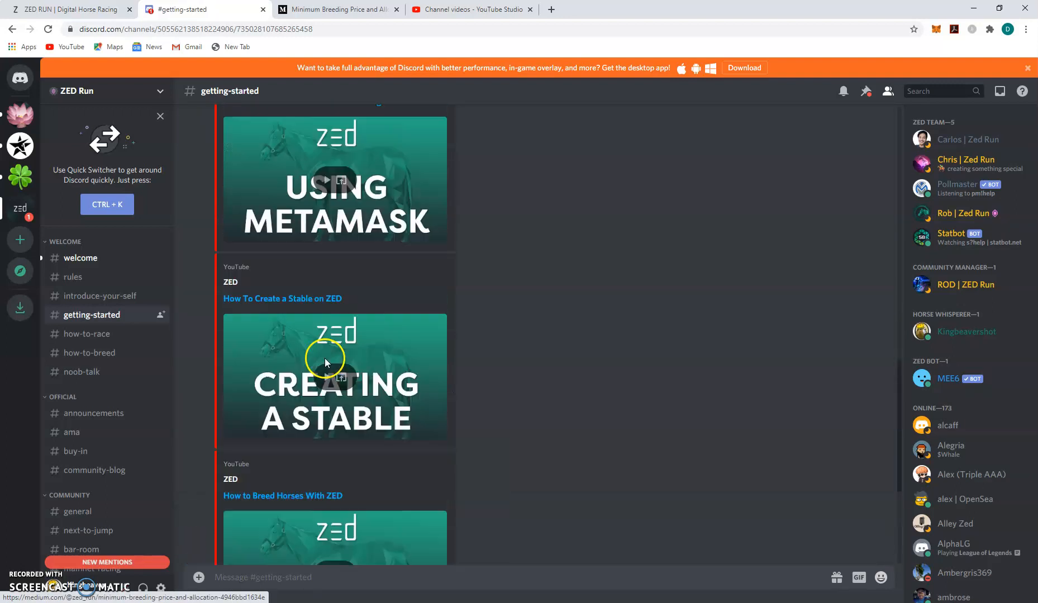
pyautogui.click(61, 9)
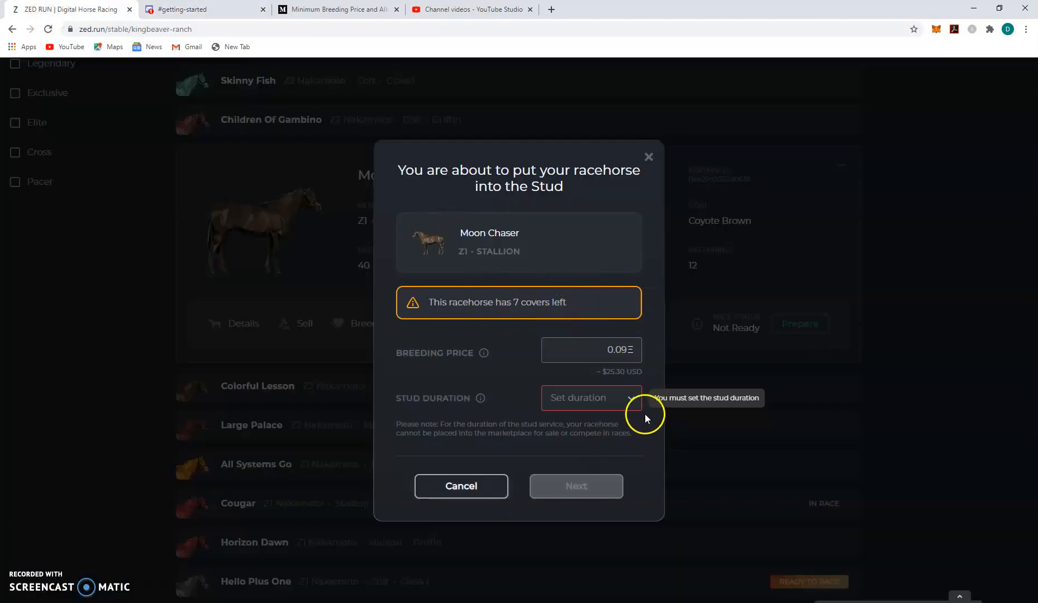
# Step: Pick a 7 Days stud duration and advance to the confirmation showing a 35% discount
pyautogui.click(591, 398)
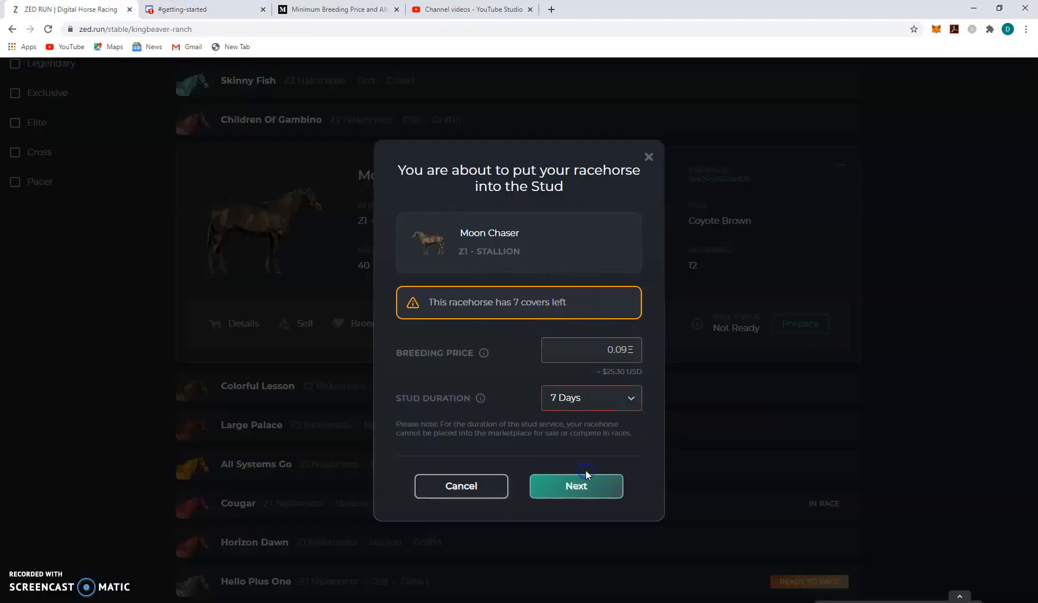
pyautogui.click(592, 350)
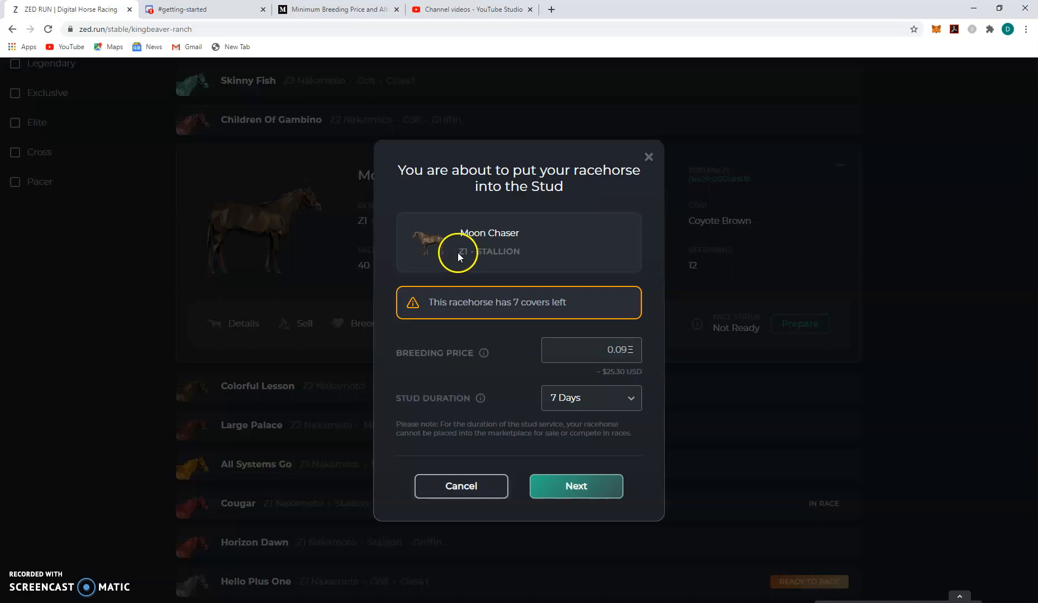
pyautogui.moveTo(298, 251)
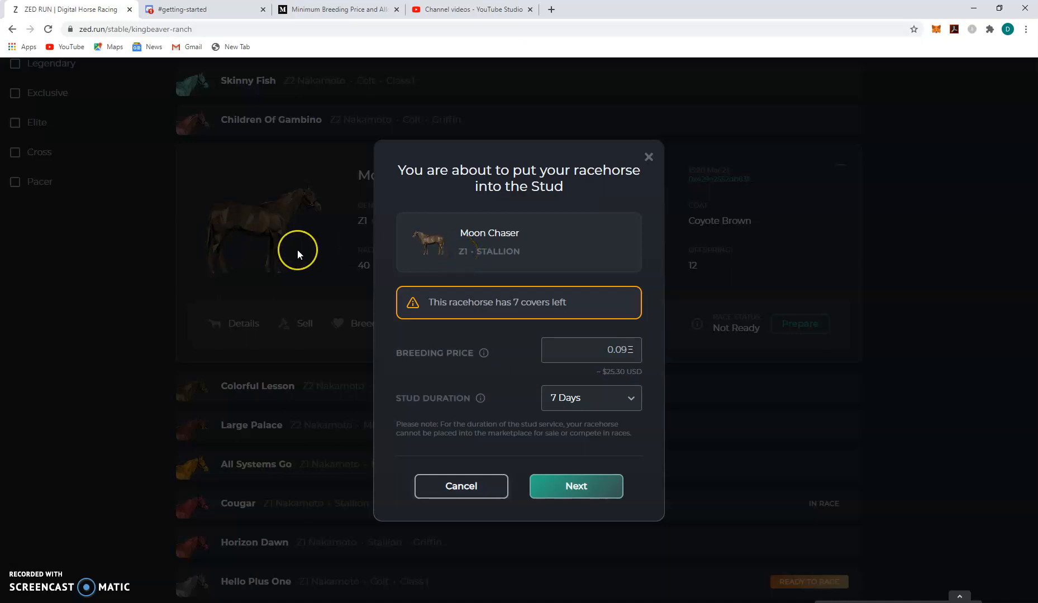
pyautogui.moveTo(286, 254)
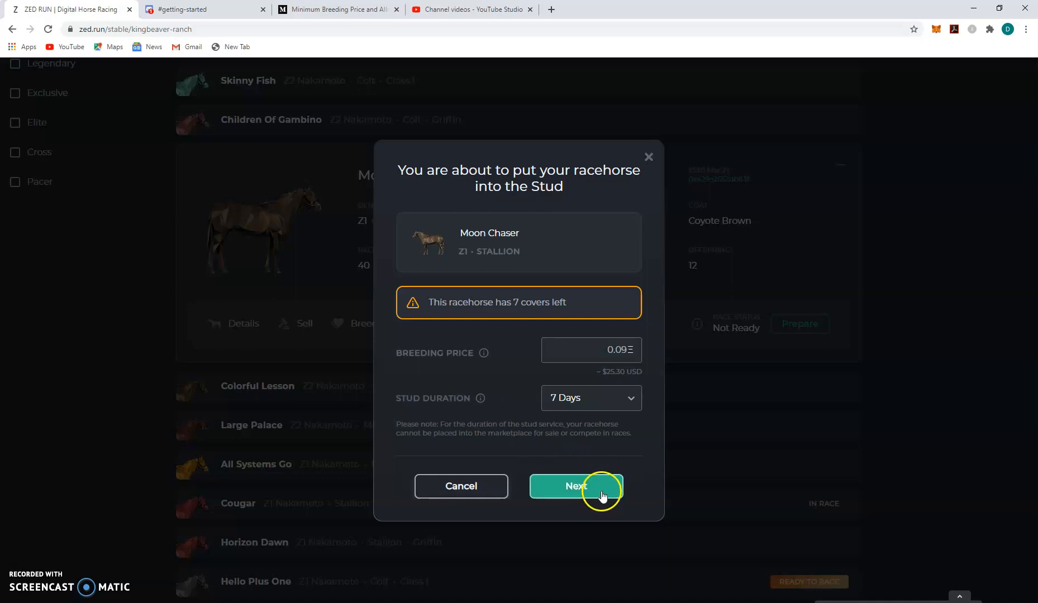
pyautogui.click(576, 486)
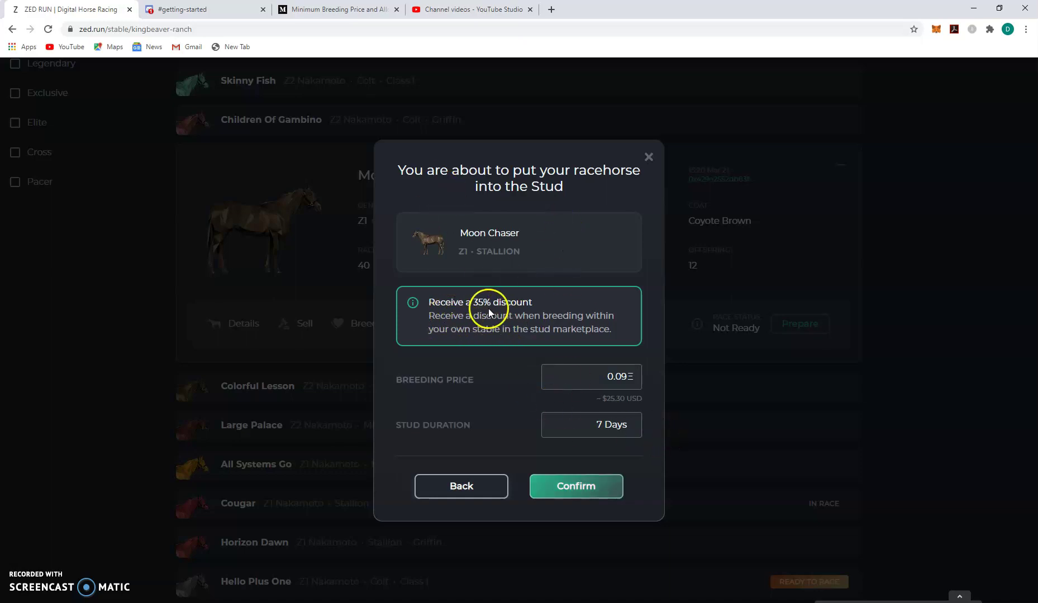
pyautogui.moveTo(556, 407)
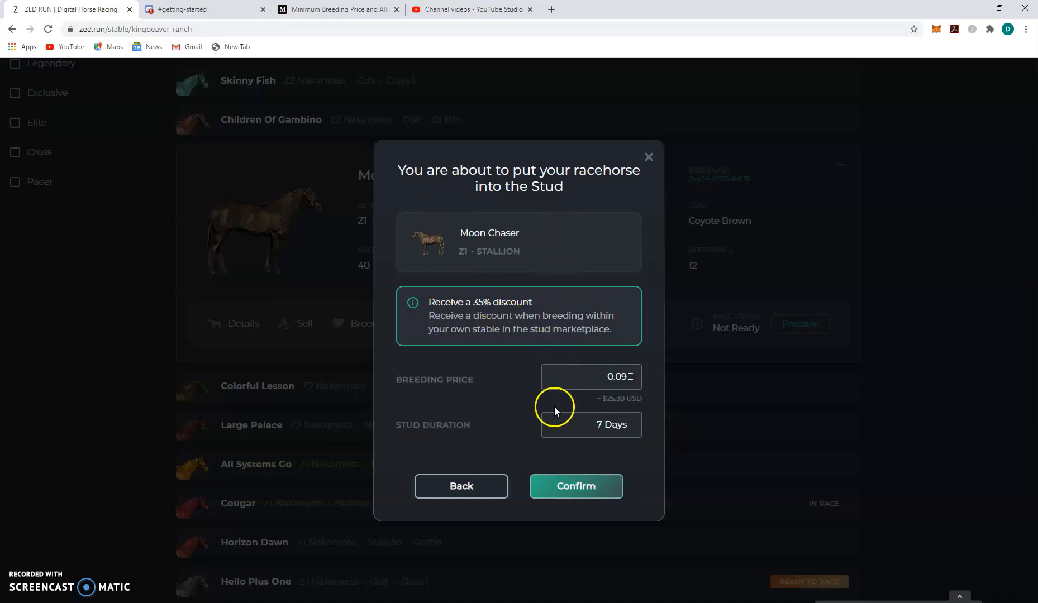
# Step: Confirm the stud listing and approve the MetaMask transaction and gas fee
pyautogui.click(576, 486)
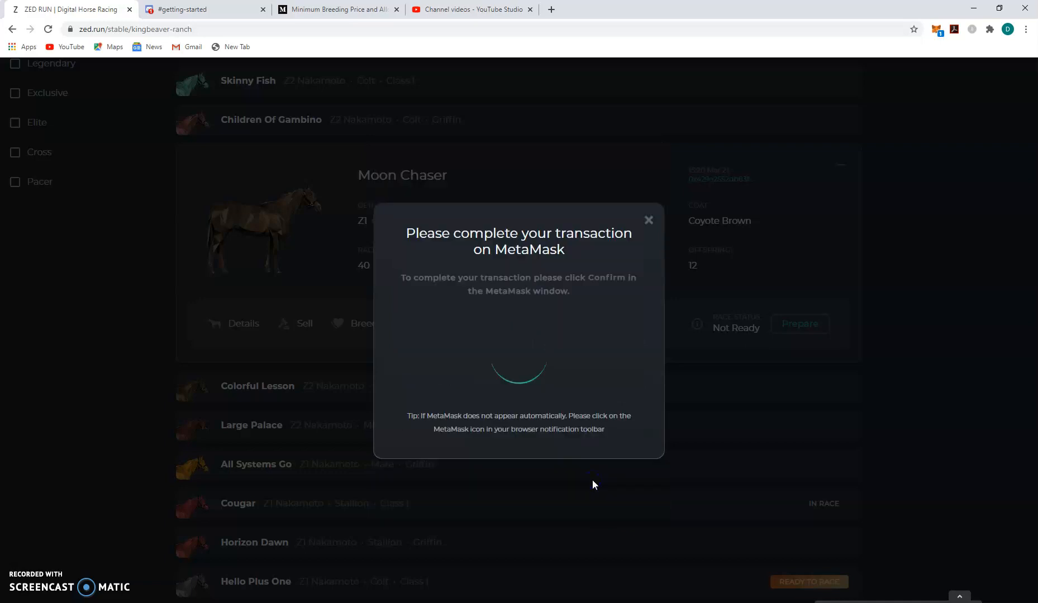
pyautogui.click(732, 254)
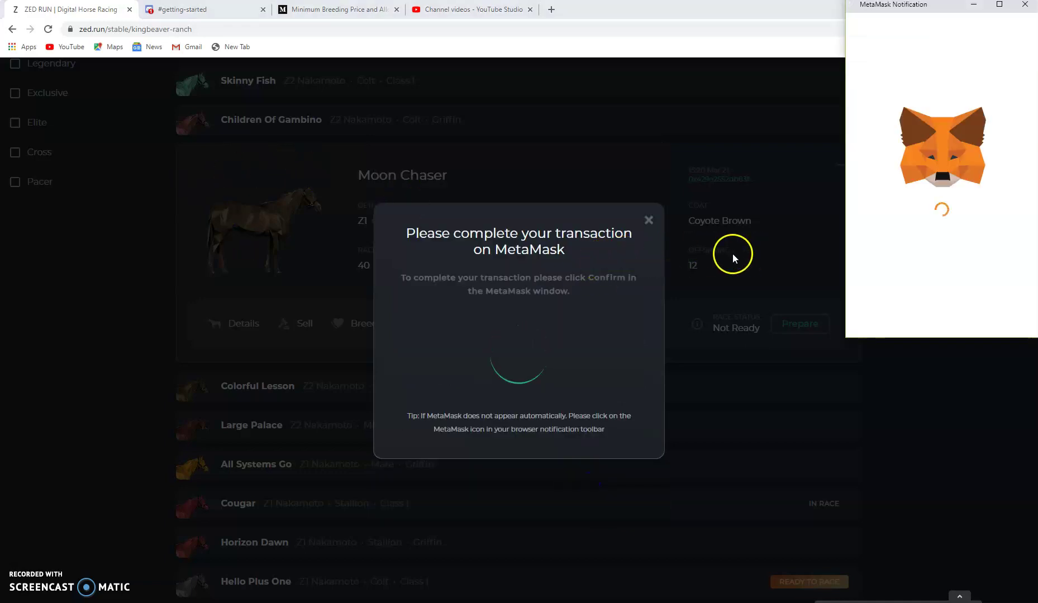
pyautogui.moveTo(970, 258)
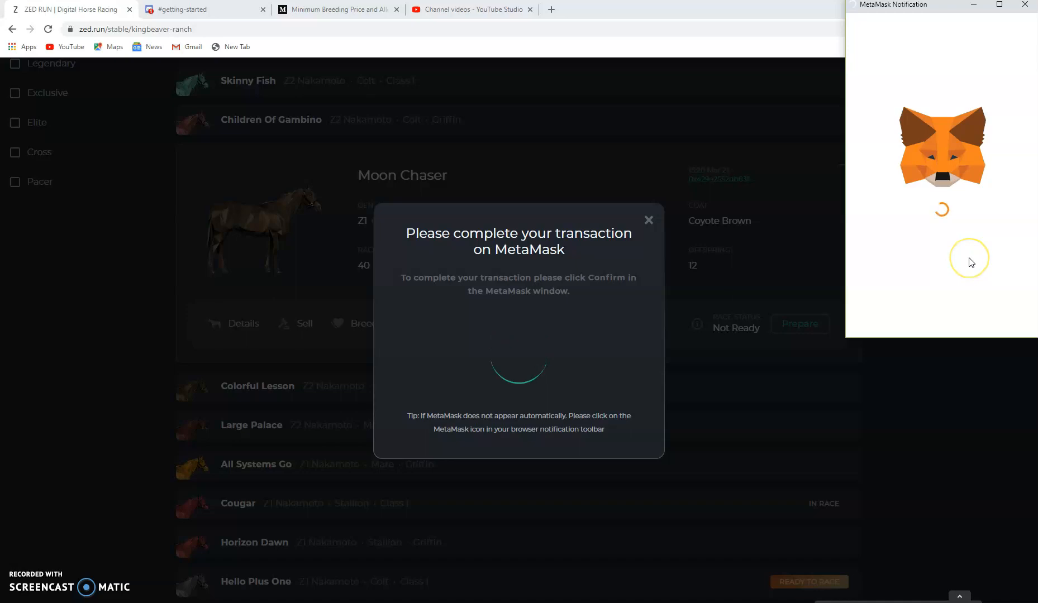
pyautogui.moveTo(973, 268)
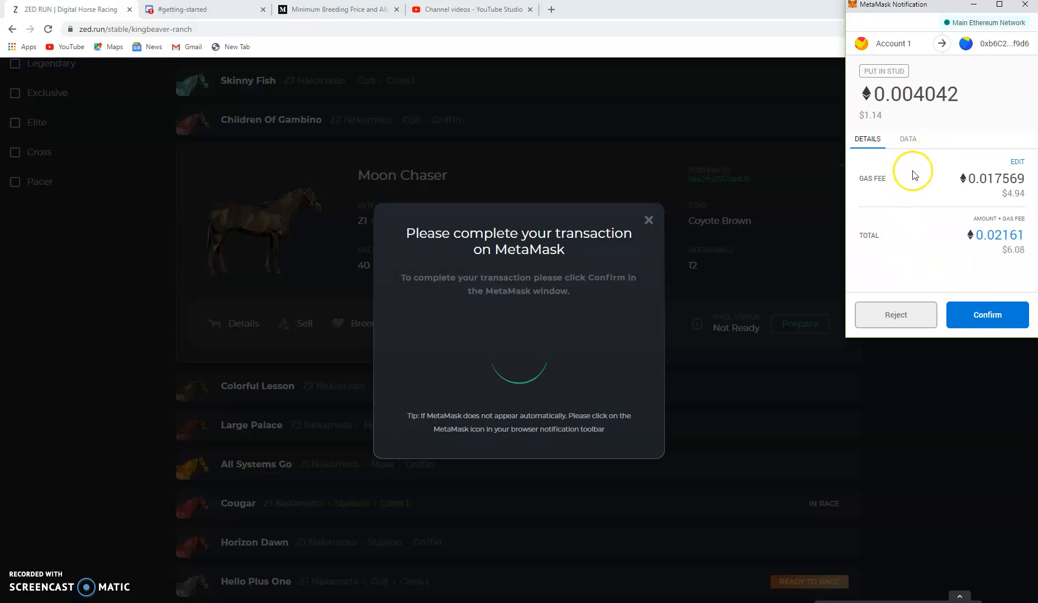
pyautogui.moveTo(964, 227)
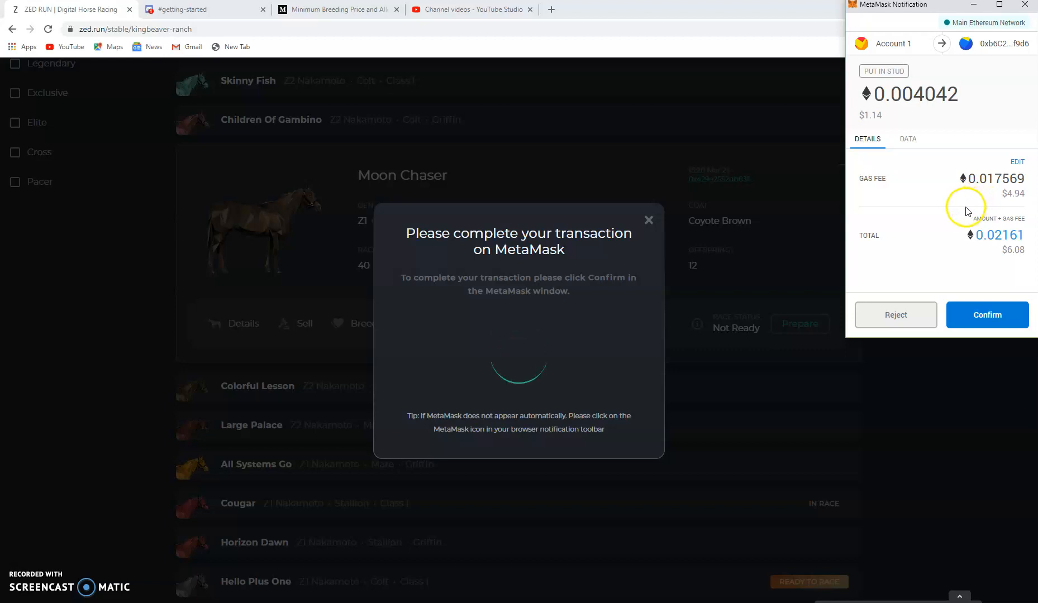
pyautogui.click(987, 315)
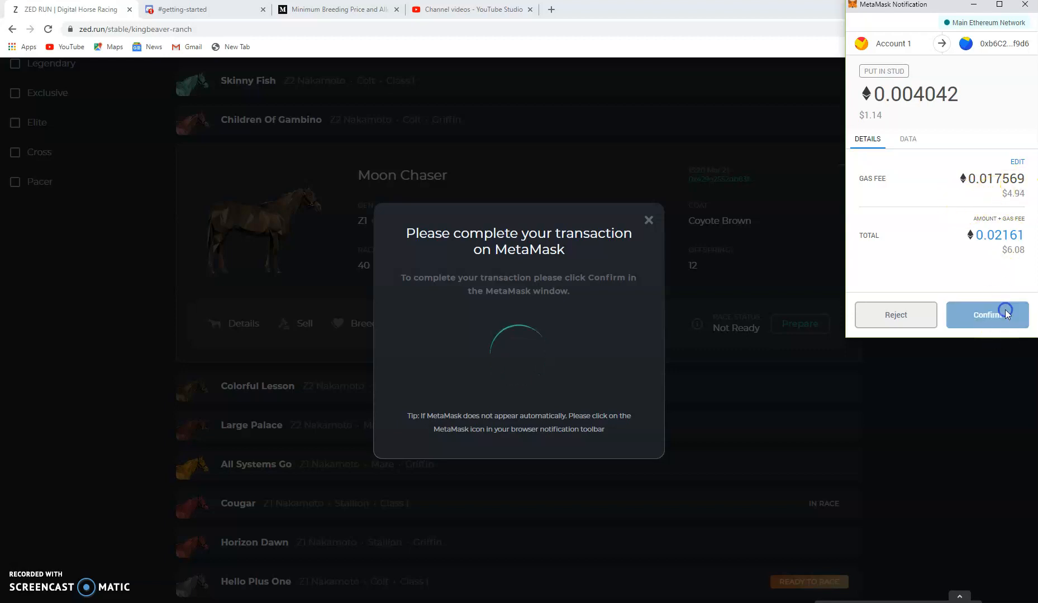
pyautogui.click(987, 315)
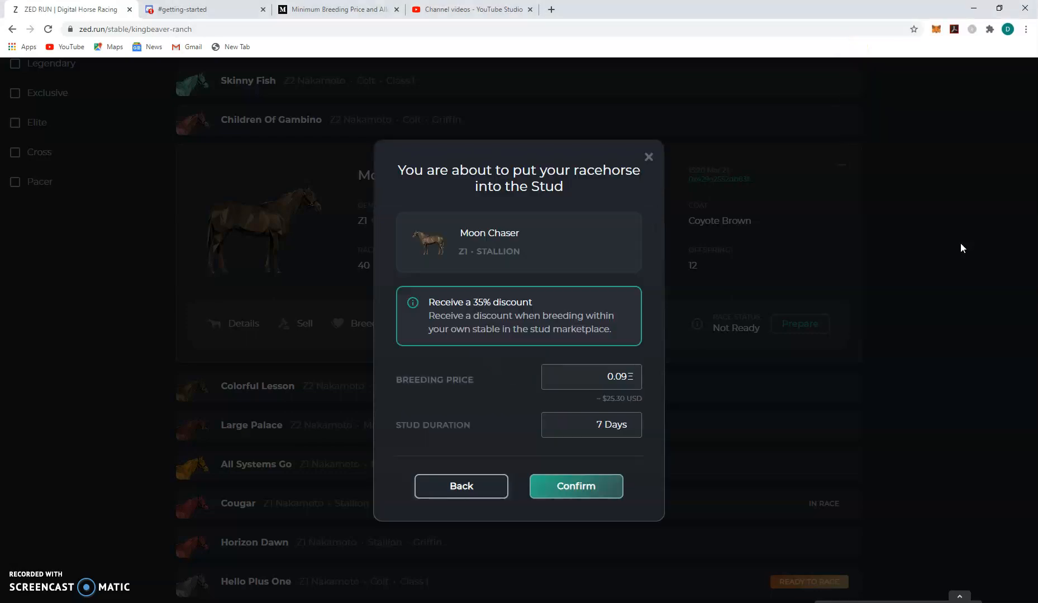
pyautogui.click(576, 486)
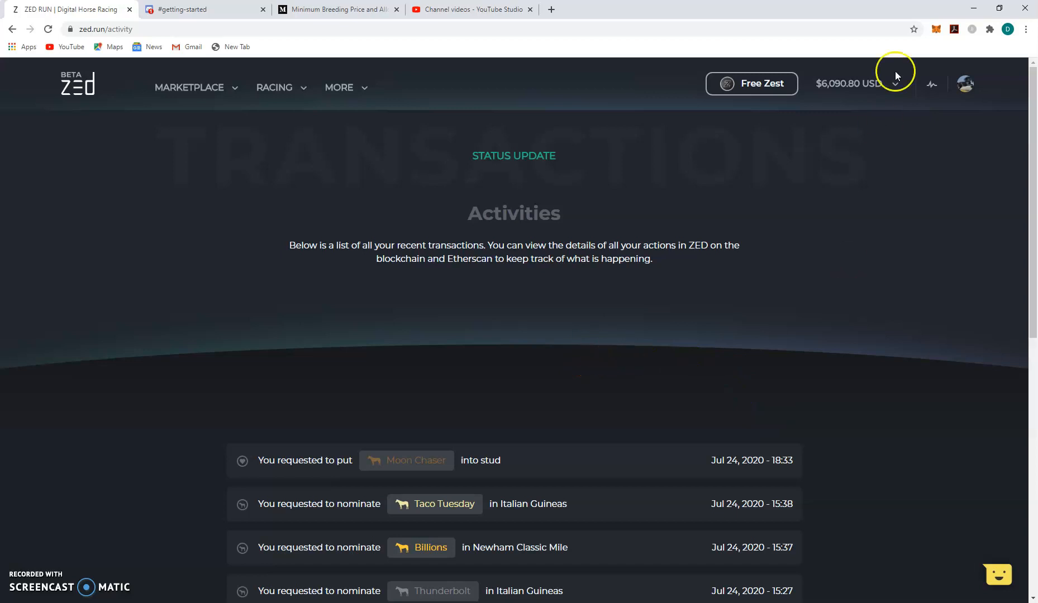
pyautogui.moveTo(947, 272)
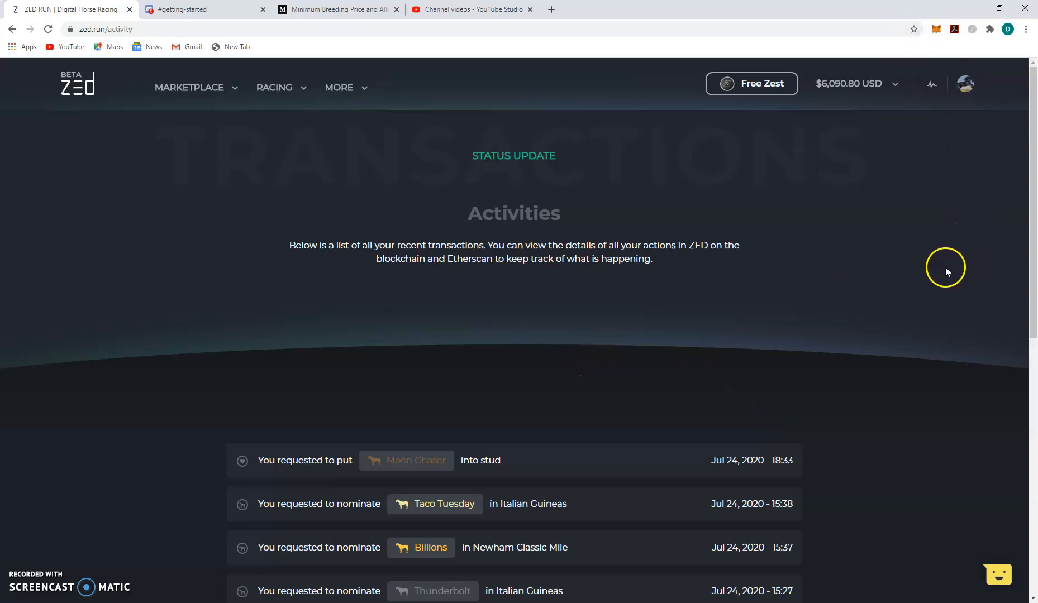
pyautogui.moveTo(128, 286)
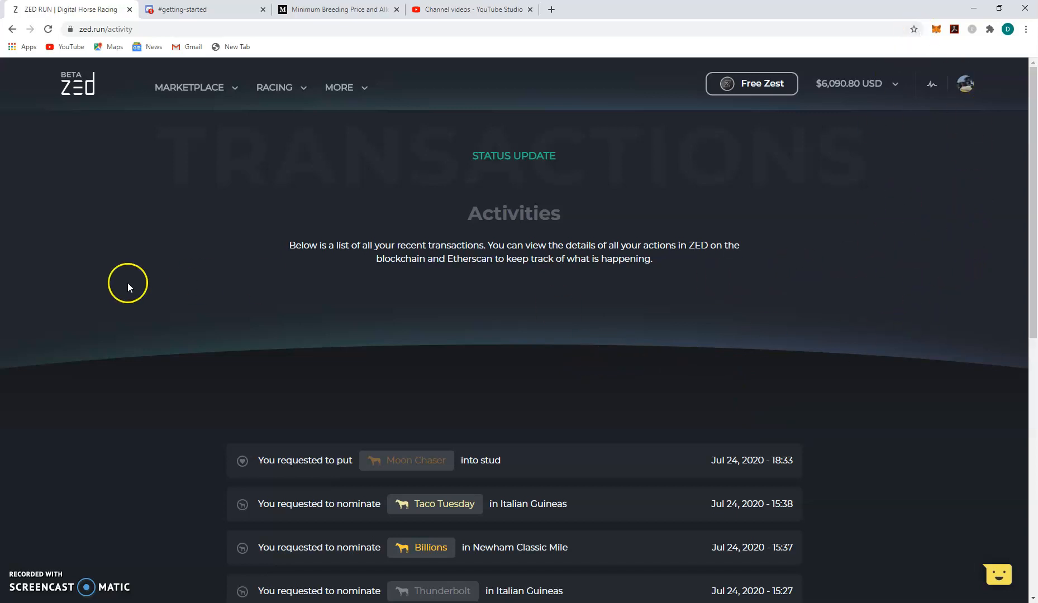
pyautogui.moveTo(214, 89)
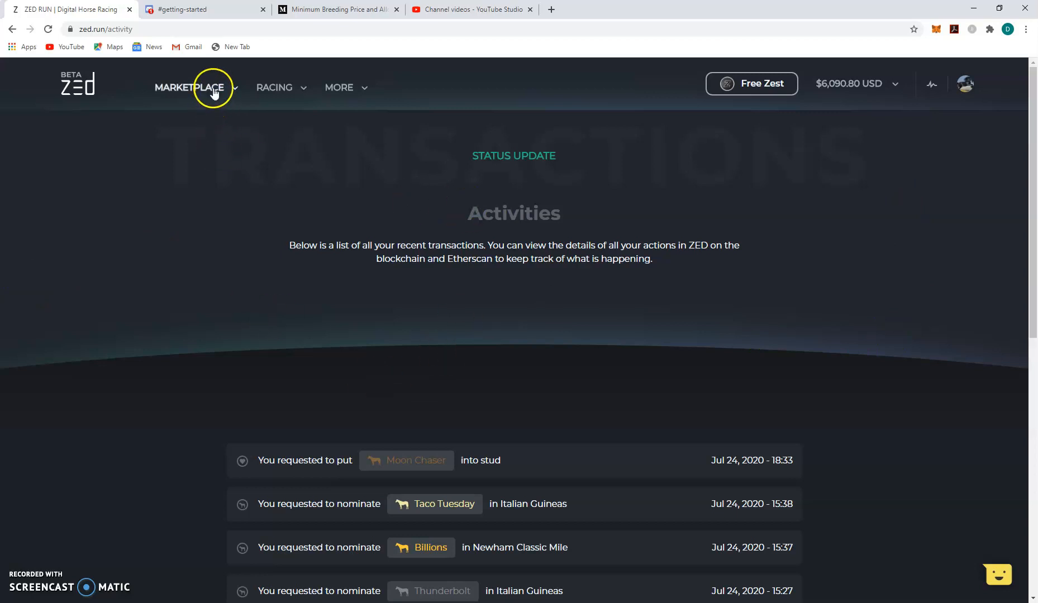
# Step: Browse the Stud Marketplace and expand Ace Deuce's stallion details while the listing confirms
pyautogui.click(188, 88)
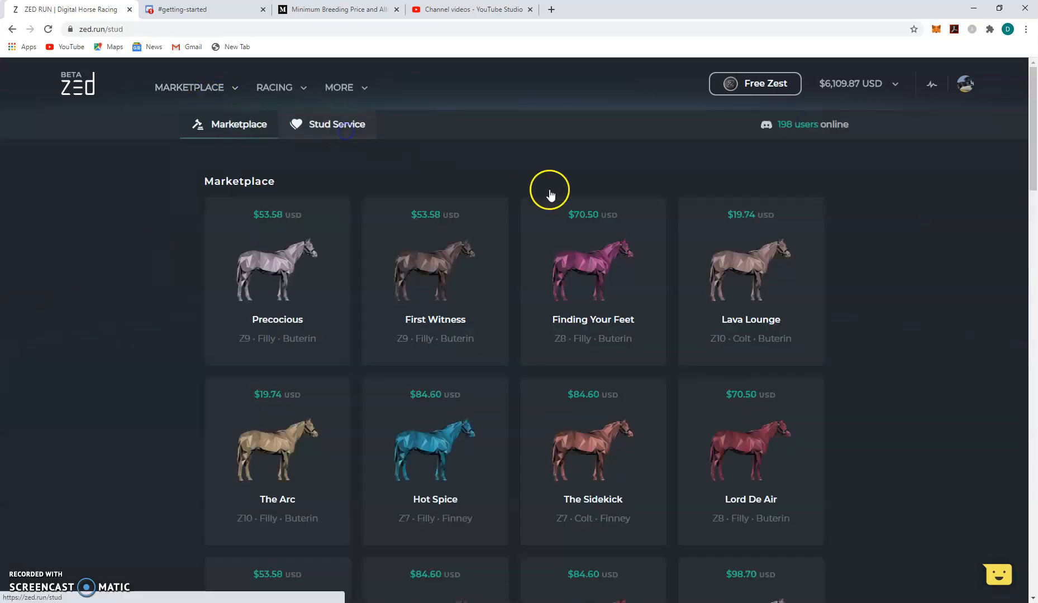
pyautogui.click(338, 124)
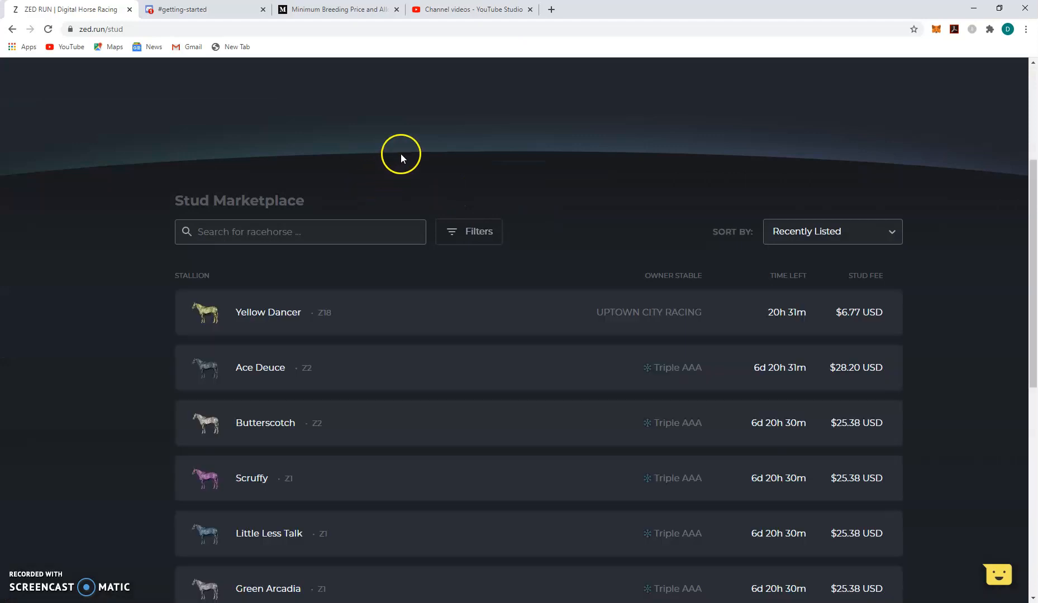
pyautogui.scroll(-3)
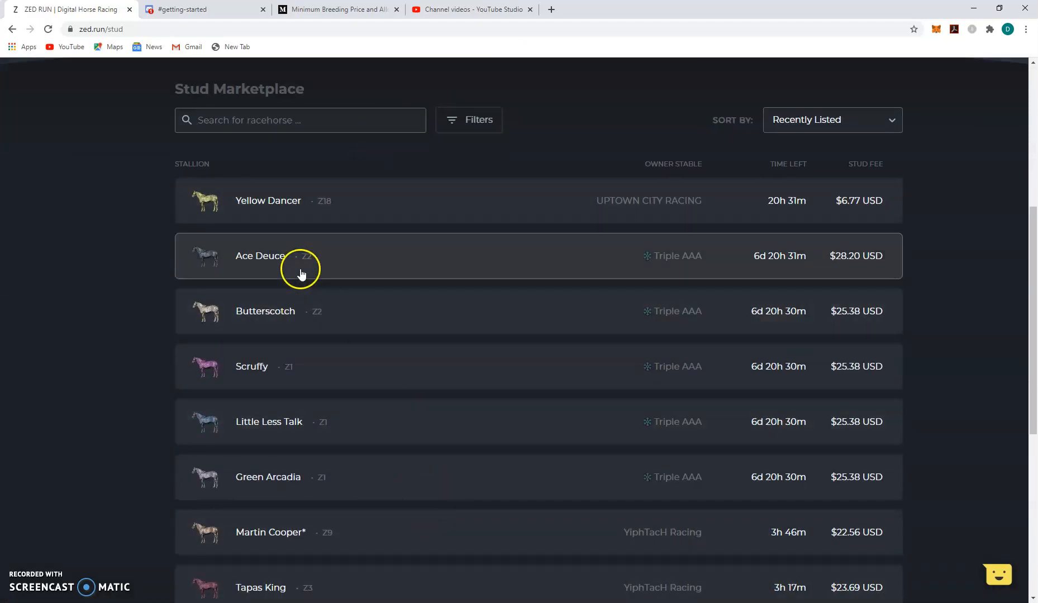
pyautogui.click(301, 264)
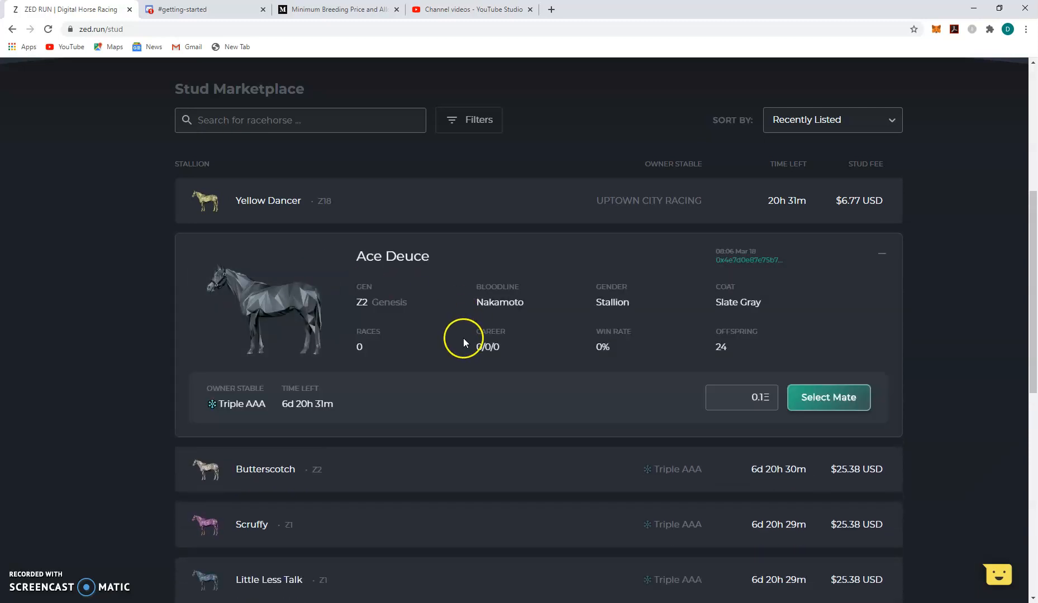
pyautogui.moveTo(385, 257)
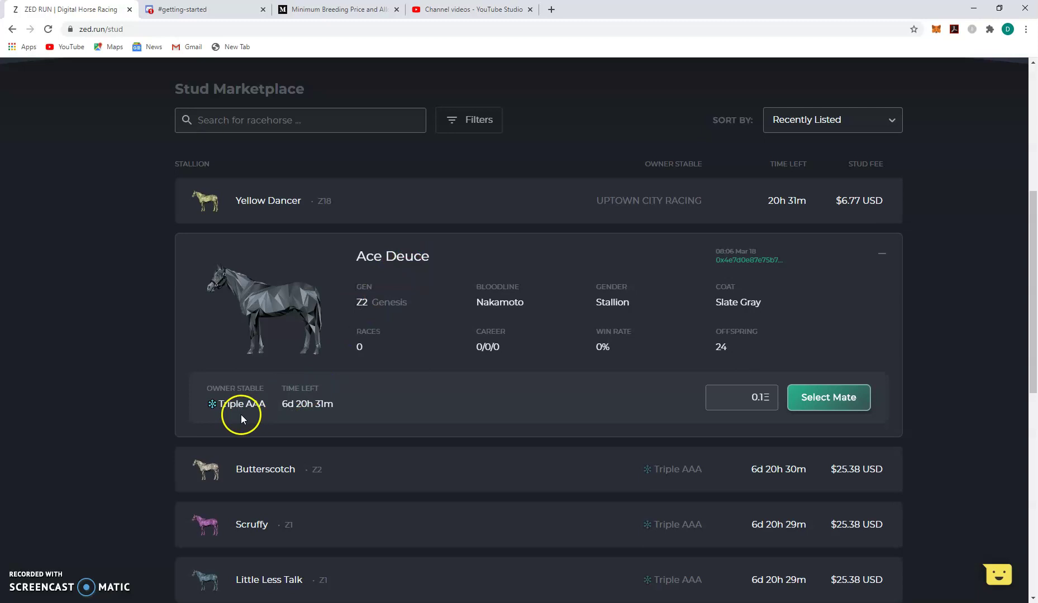
pyautogui.moveTo(281, 350)
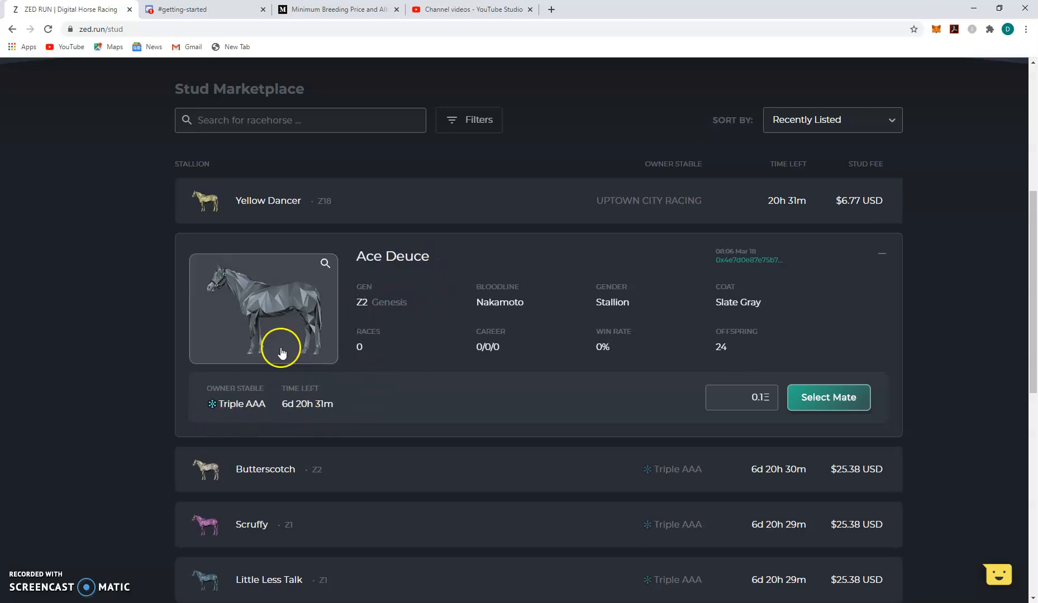
pyautogui.moveTo(277, 316)
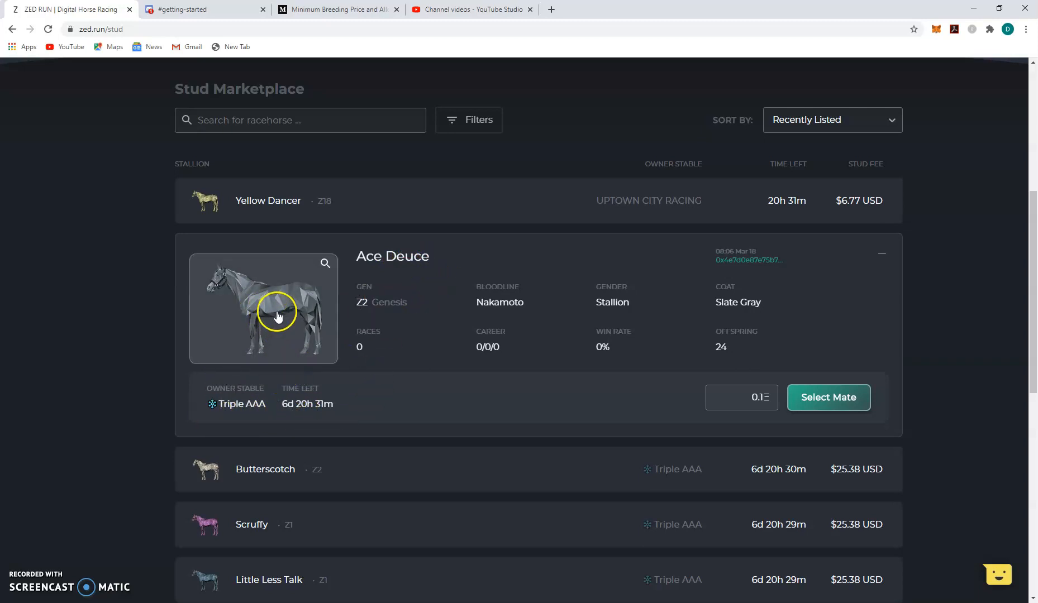
pyautogui.moveTo(232, 253)
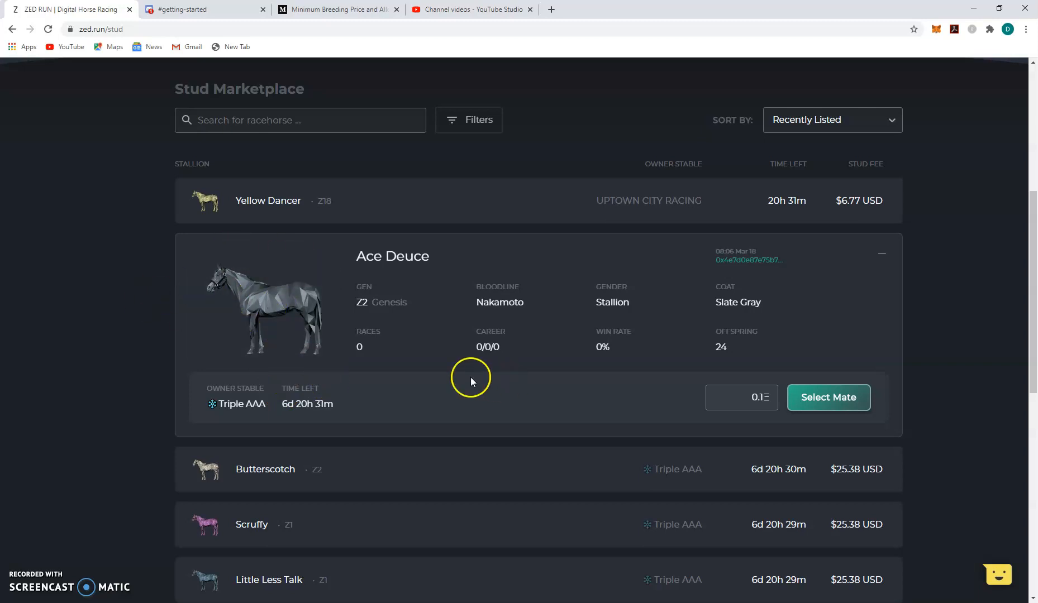
pyautogui.moveTo(623, 387)
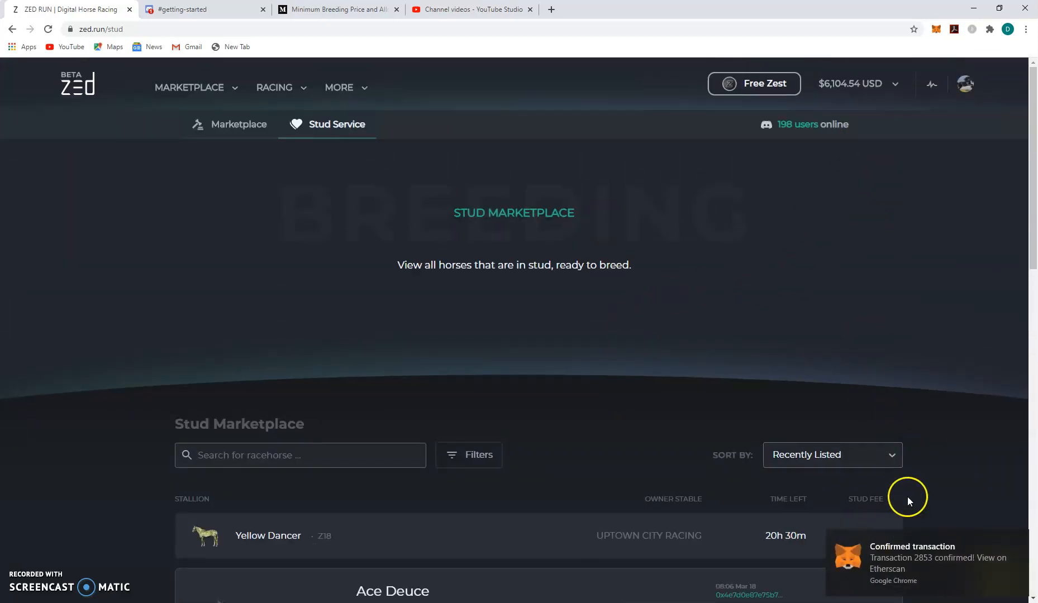
# Step: Open the Activities page and scroll to the Moon Chaser put-into-stud request
pyautogui.click(931, 83)
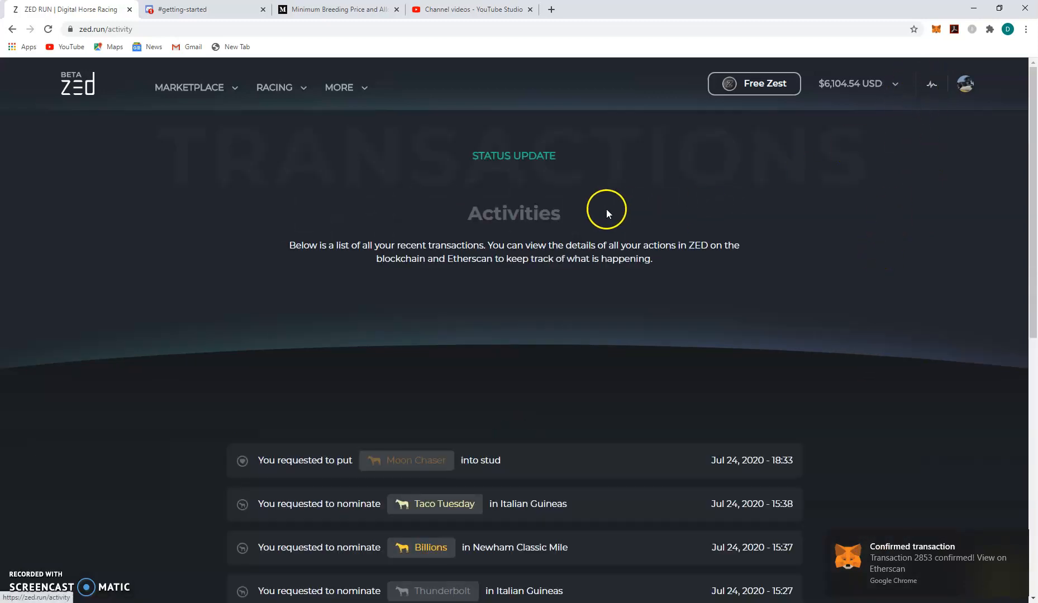
pyautogui.scroll(-3)
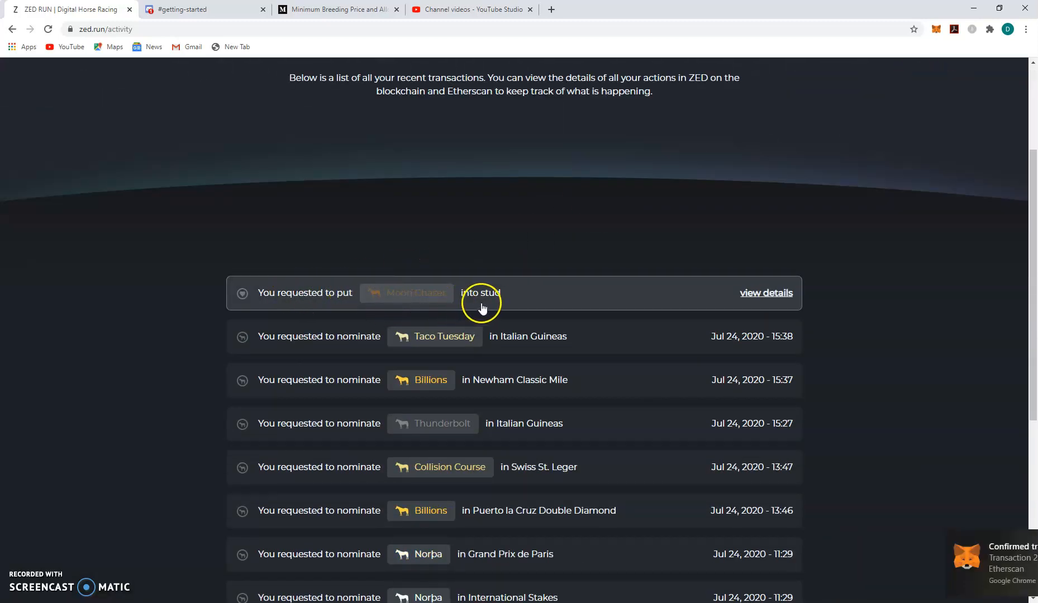
pyautogui.scroll(-3)
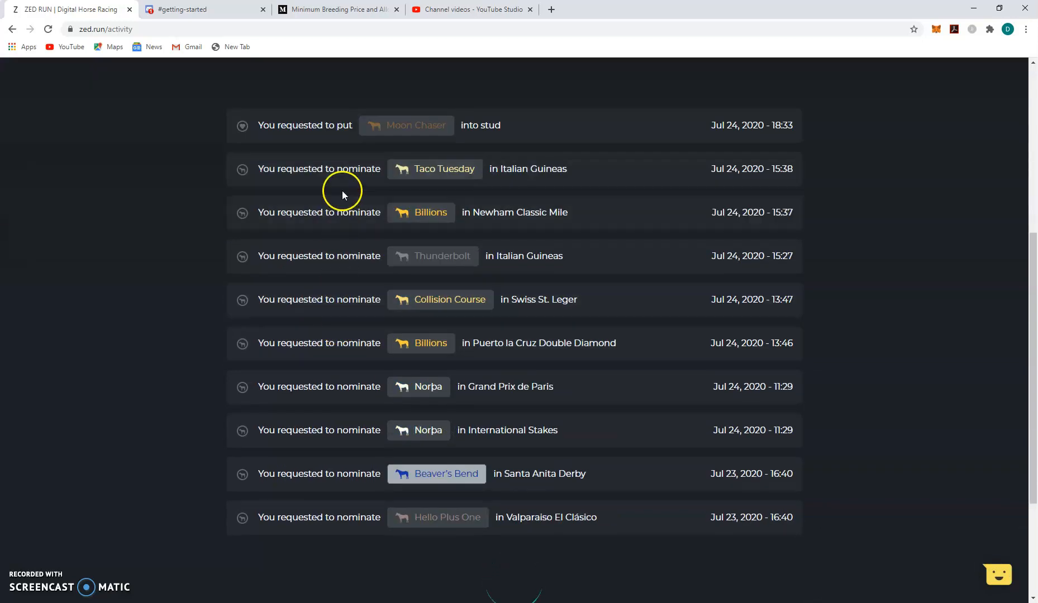
pyautogui.scroll(-3)
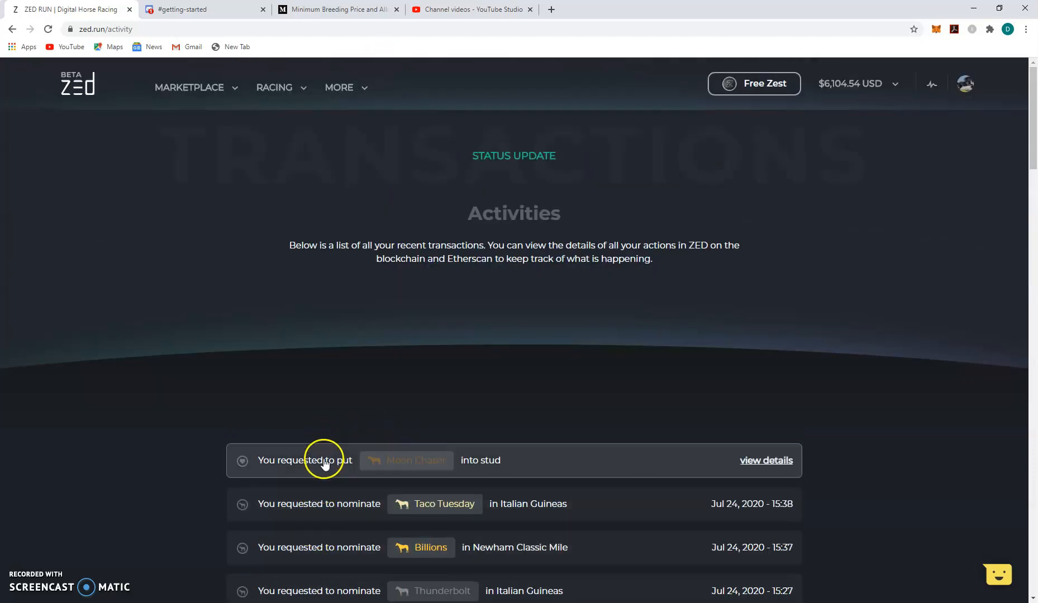
pyautogui.moveTo(477, 478)
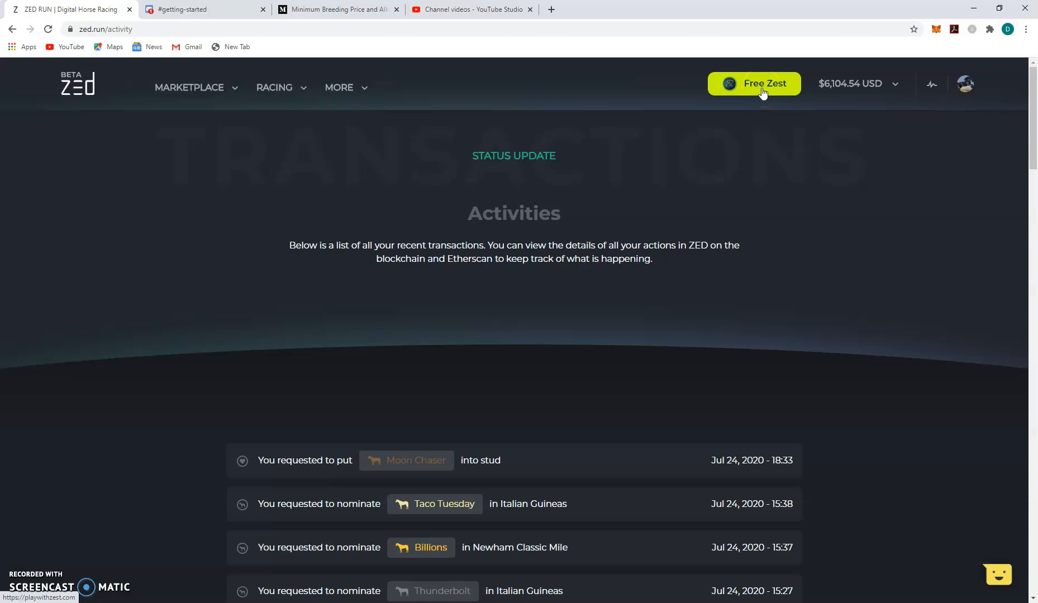
# Step: Open the Stud Service listings and find Moon Chaser at the top, 6d 23h 59m left
pyautogui.click(188, 88)
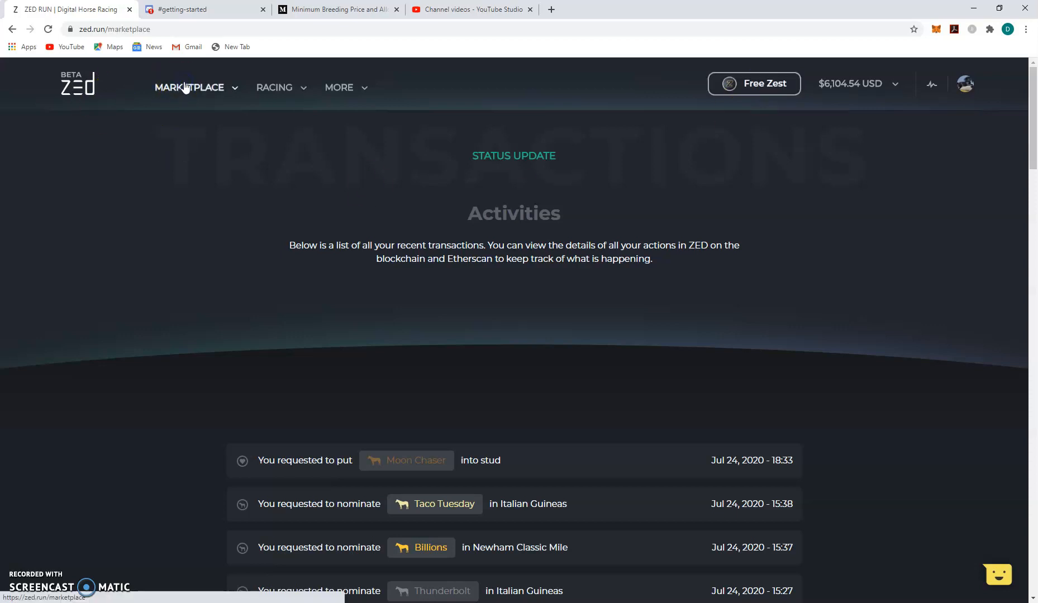
pyautogui.click(188, 87)
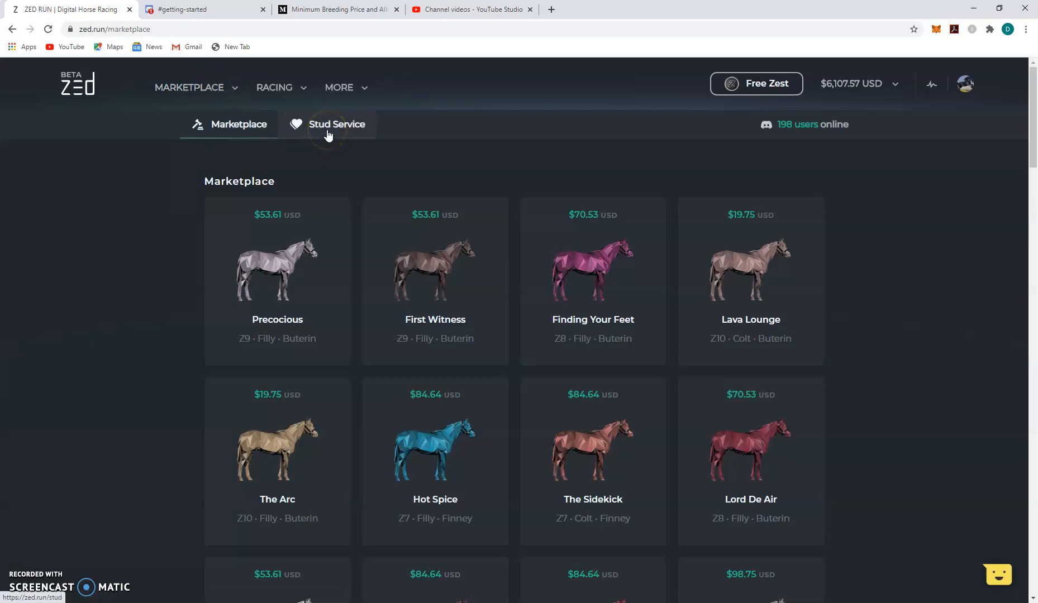
pyautogui.click(338, 125)
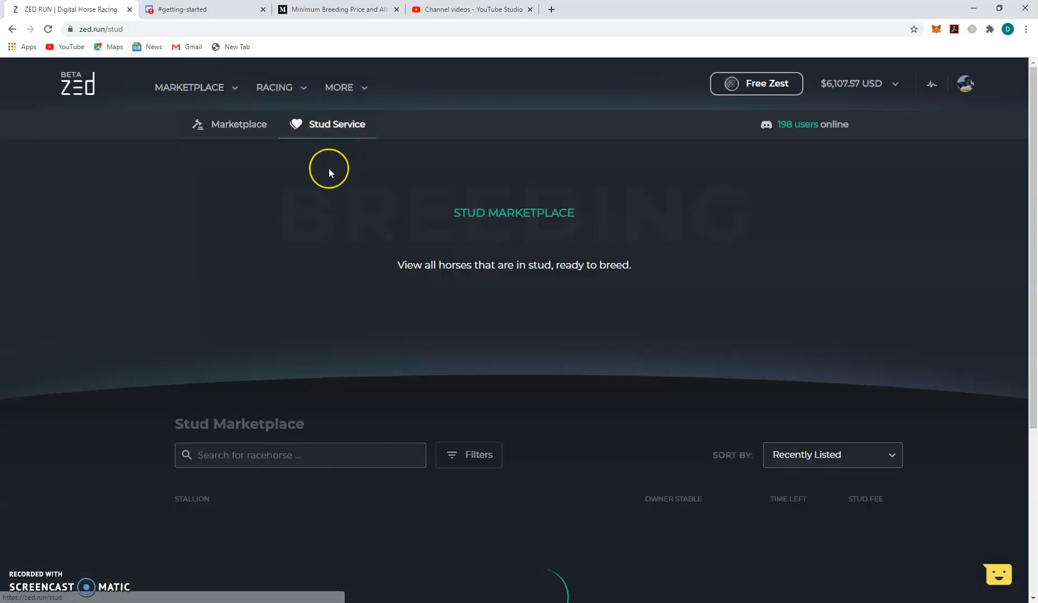
pyautogui.scroll(-3)
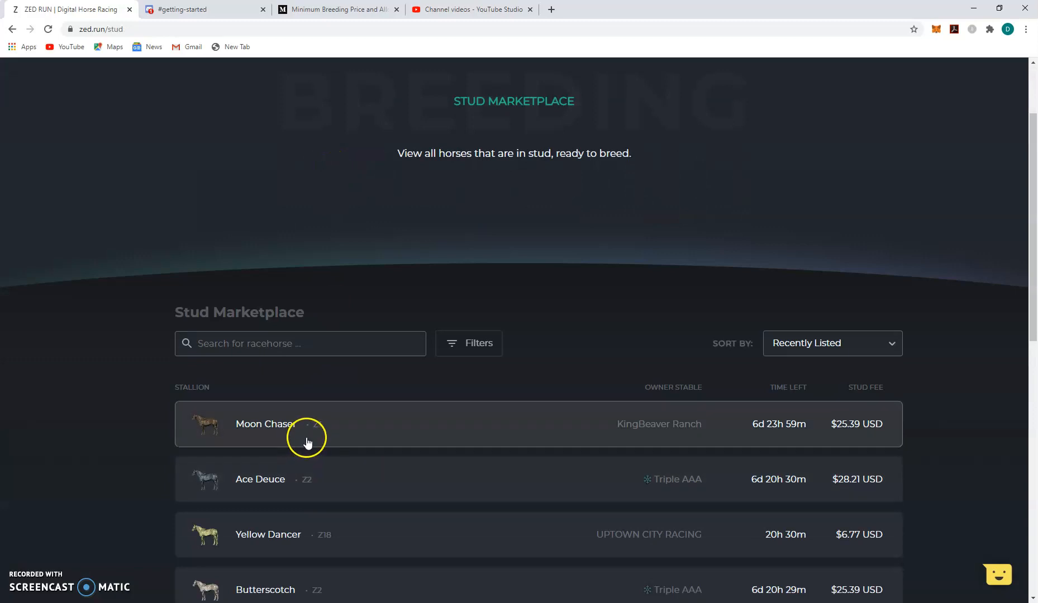
pyautogui.moveTo(856, 430)
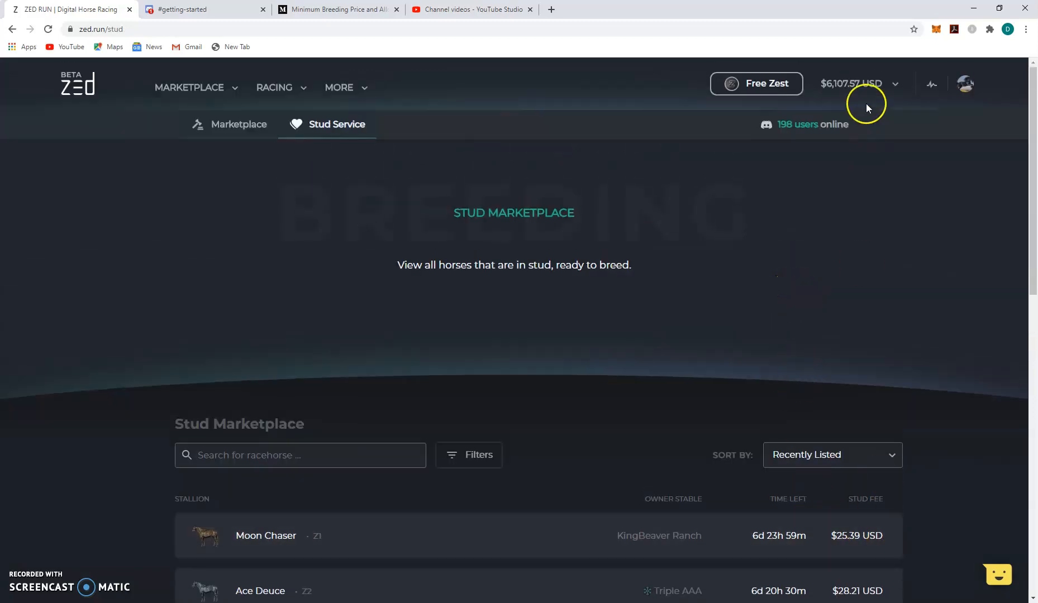
# Step: Switch the balance and stud fees display from USD to ETH
pyautogui.click(895, 84)
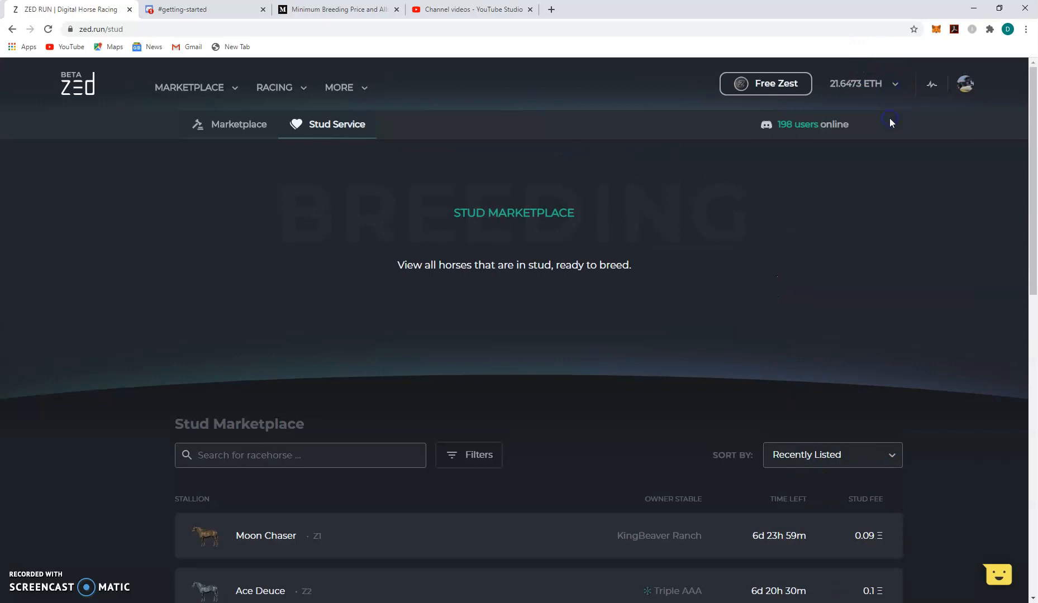
pyautogui.scroll(-3)
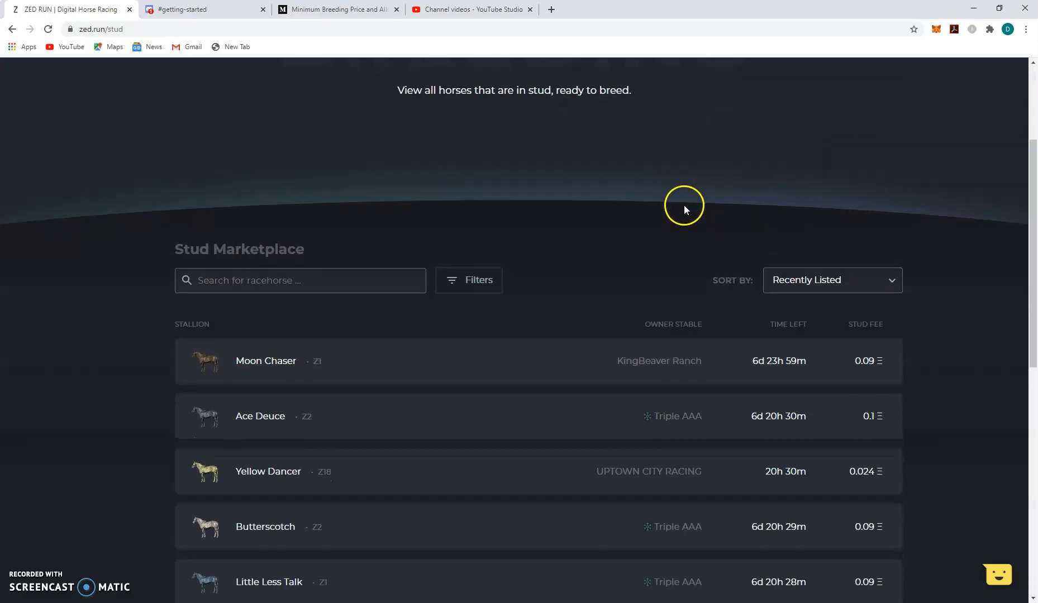
pyautogui.scroll(-3)
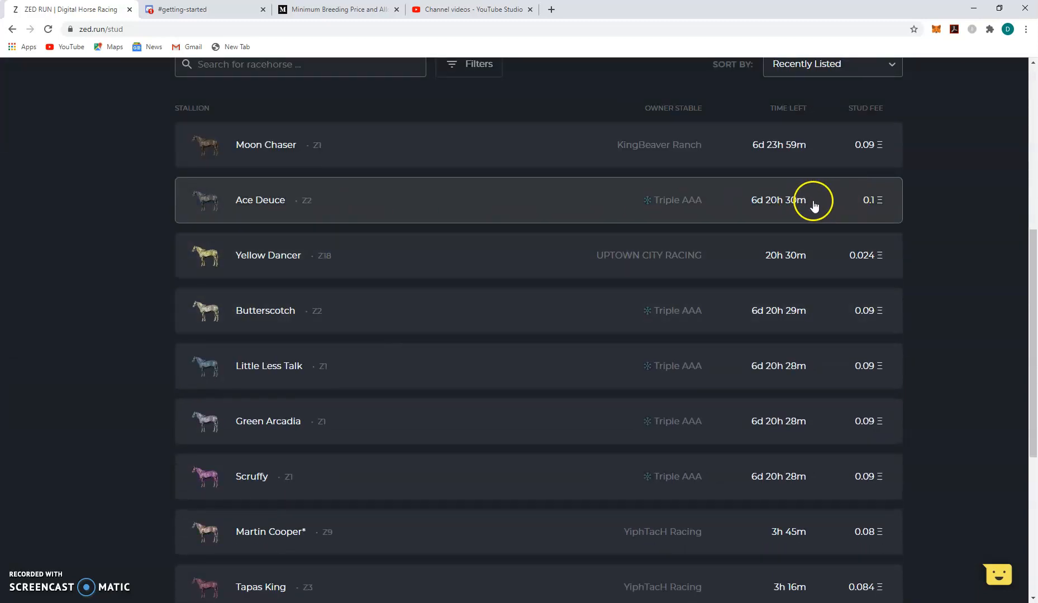
pyautogui.scroll(-3)
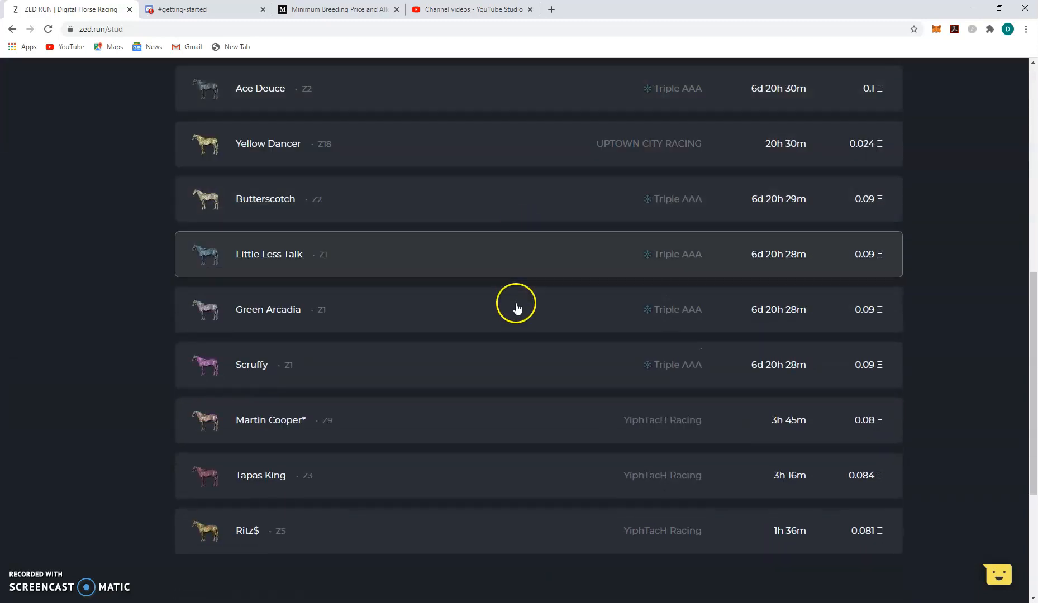
# Step: Expand Moon Chaser's stud listing to confirm its 0.09 ETH stud fee
pyautogui.scroll(3)
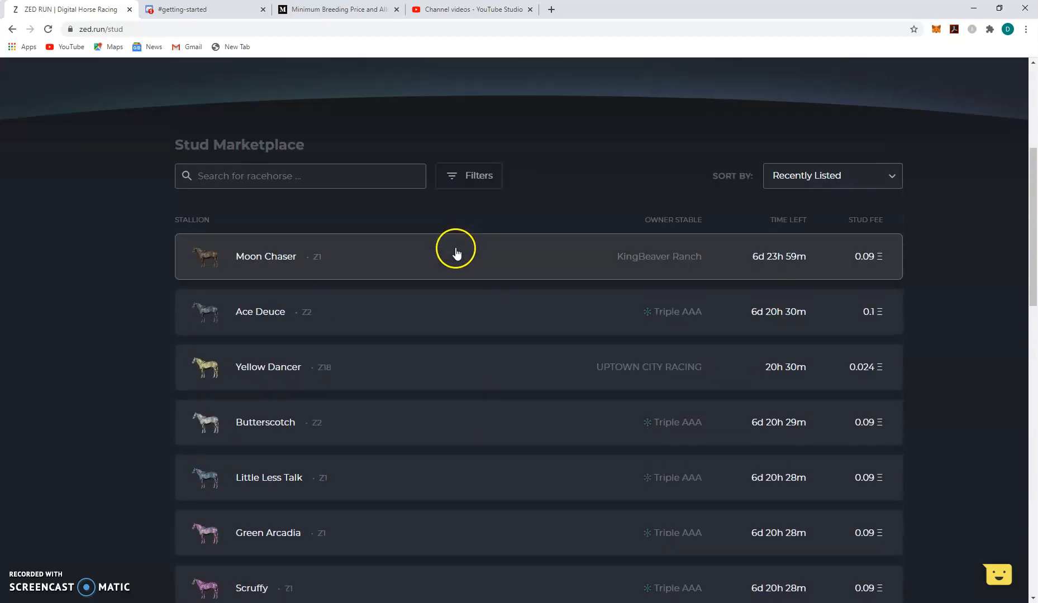
pyautogui.moveTo(261, 312)
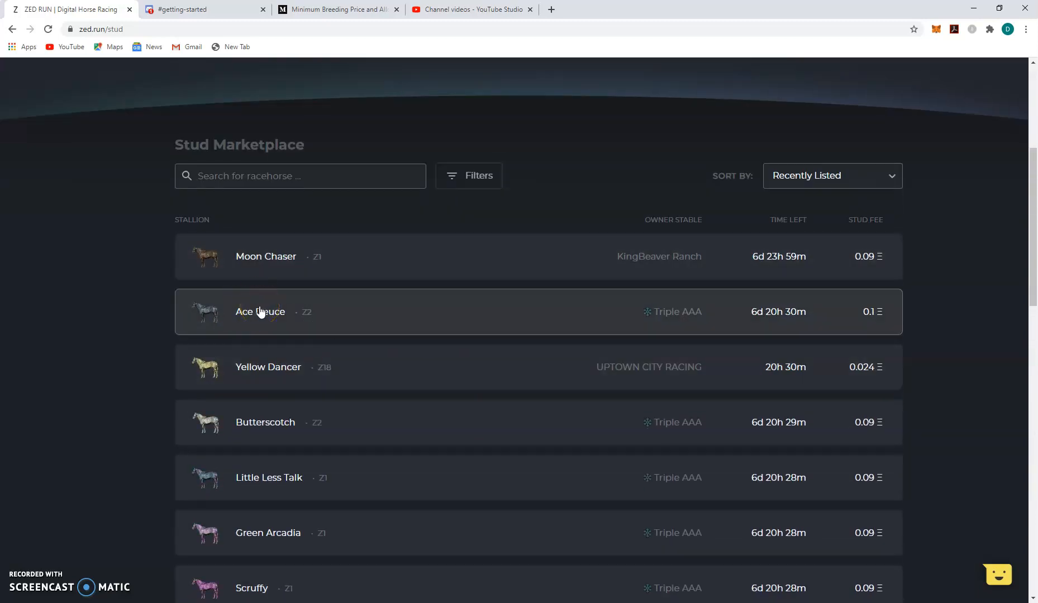
pyautogui.moveTo(319, 276)
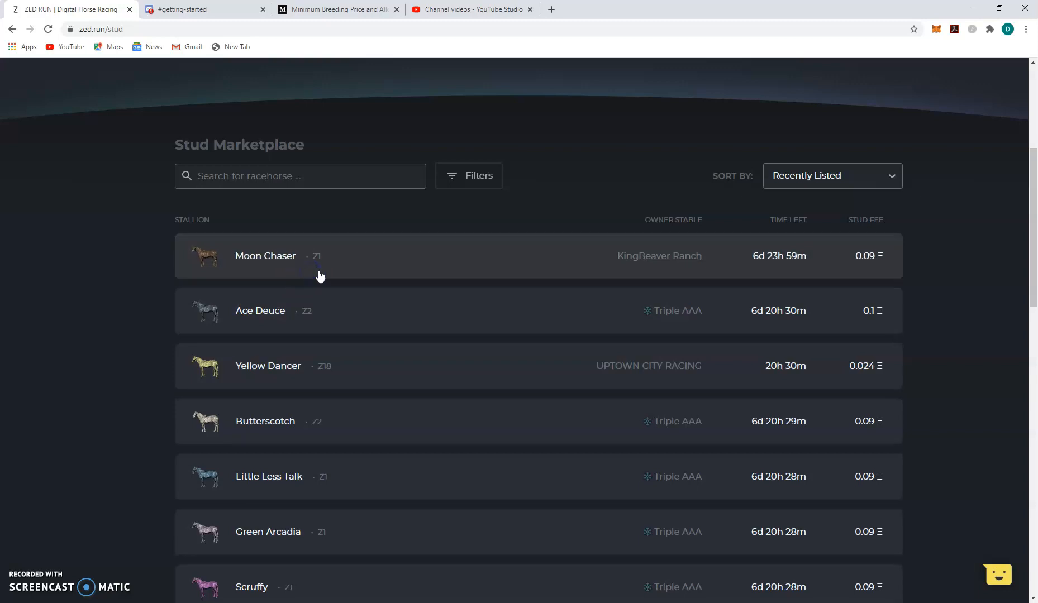
pyautogui.click(266, 256)
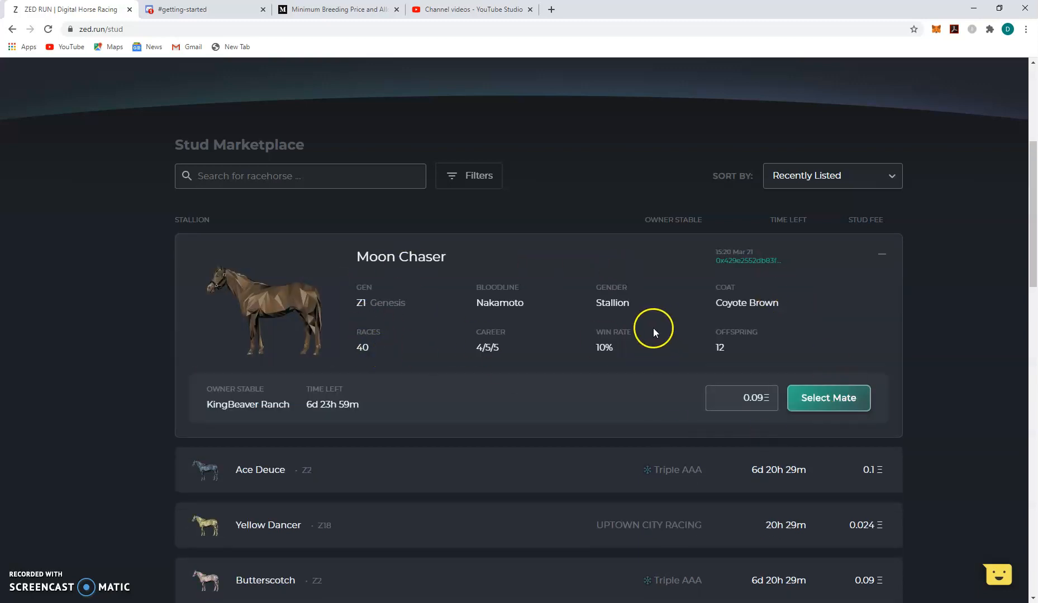
pyautogui.scroll(-3)
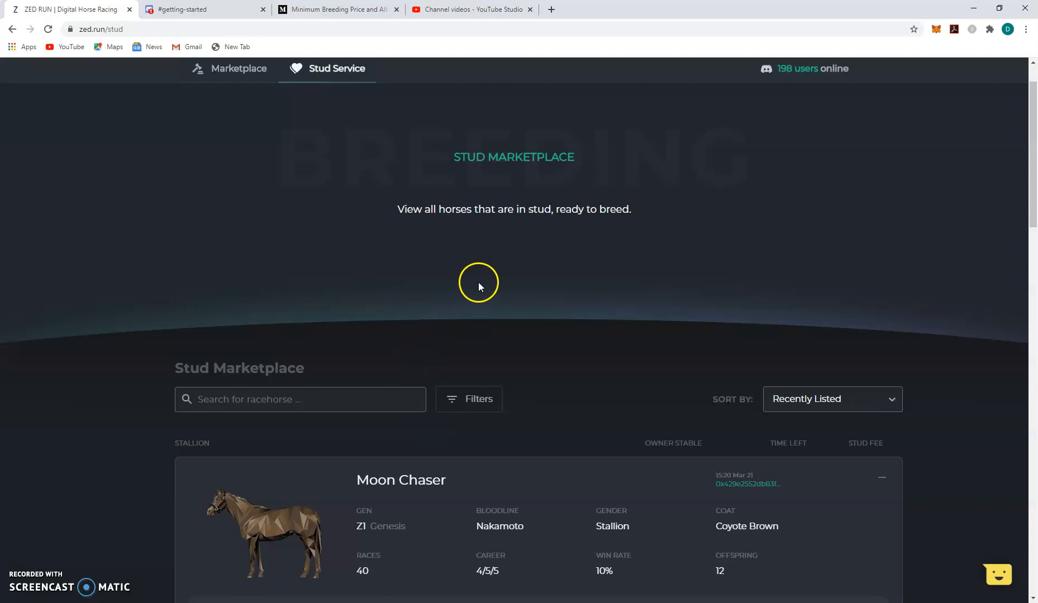
pyautogui.moveTo(255, 138)
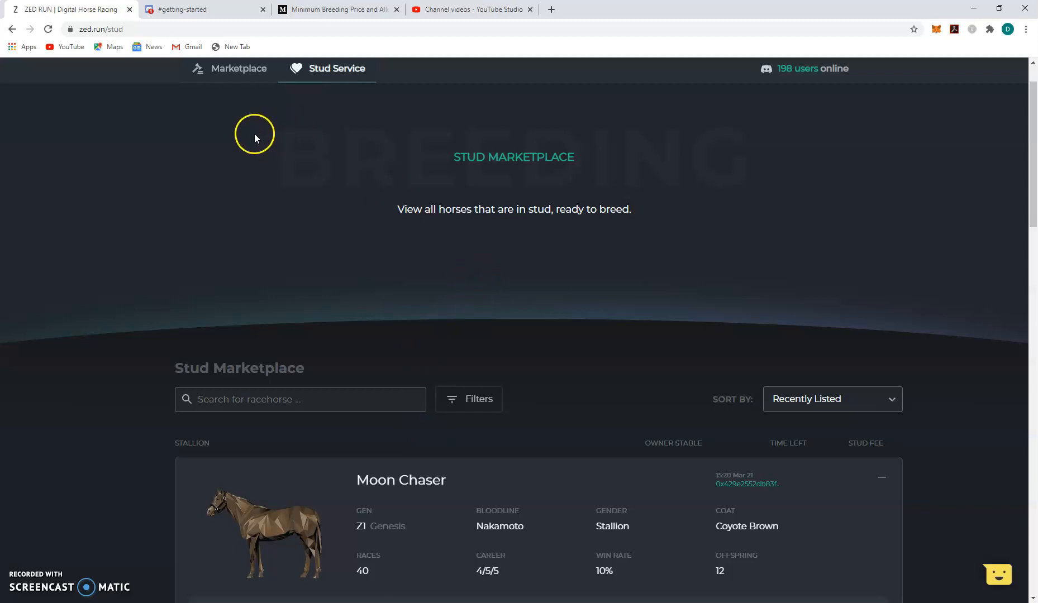
pyautogui.moveTo(230, 195)
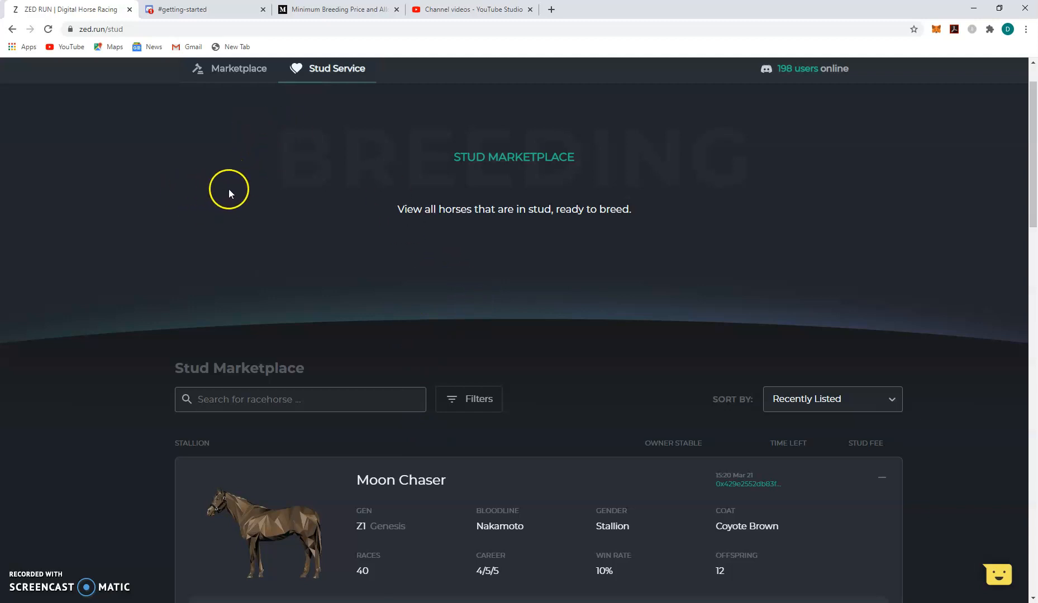
pyautogui.moveTo(247, 193)
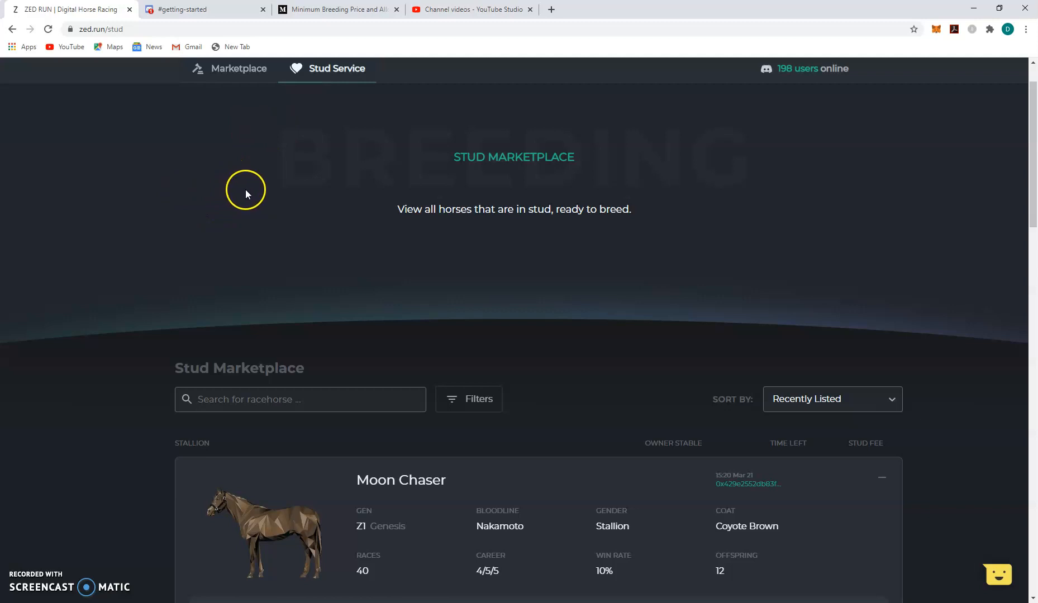
pyautogui.moveTo(119, 291)
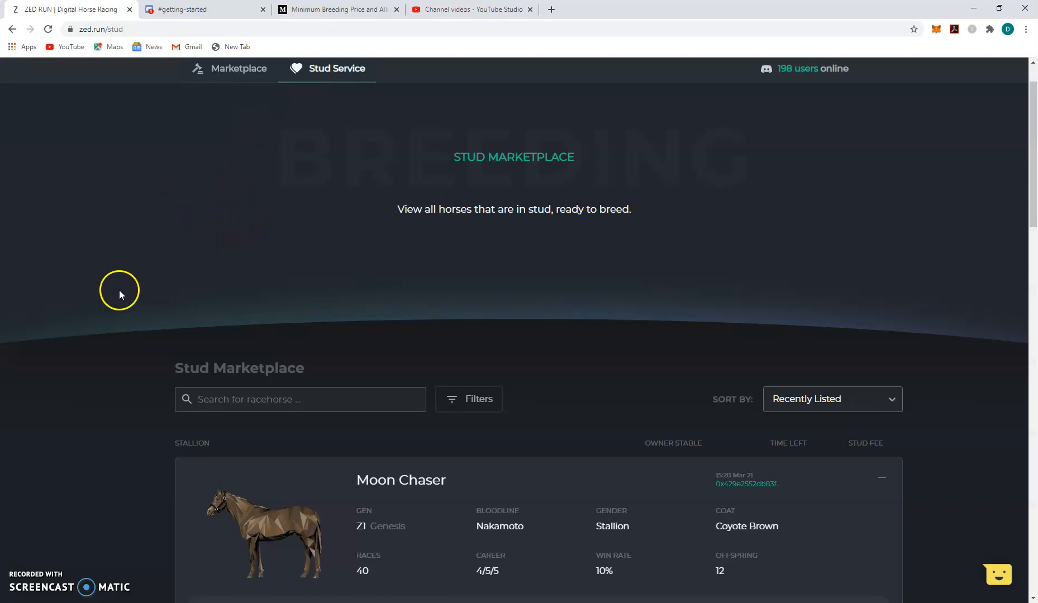
pyautogui.moveTo(43, 570)
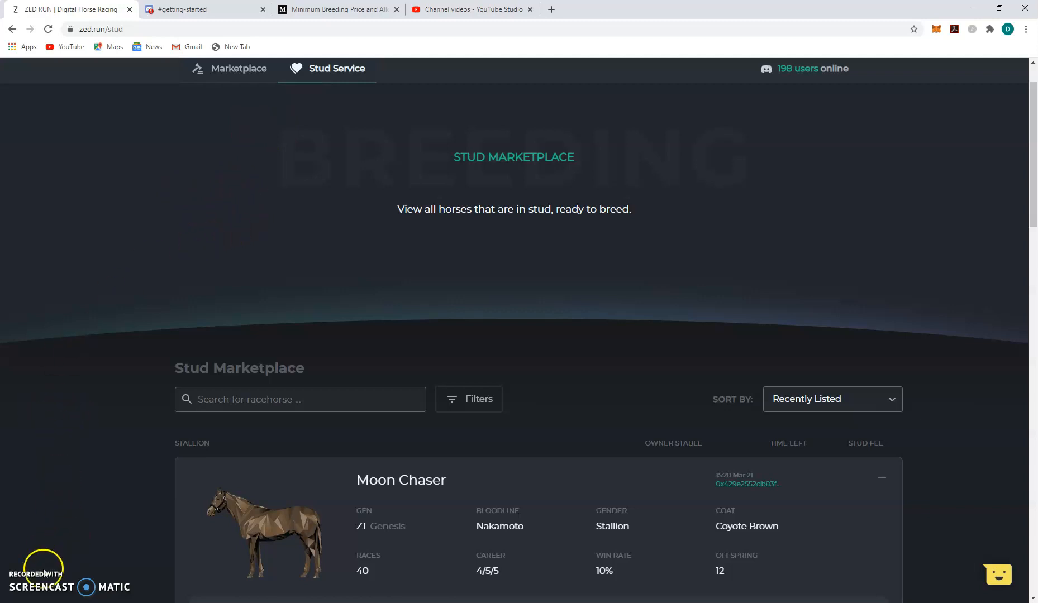